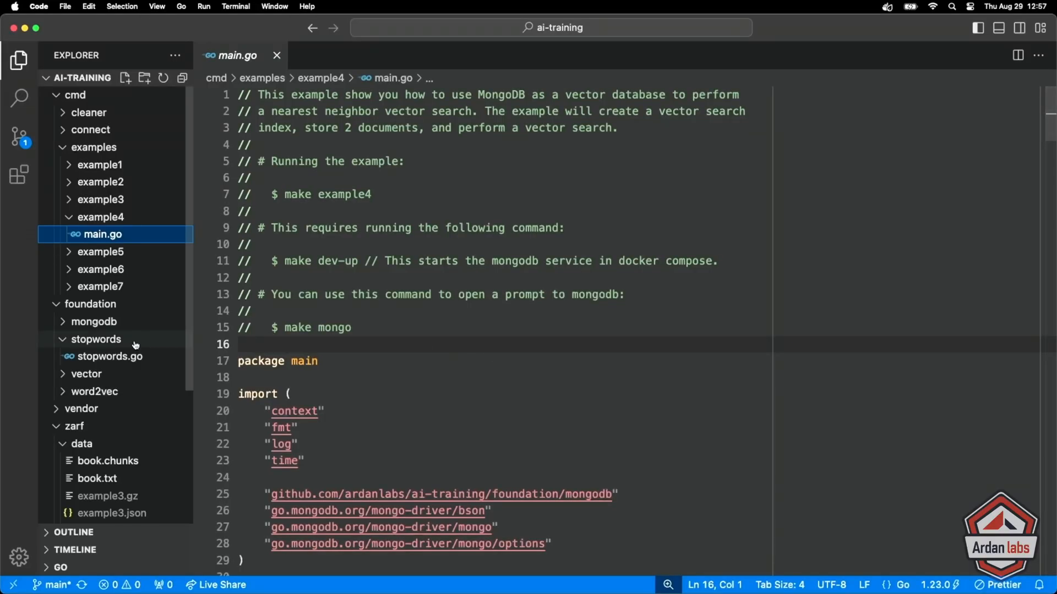
- Show the makefile's docker target pulling mongodb-atlas-local and open-webui images, then expand zarf/docker
left_click(85, 480)
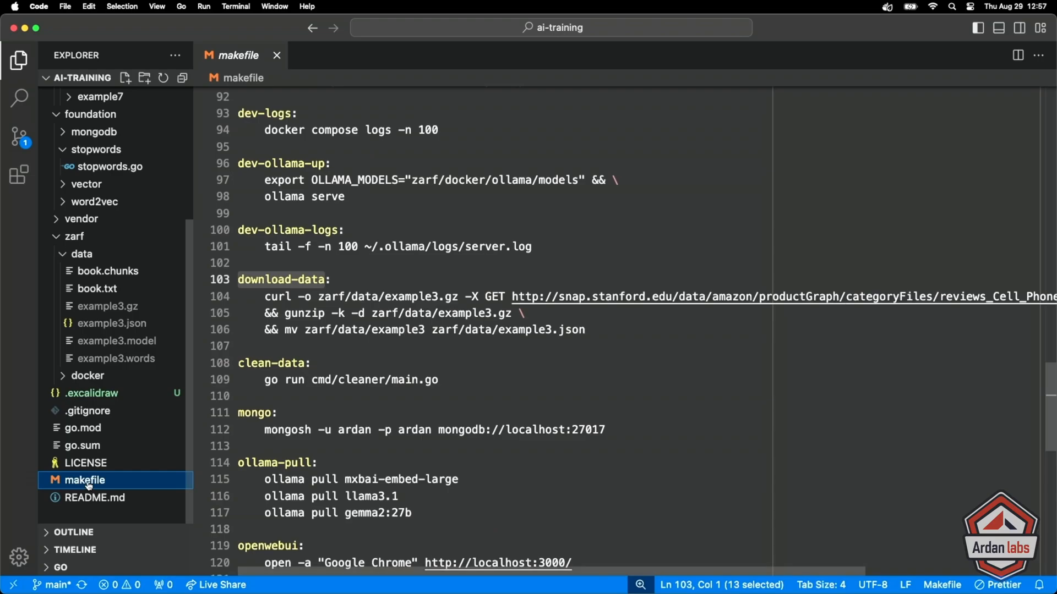
scroll("up", 3)
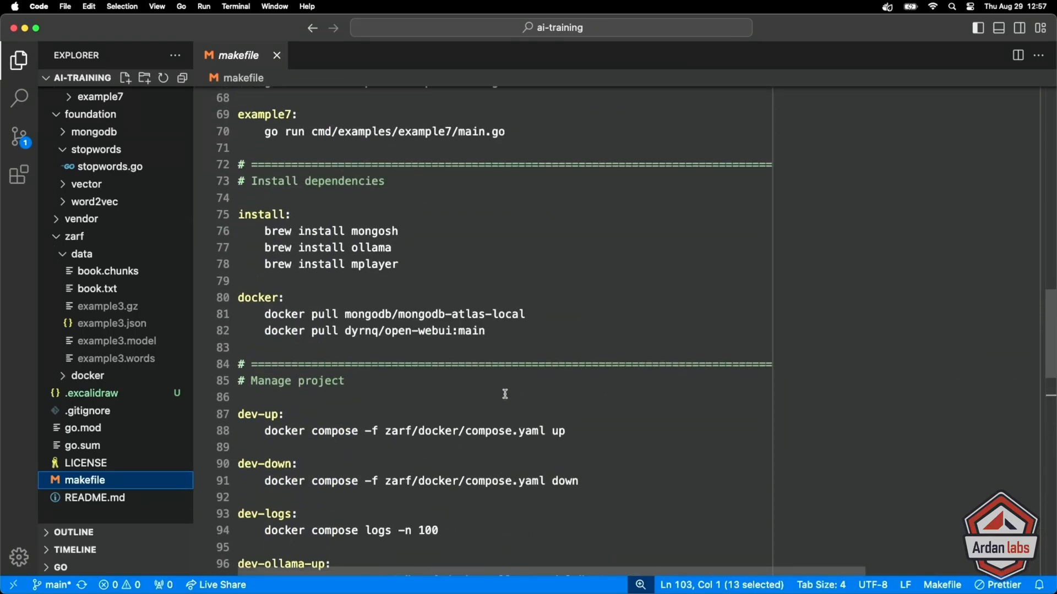
mouse_move(379, 236)
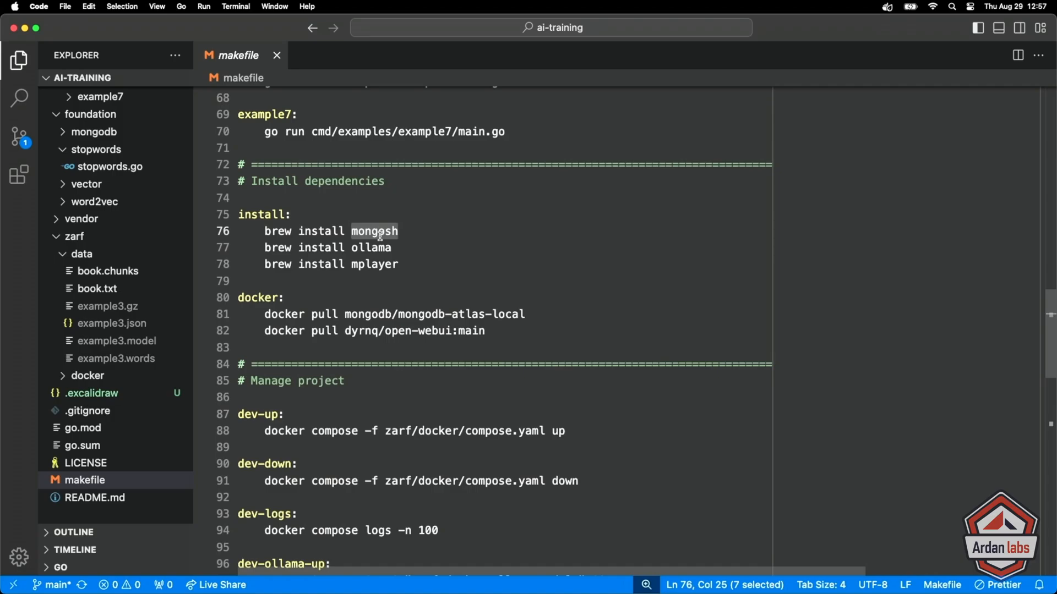
scroll("down", 3)
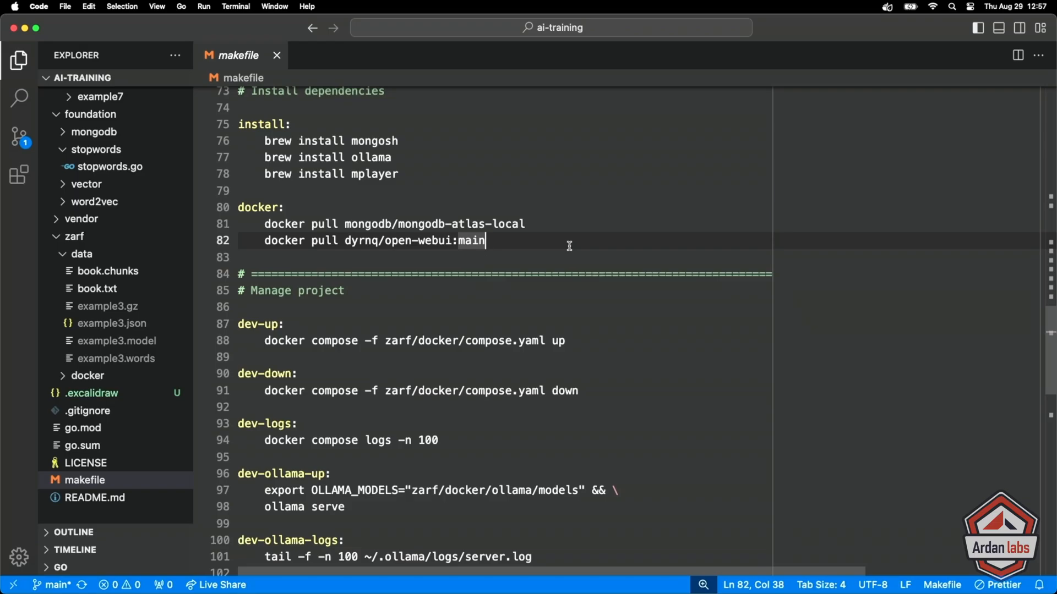
mouse_move(468, 221)
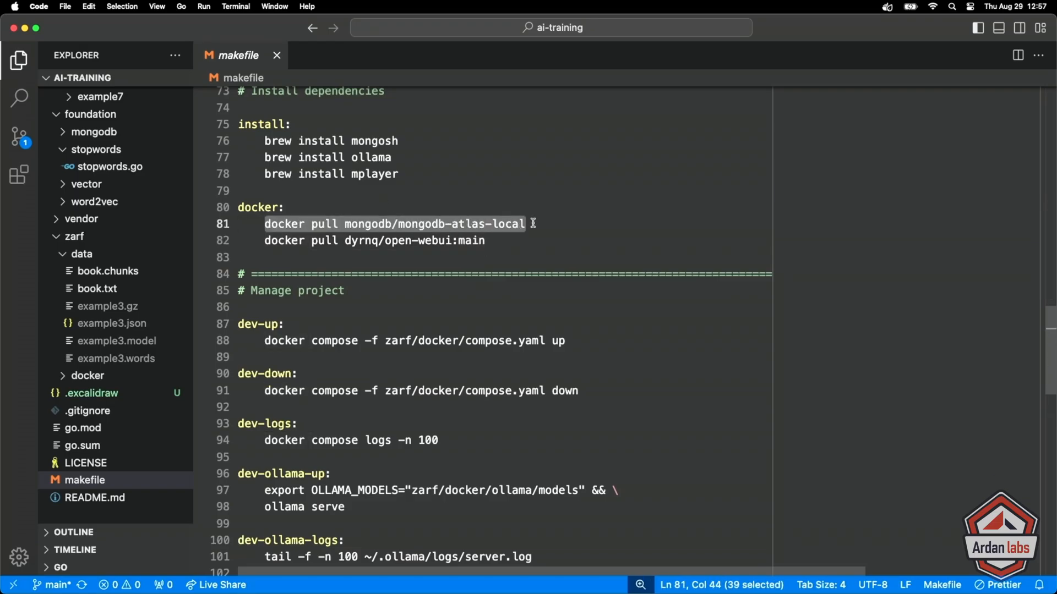
mouse_move(495, 260)
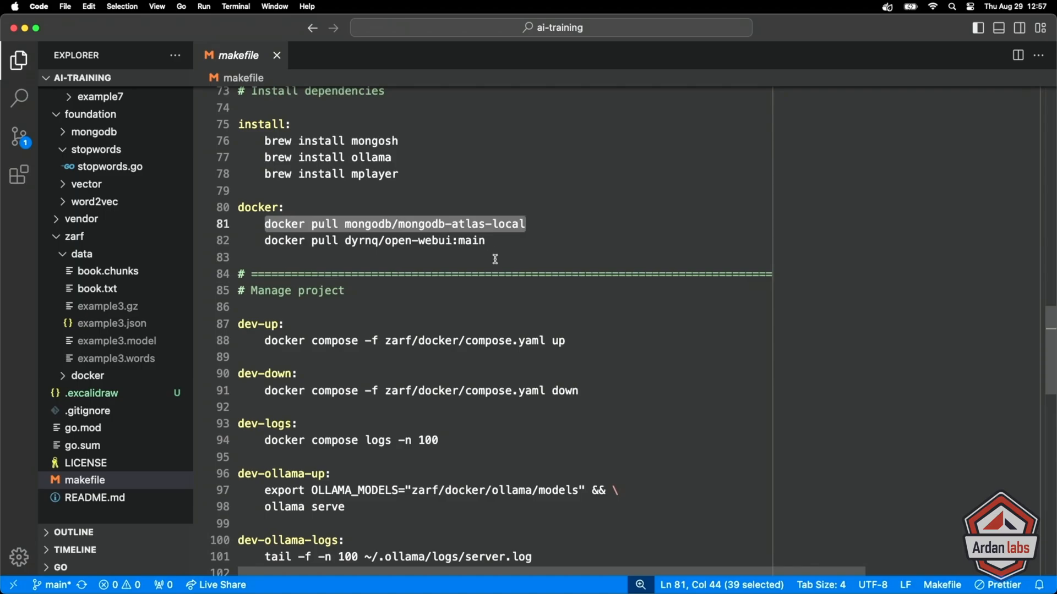
left_click(495, 257)
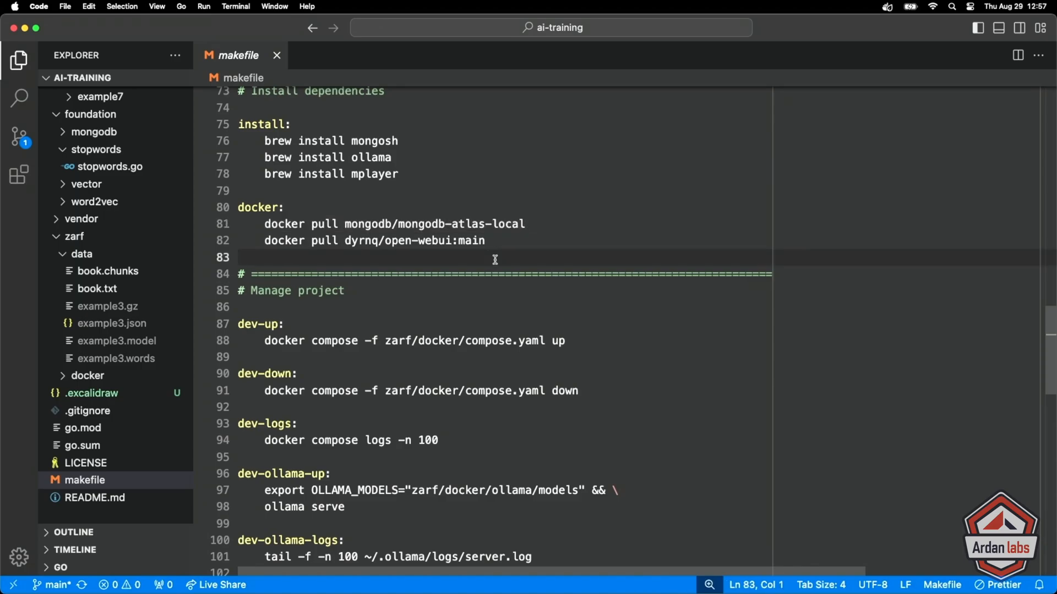
left_click(265, 241)
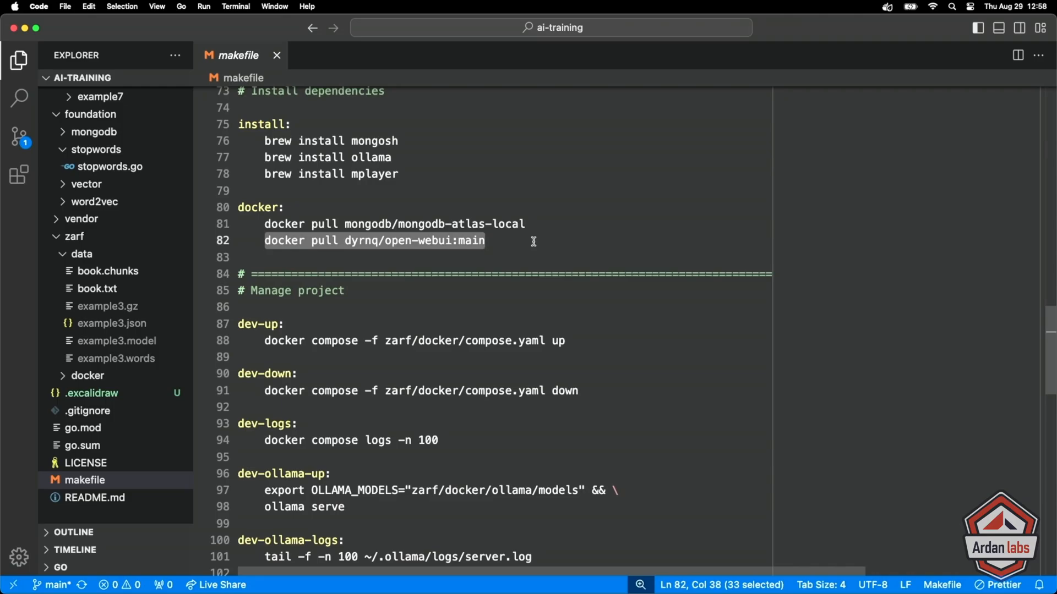
left_click(401, 257)
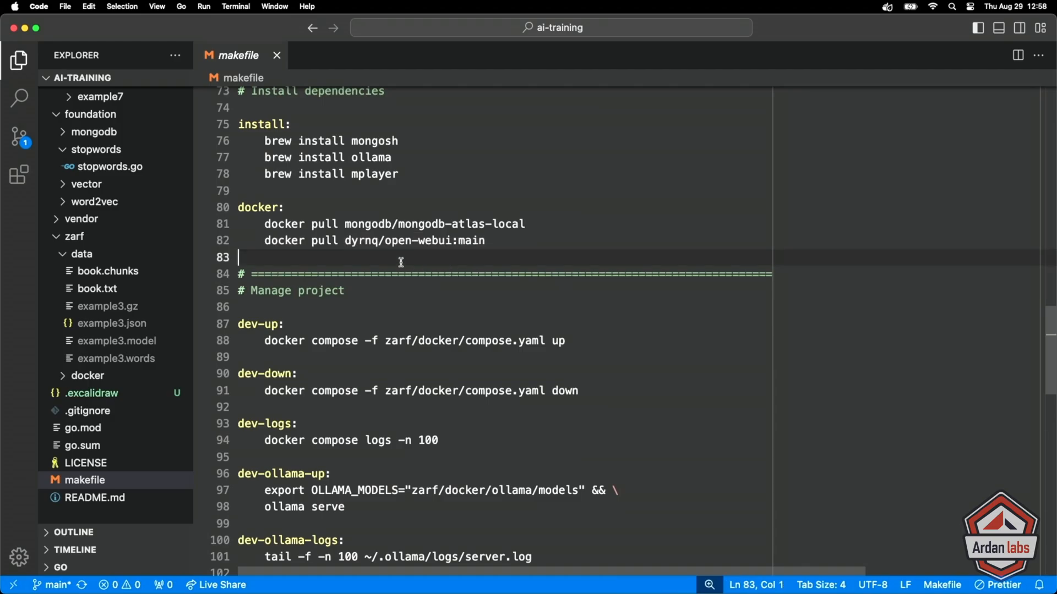
mouse_move(114, 403)
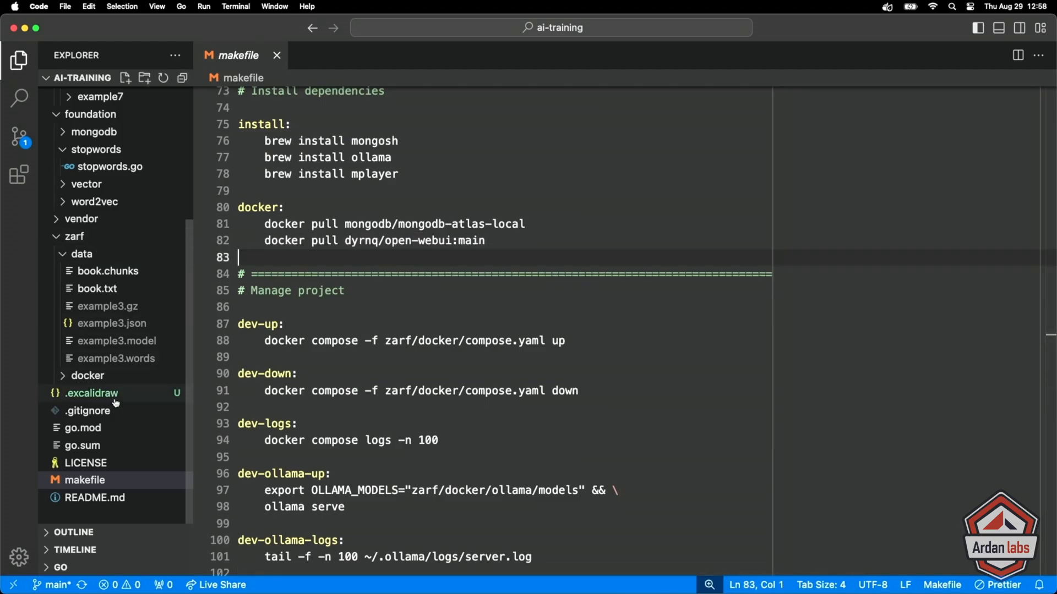
left_click(87, 375)
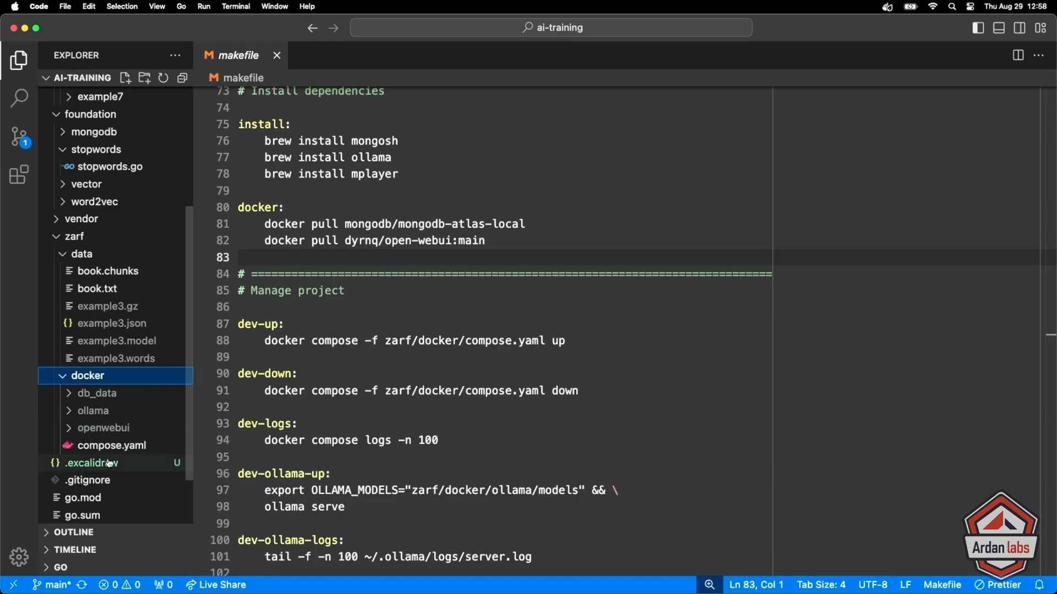
- Review compose.yaml's mongodb, commented-out ollama and openwebui services, then close the file
left_click(112, 445)
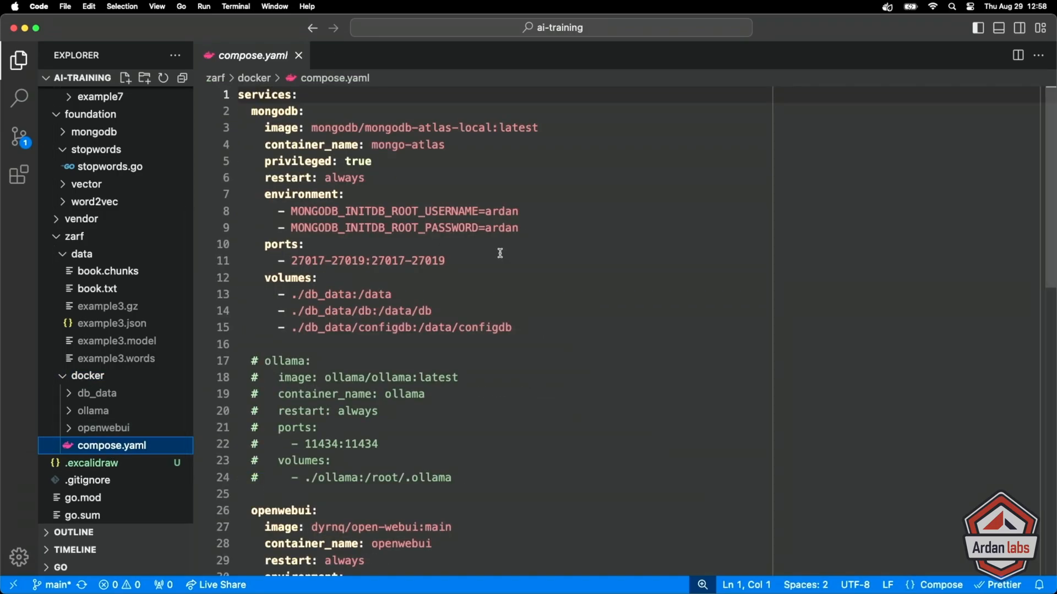
mouse_move(444, 304)
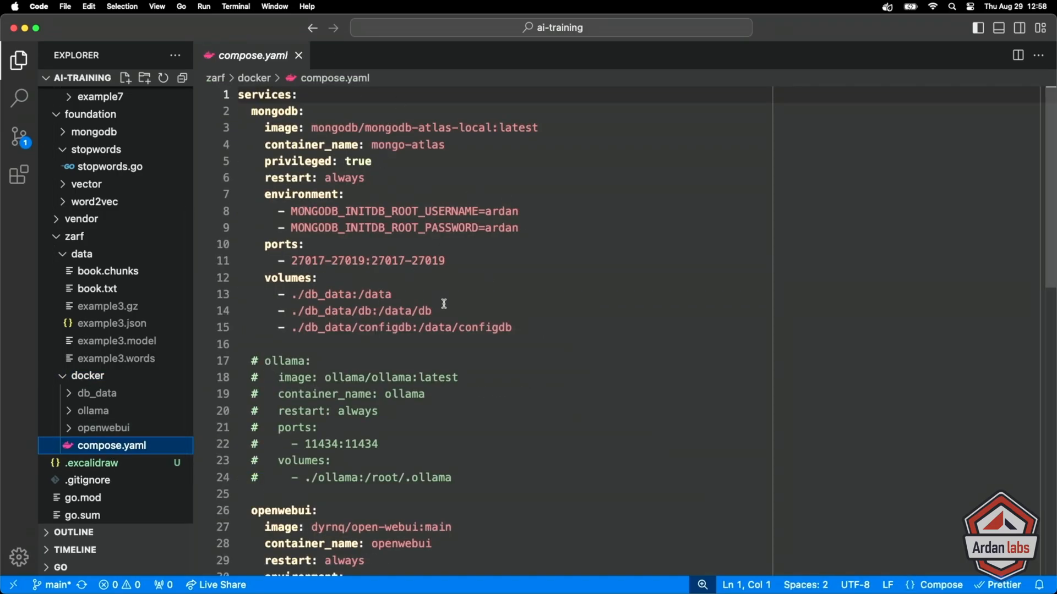
scroll("down", 3)
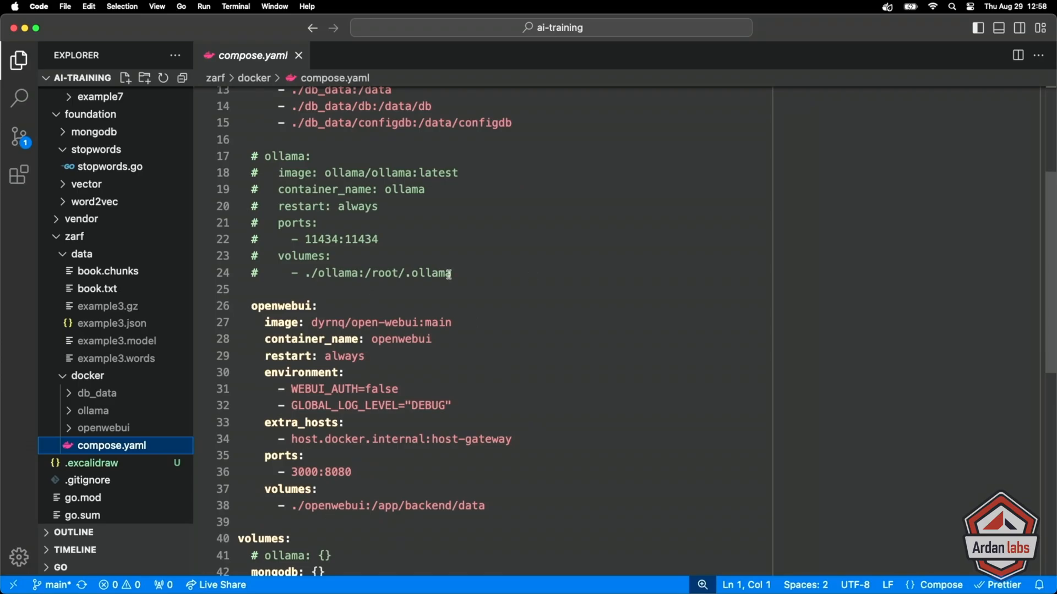
scroll("up", 3)
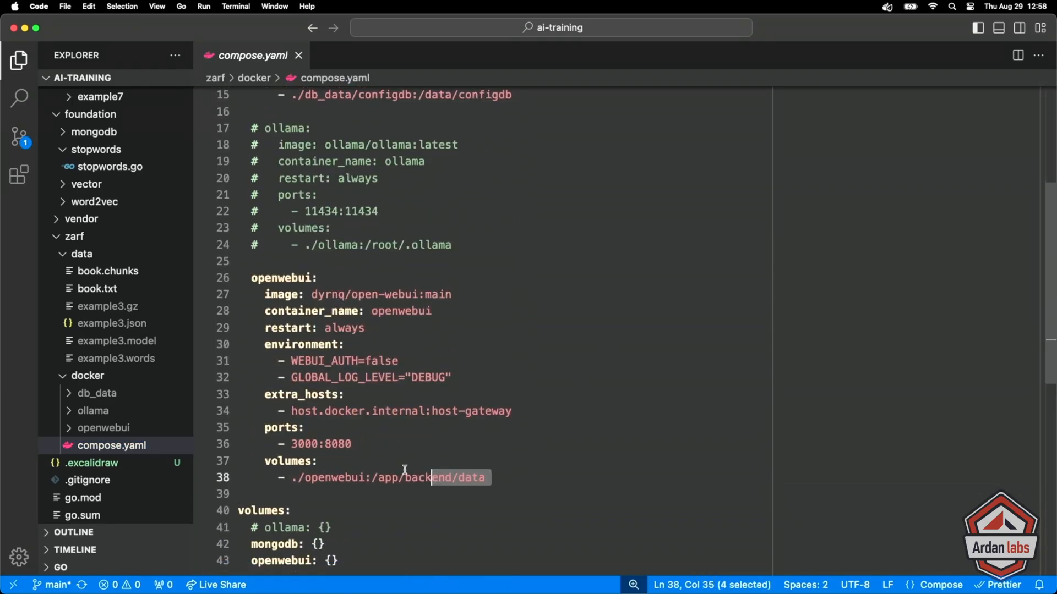
scroll("up", 3)
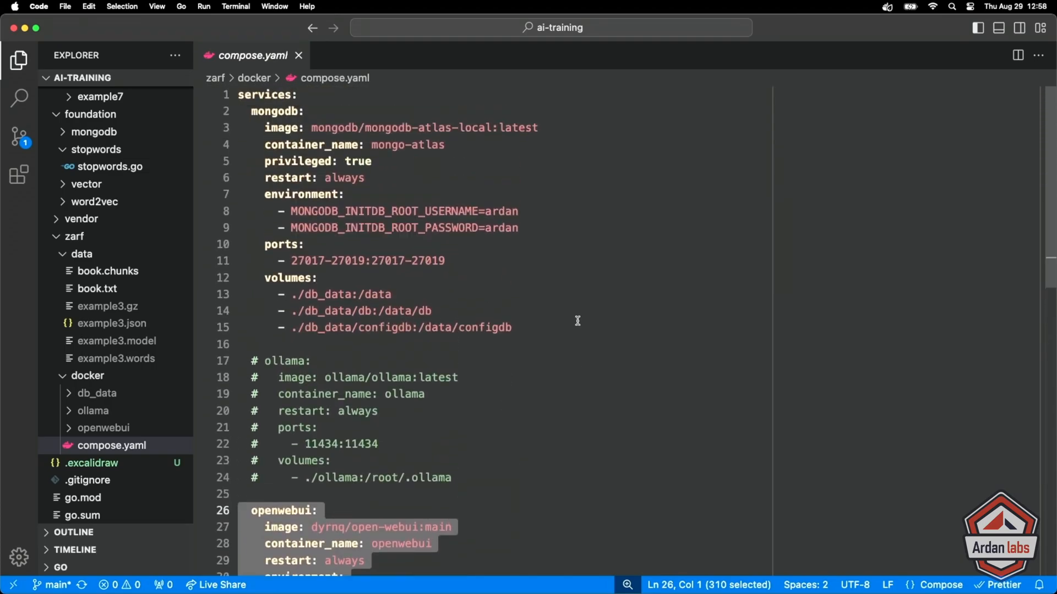
left_click(434, 345)
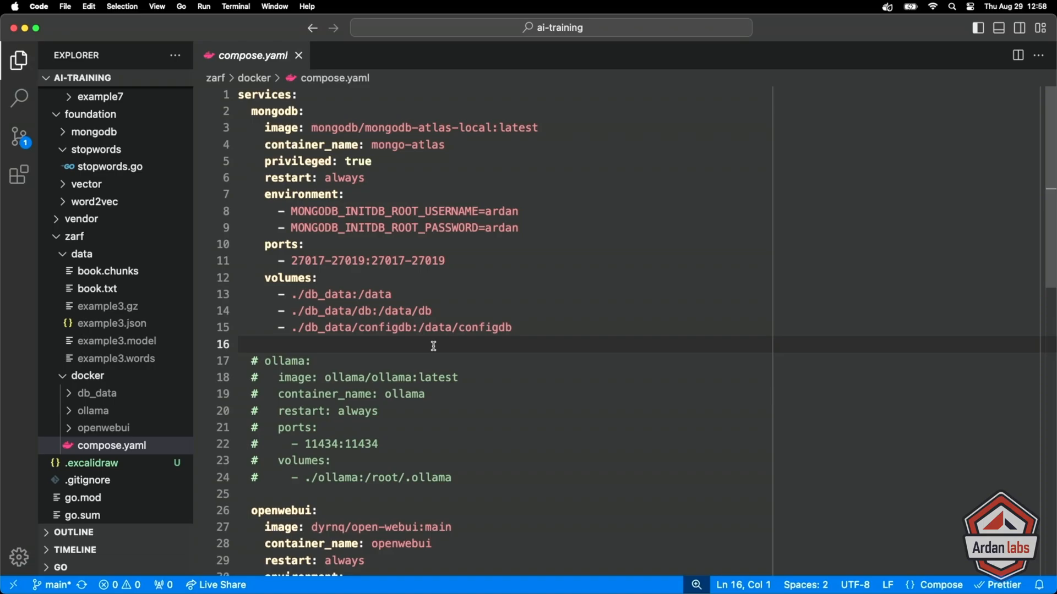
mouse_move(291, 54)
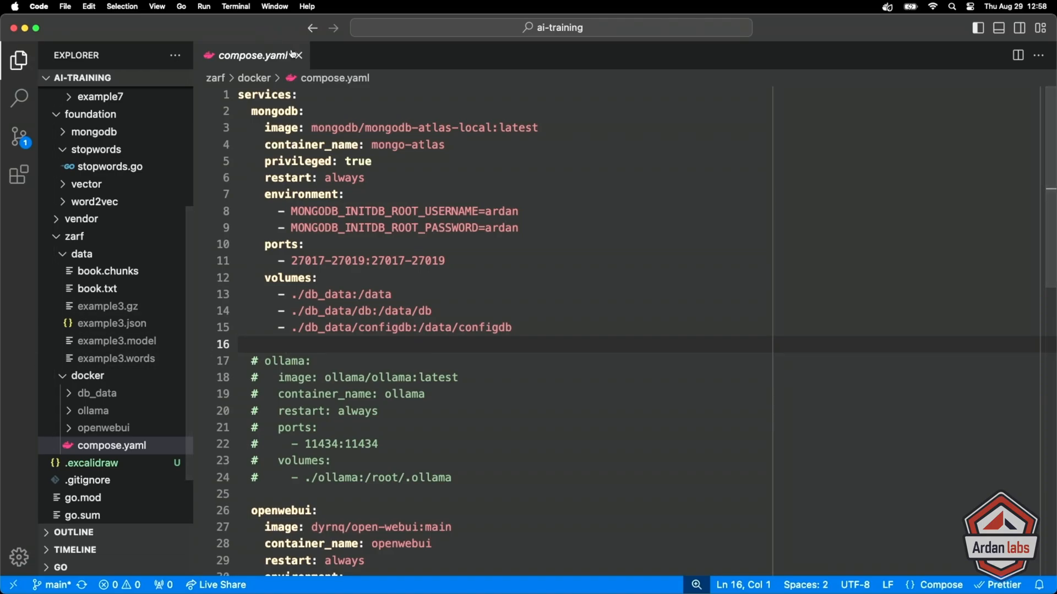
left_click(296, 55)
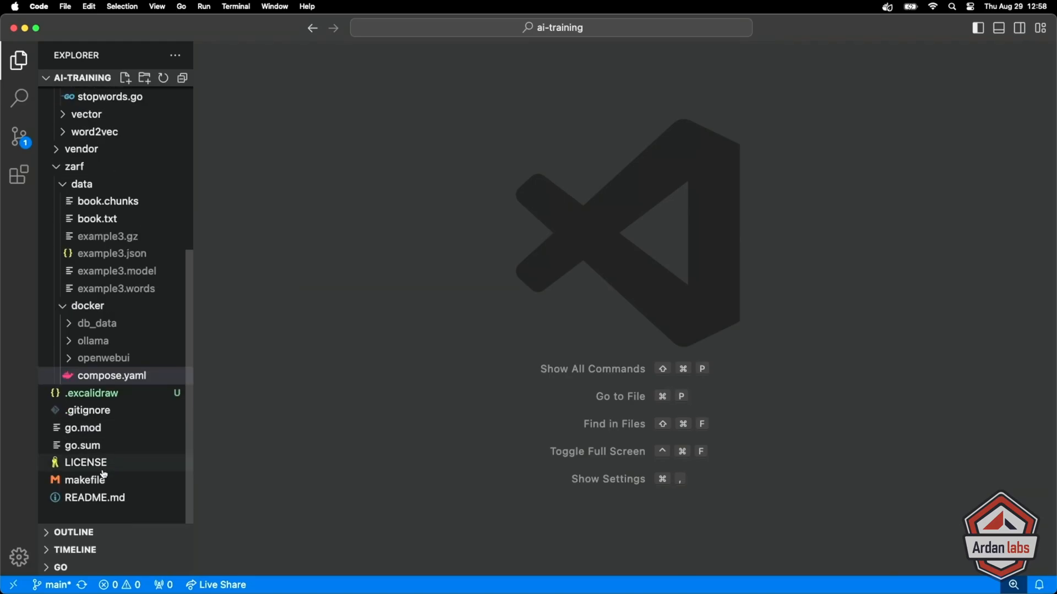
- Reopen the makefile and highlight the brew install mongosh line
left_click(84, 480)
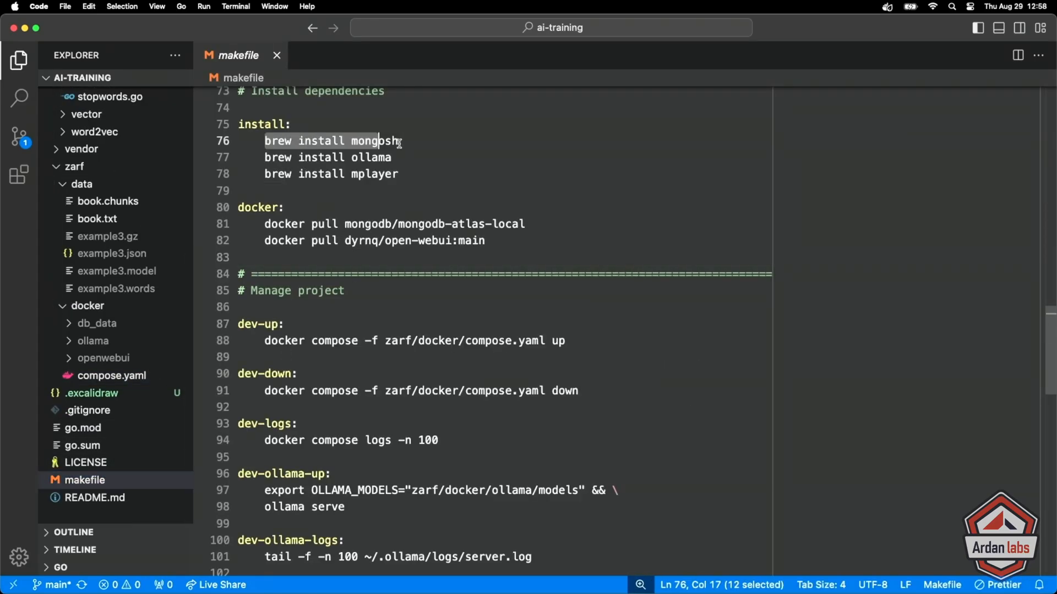
left_click(267, 224)
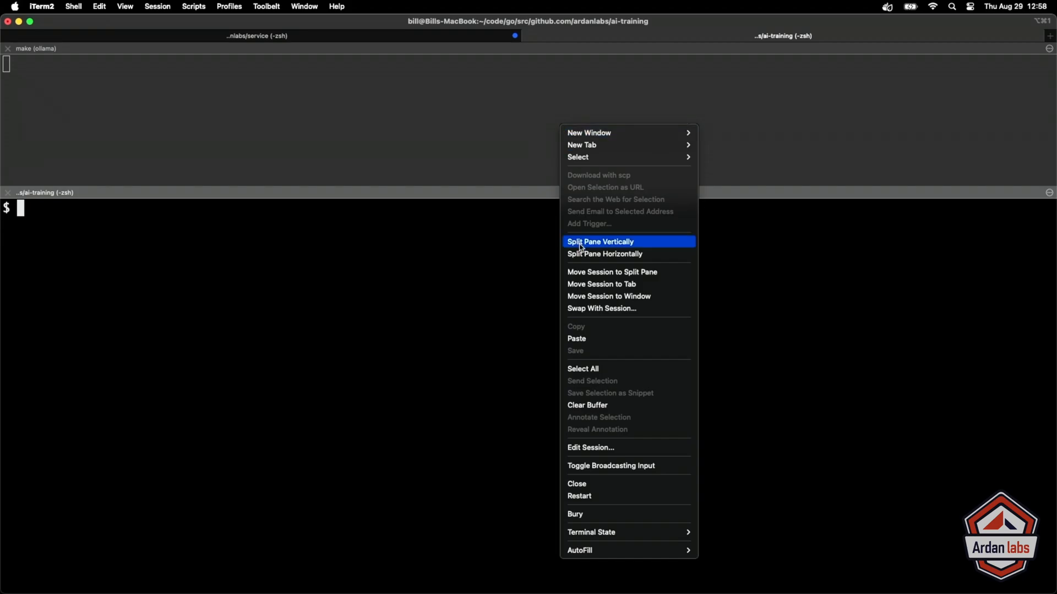
- Split a new iTerm2 pane, cd into ai-training, and begin typing make
left_click(604, 254)
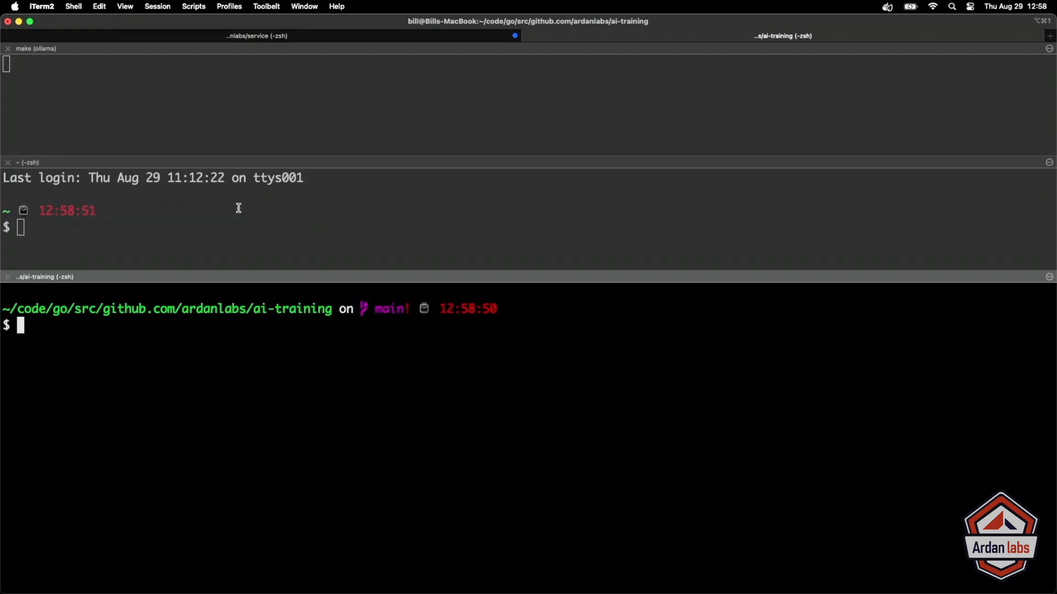
type("cdard")
type("cd ai")
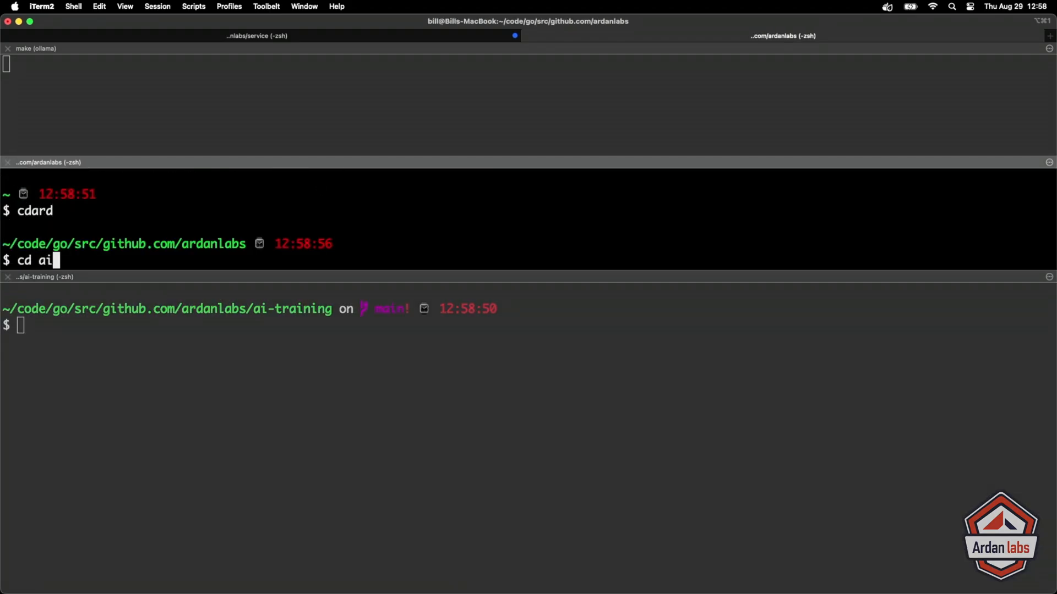
type("-training")
key("Return")
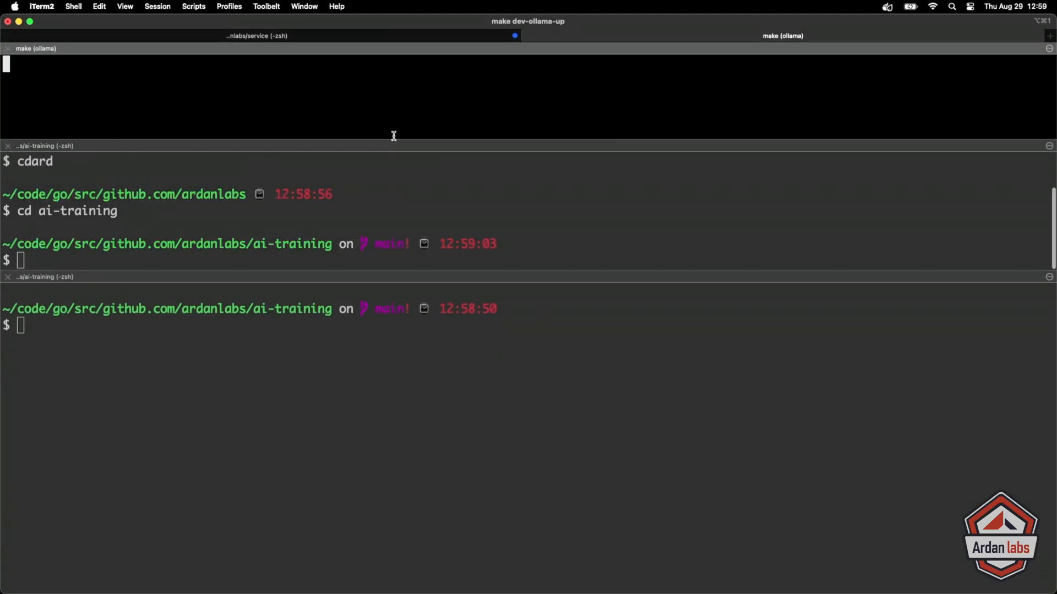
type("make")
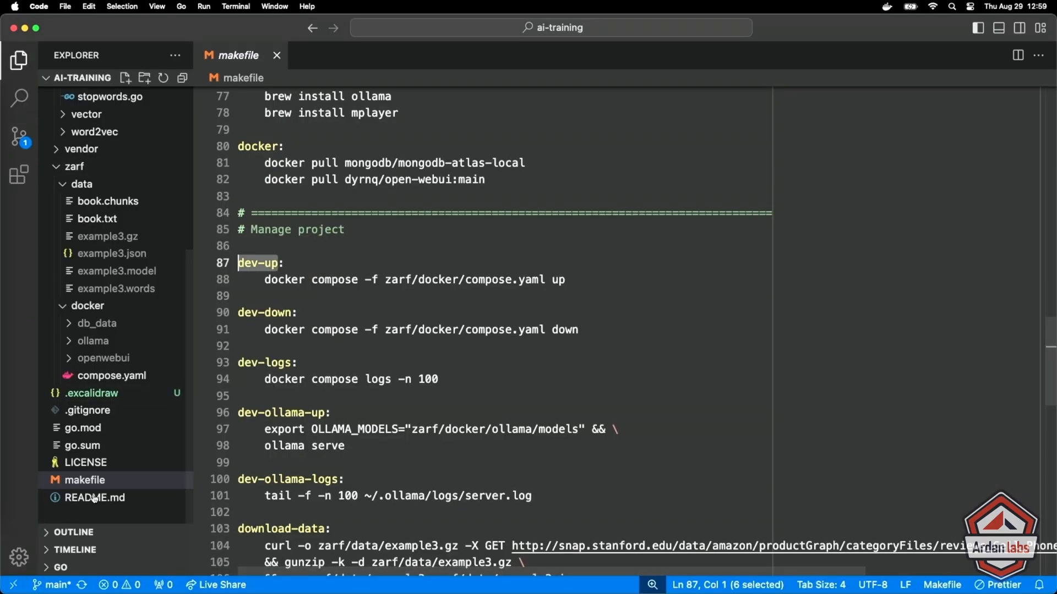
- Select the dev-up target in the makefile's Manage project section
left_click(112, 375)
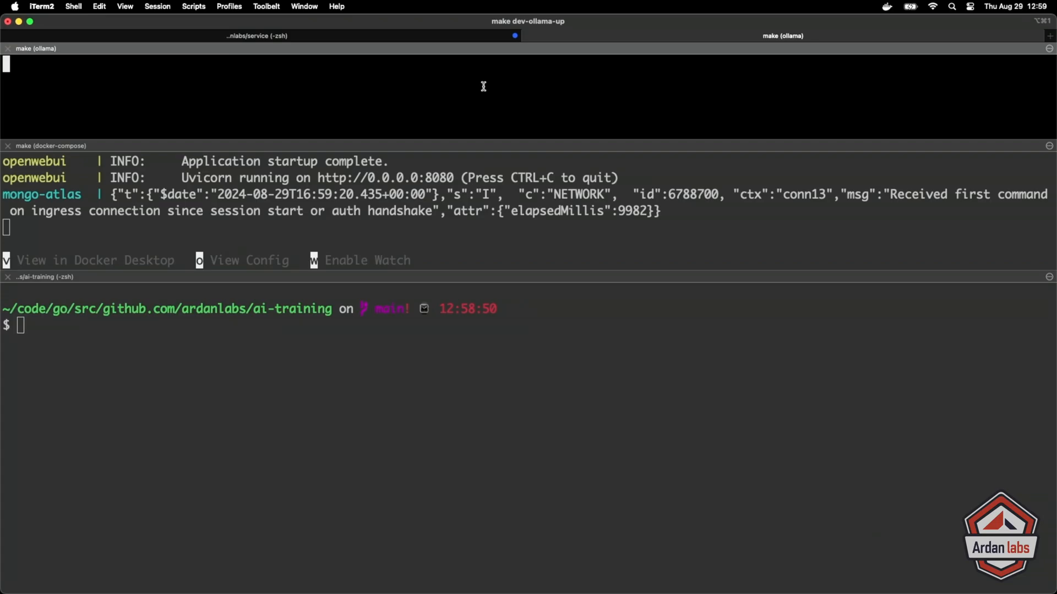
mouse_move(496, 228)
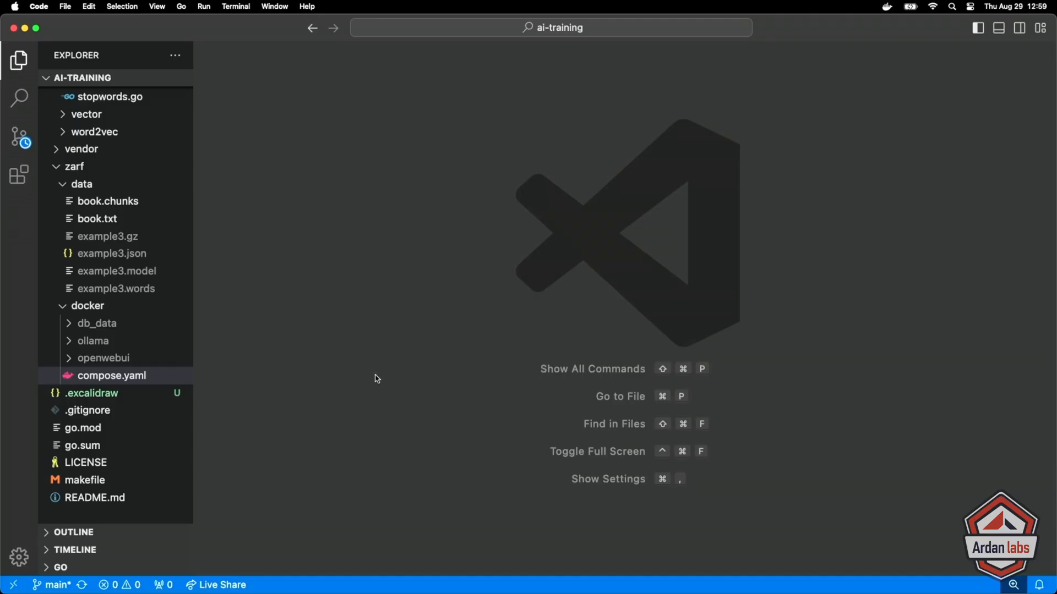
- Reopen the makefile to view the mongo and ollama-pull targets, then close it
left_click(84, 480)
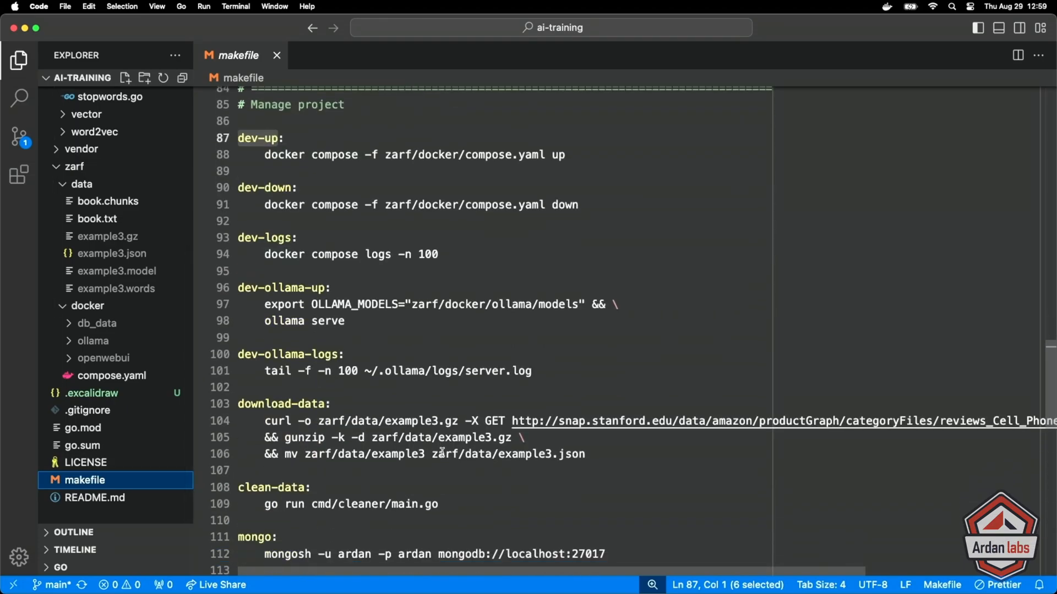
scroll("down", 3)
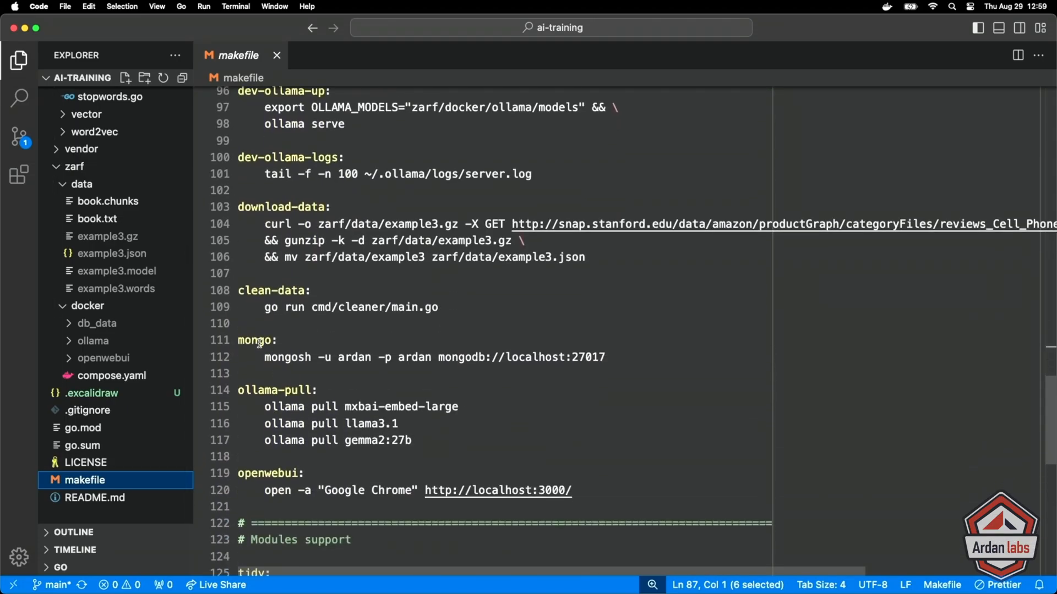
double_click(254, 340)
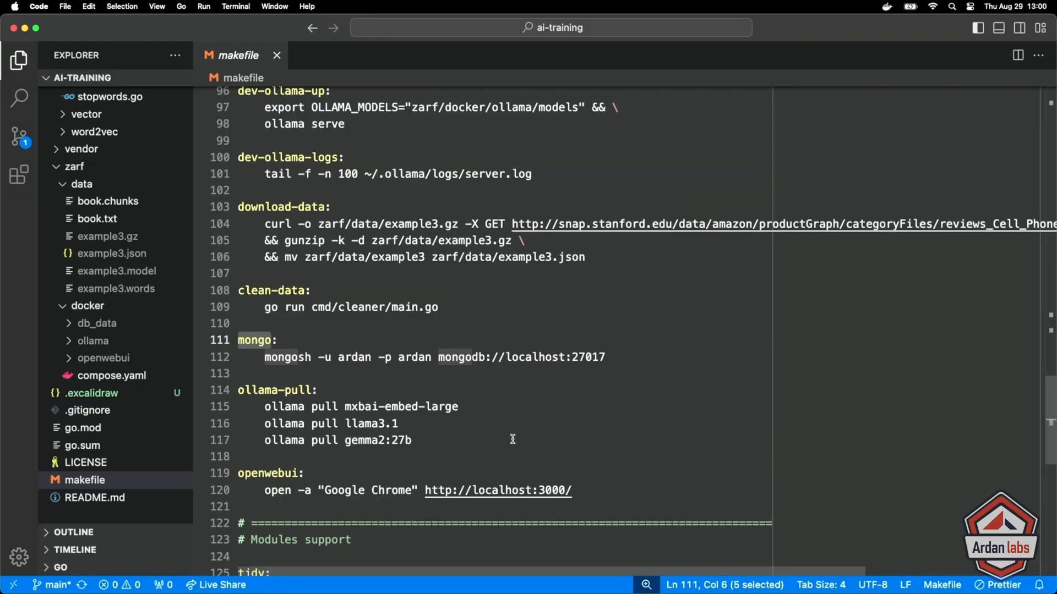
scroll("up", 3)
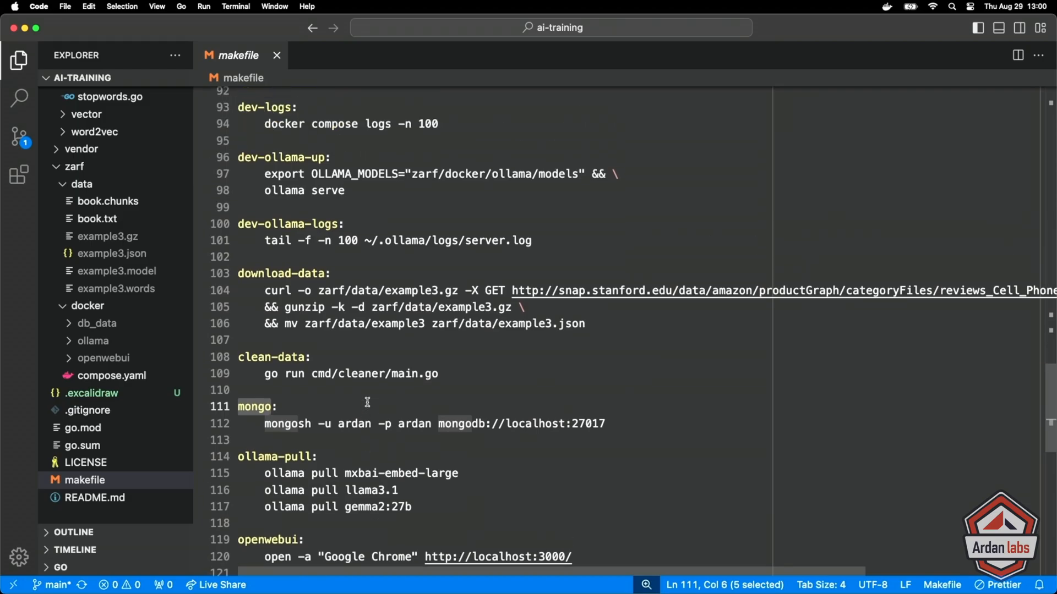
scroll("up", 3)
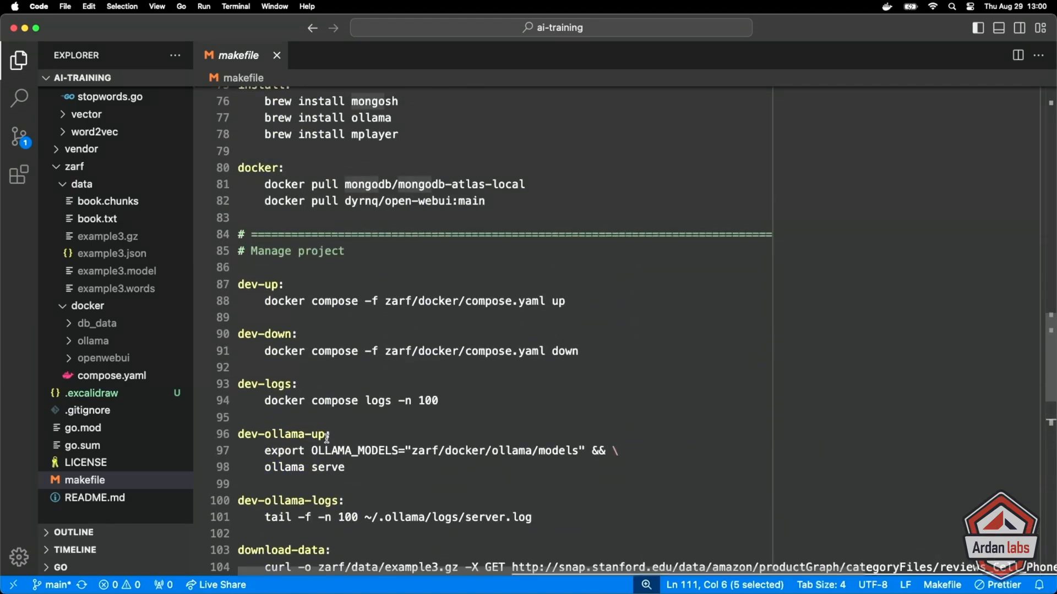
scroll("up", 3)
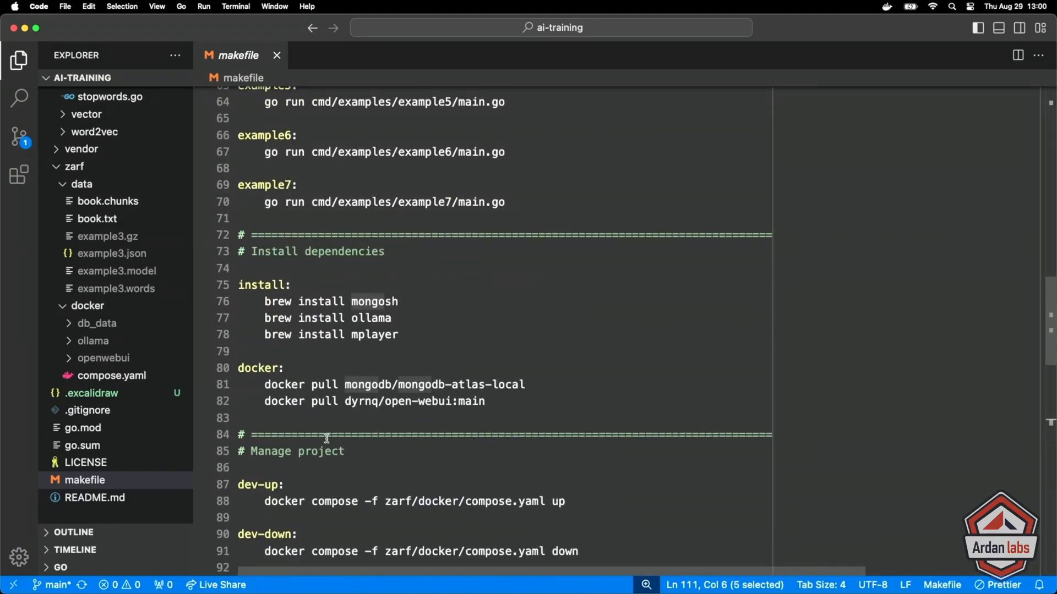
left_click(276, 55)
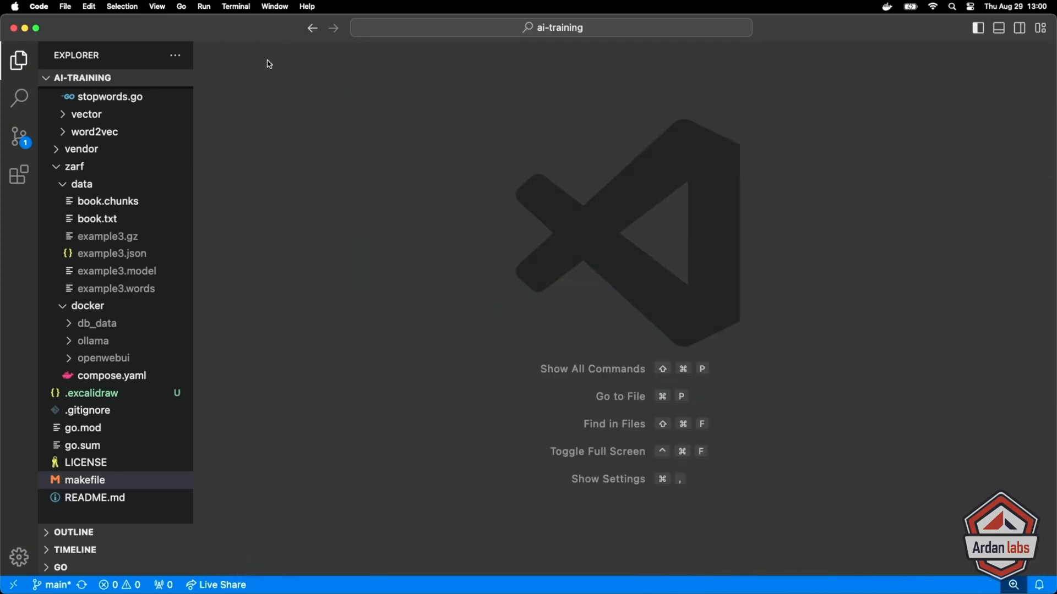
- Open example4's main.go and read through the document and searchResult structs and run function
left_click(102, 233)
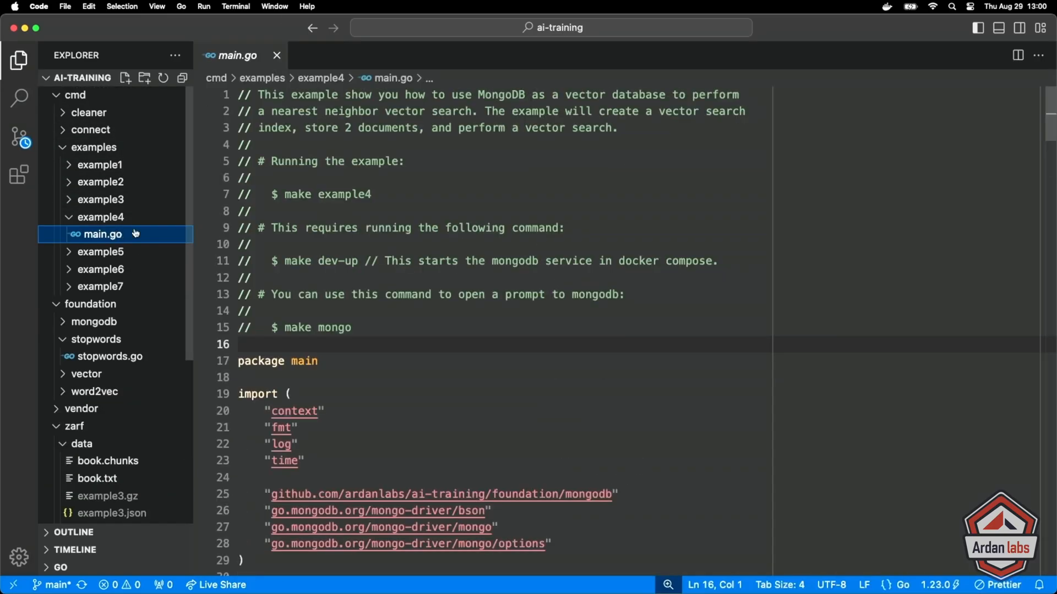
scroll("down", 3)
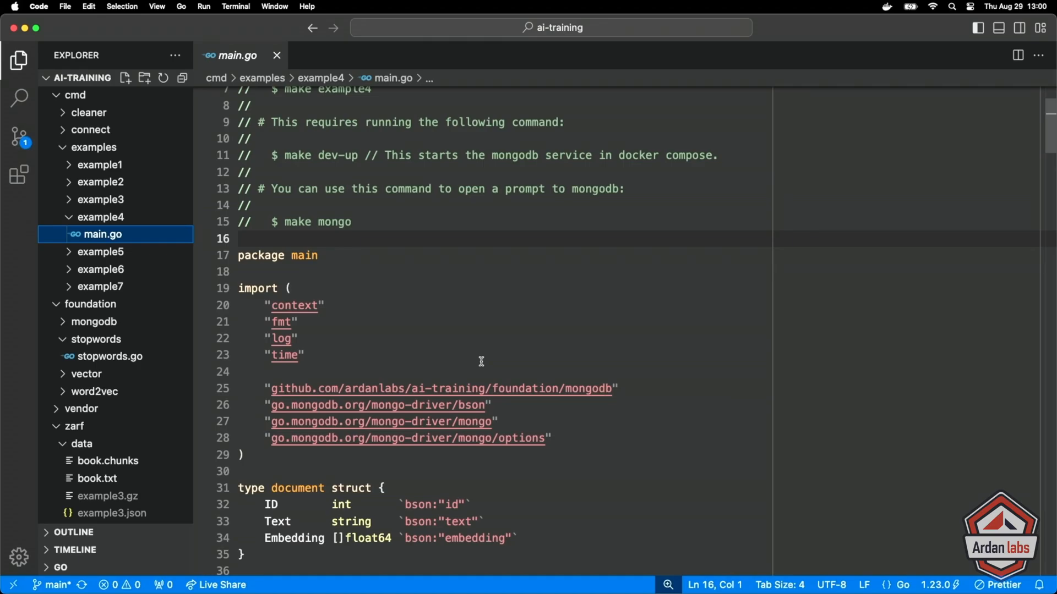
scroll("down", 3)
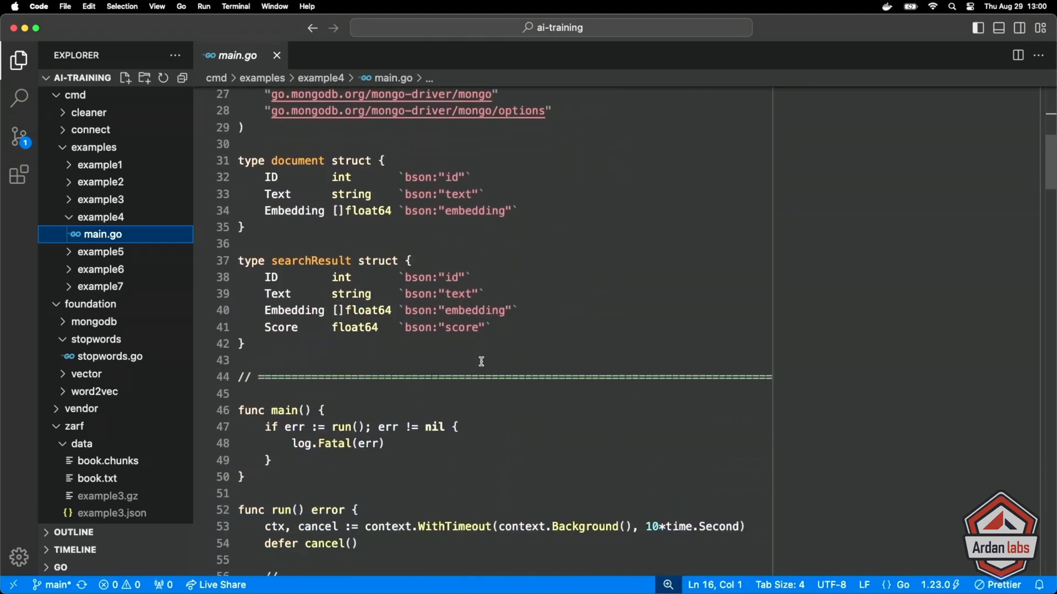
scroll("down", 3)
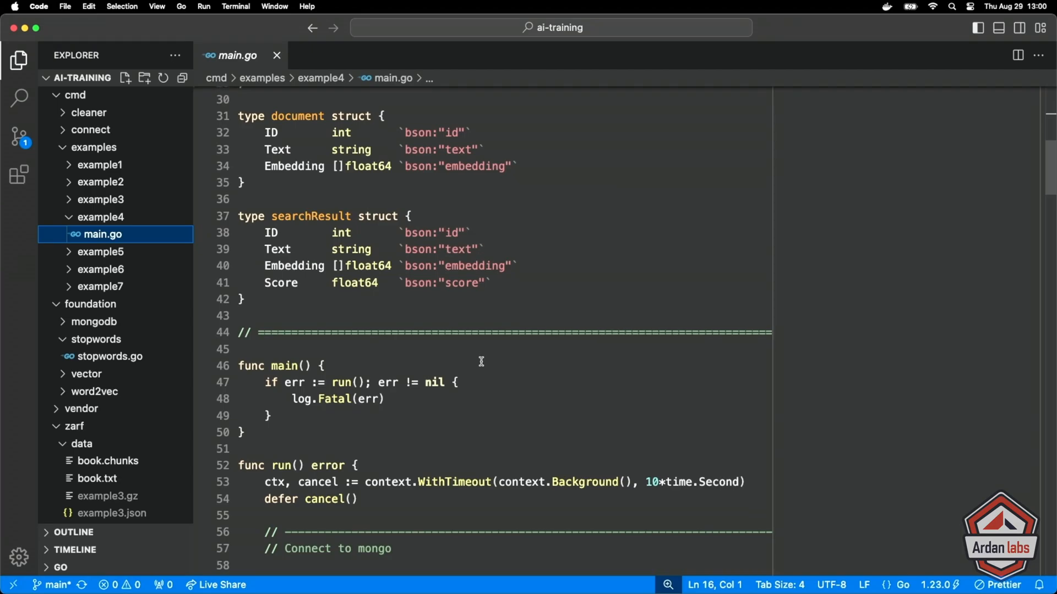
- Collapse the stopwords folder and expand foundation/mongodb to show model.go and mongodb.go
scroll("down", 3)
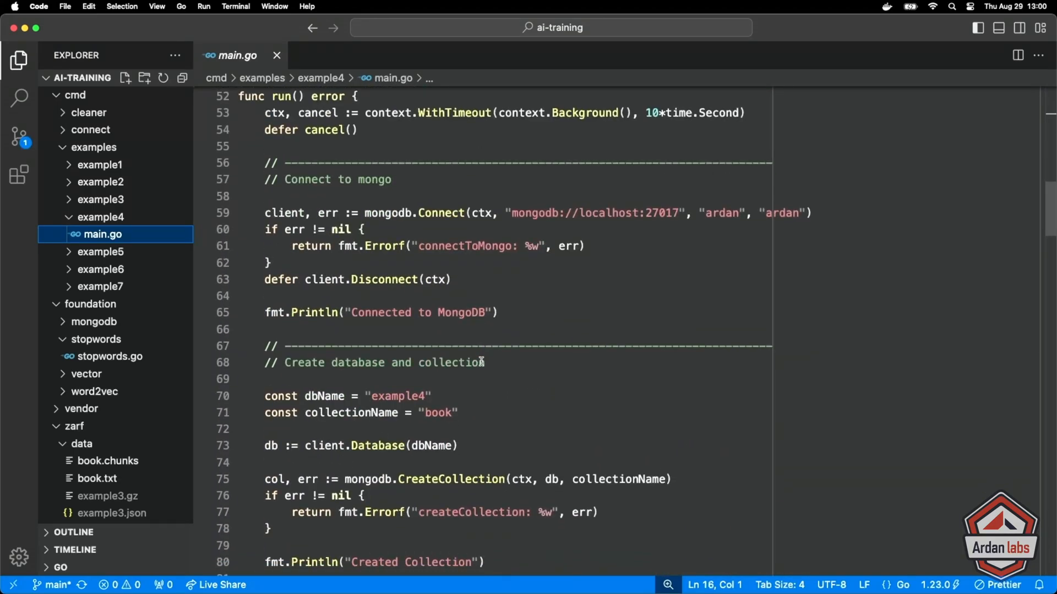
mouse_move(86, 370)
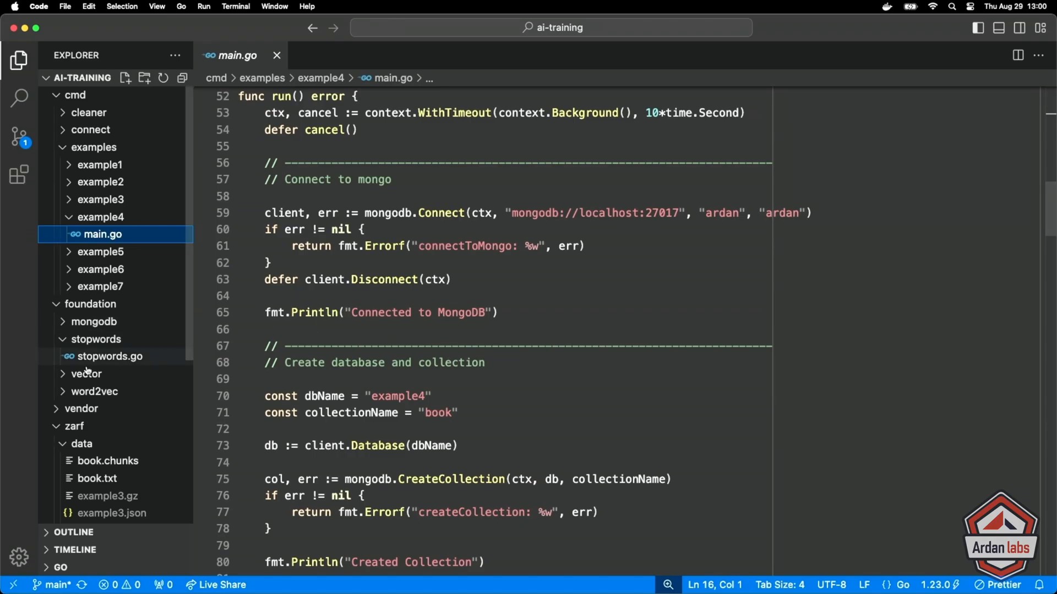
left_click(96, 339)
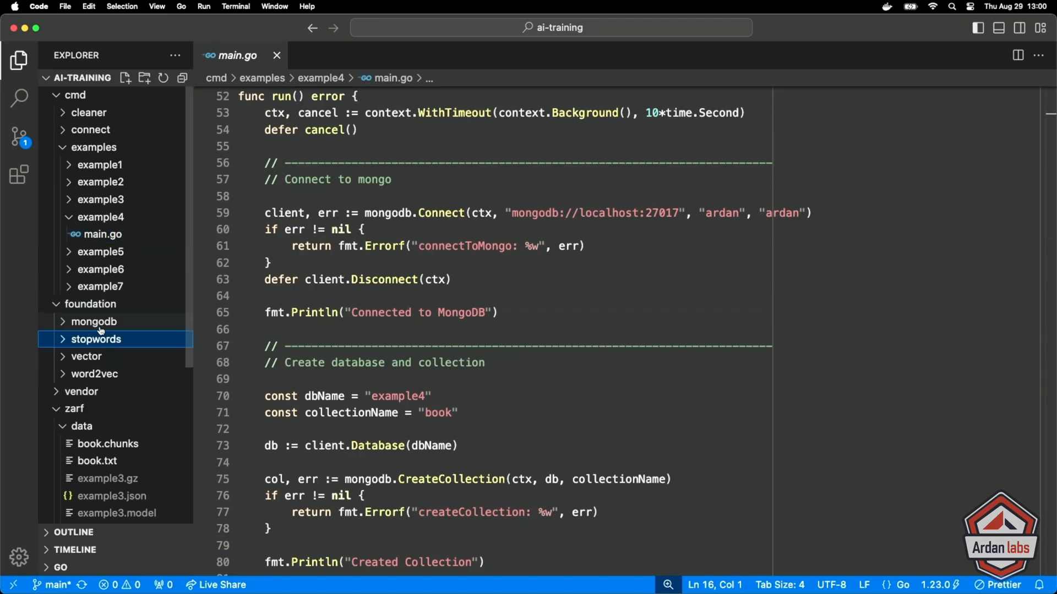
left_click(93, 321)
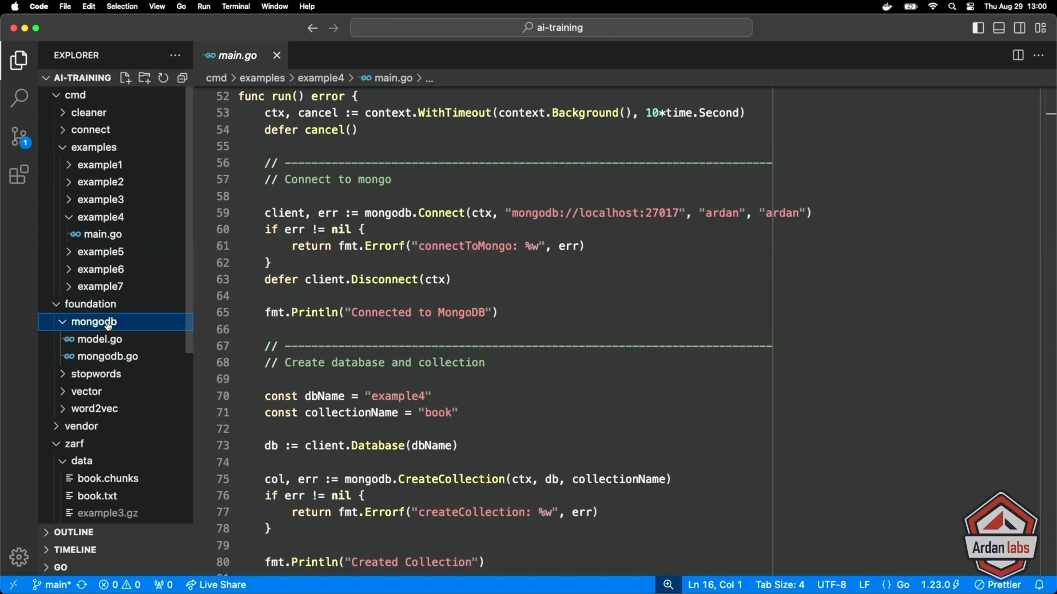
- Open mongodb.go and read down through CreateVectorIndex and runCreateIndexCmd
left_click(108, 356)
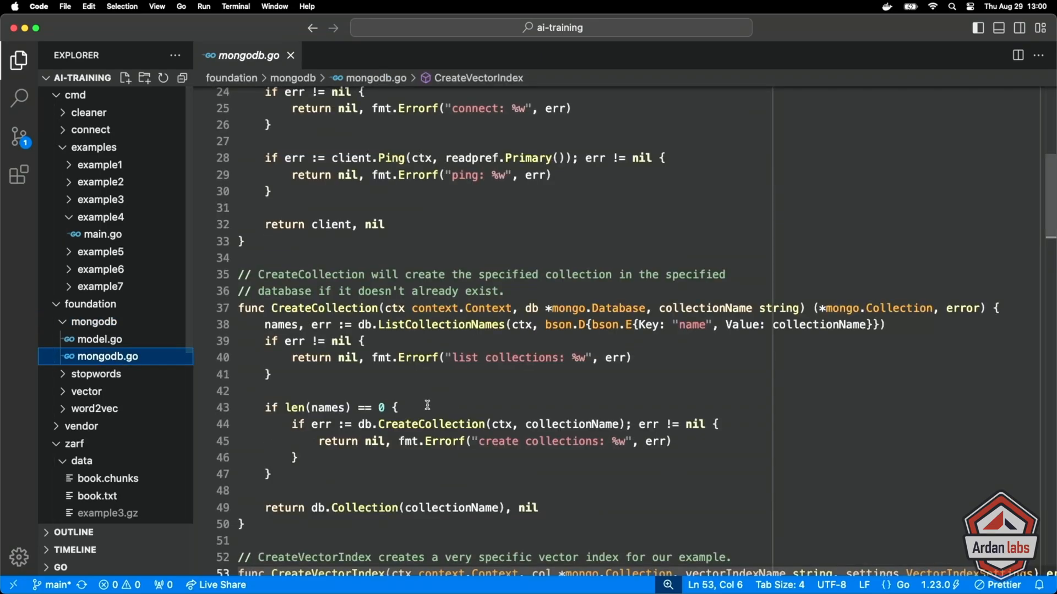
scroll("up", 3)
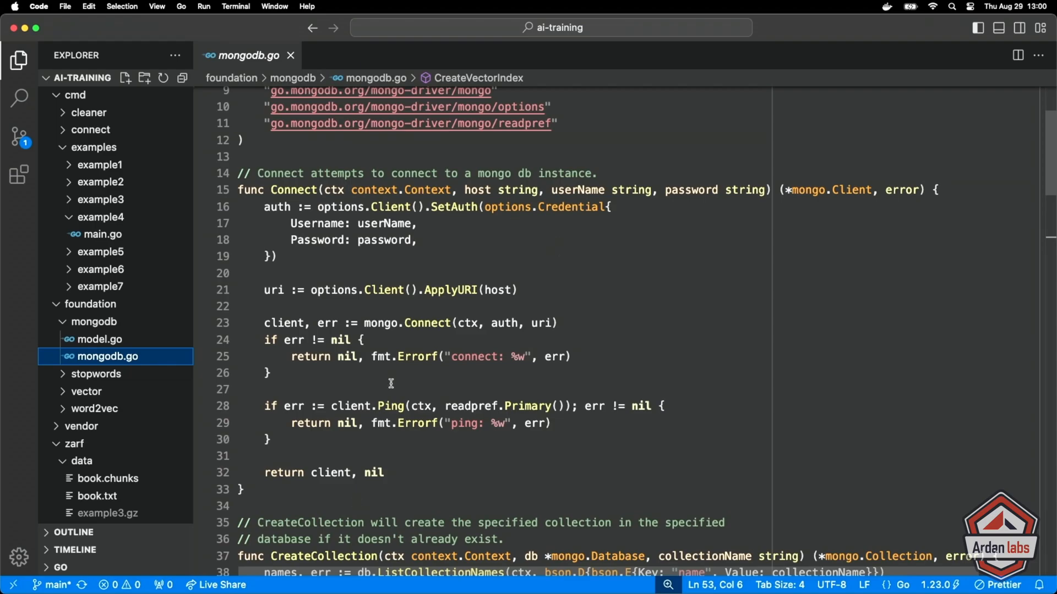
scroll("down", 3)
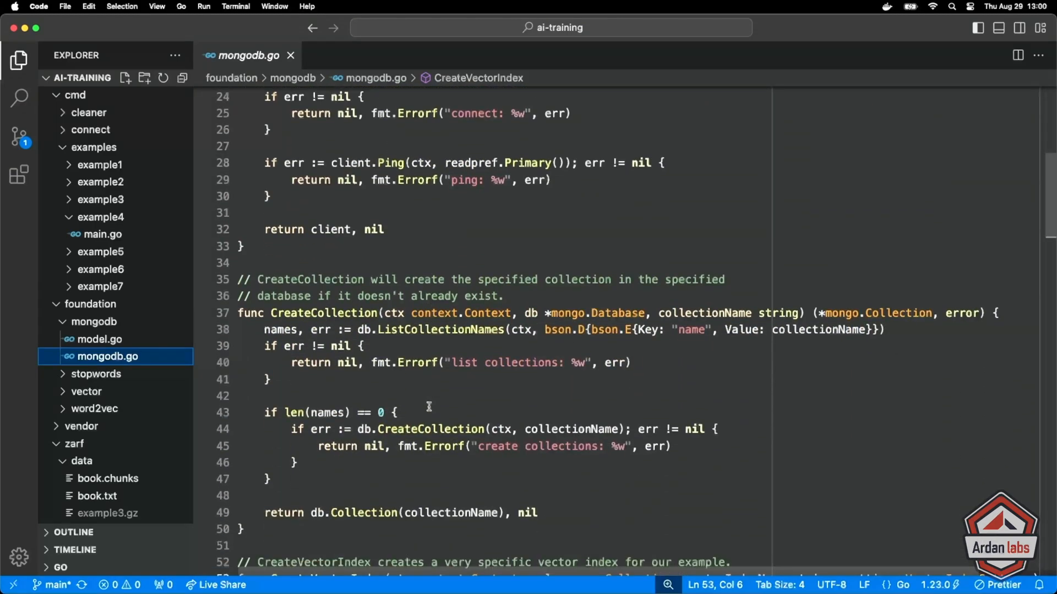
scroll("down", 3)
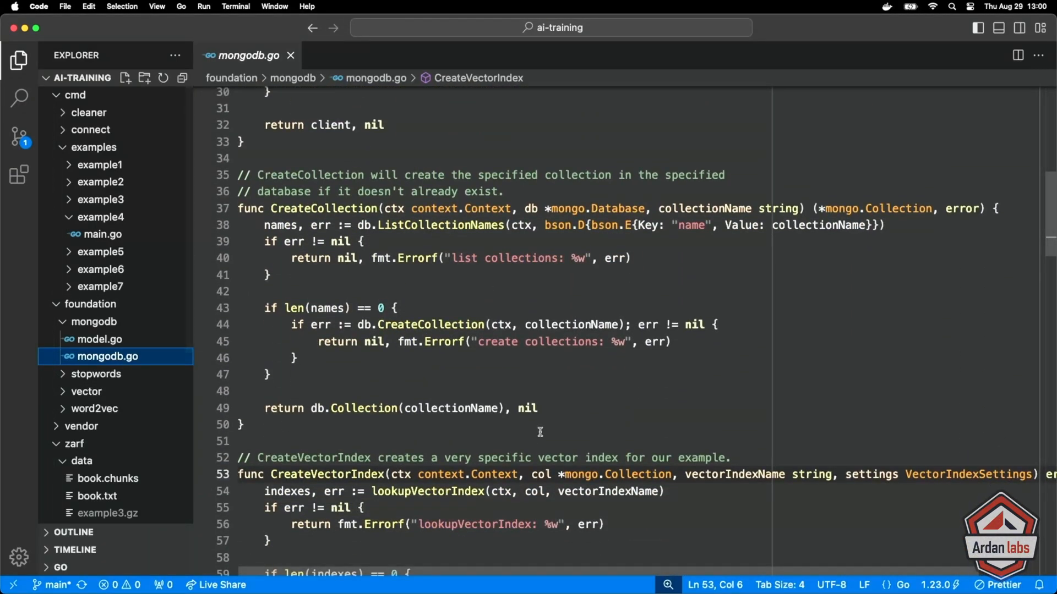
scroll("down", 3)
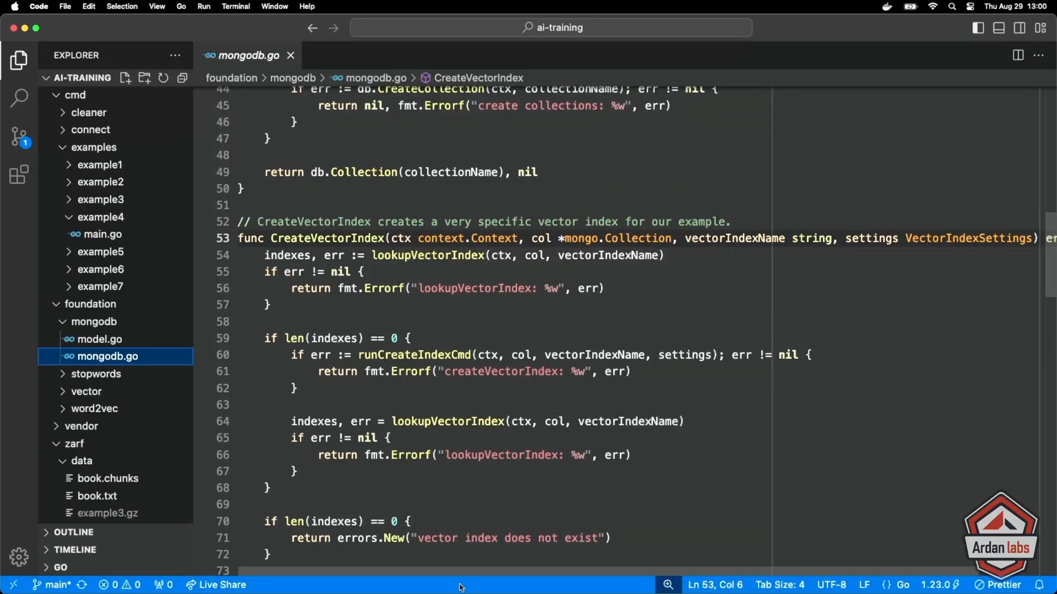
scroll("down", 3)
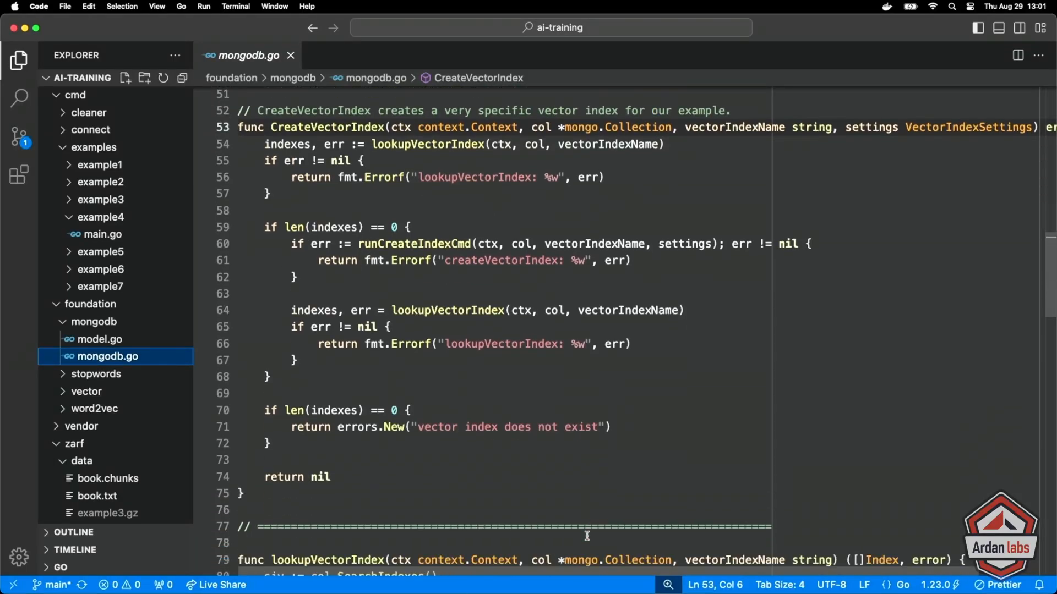
scroll("down", 3)
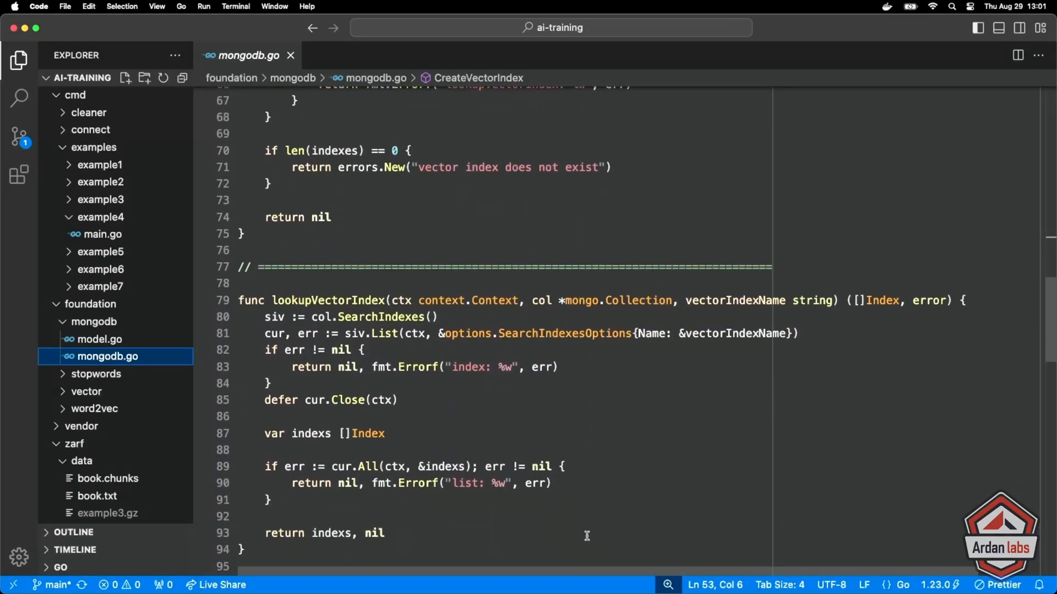
scroll("down", 3)
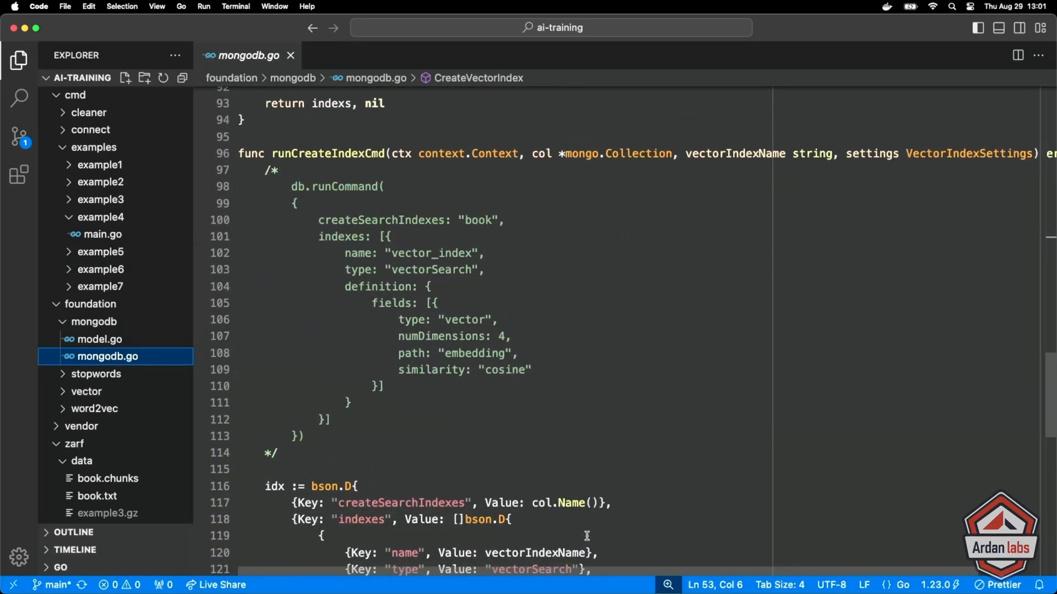
scroll("down", 3)
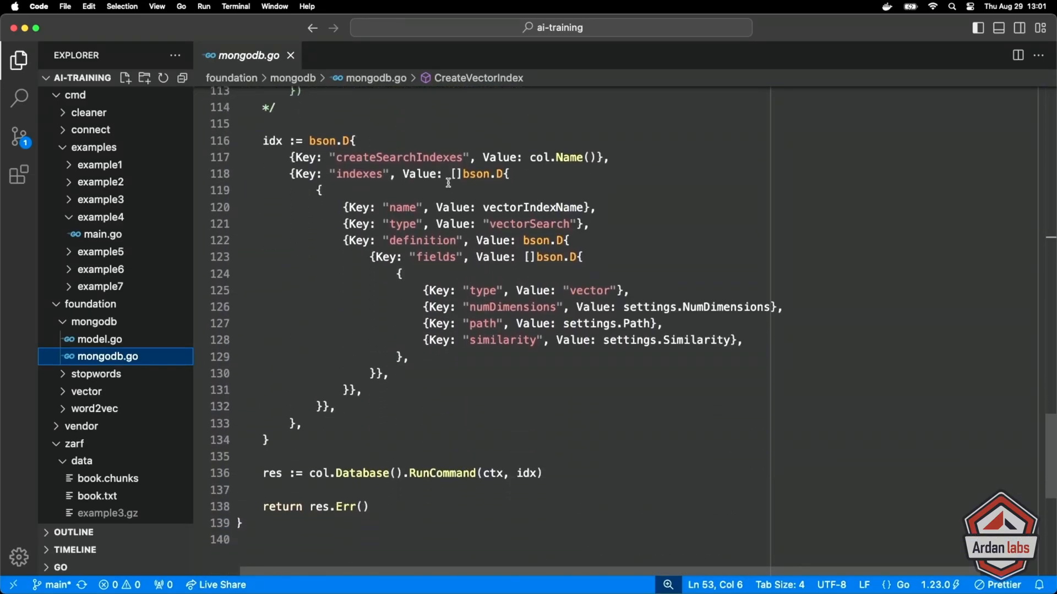
mouse_move(603, 430)
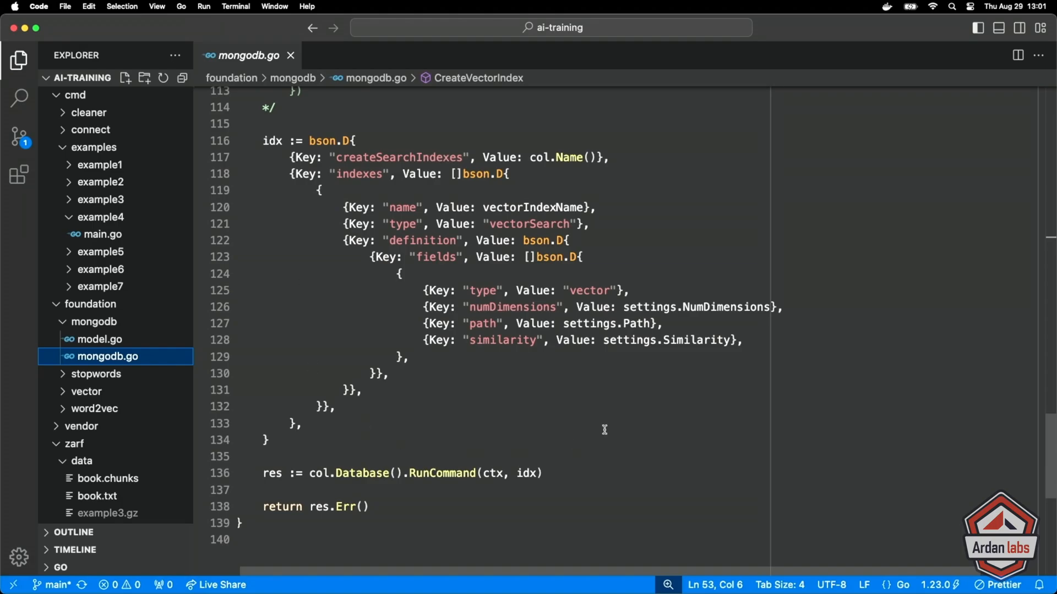
- Scroll back up in mongodb.go to review the Connect function
scroll("up", 3)
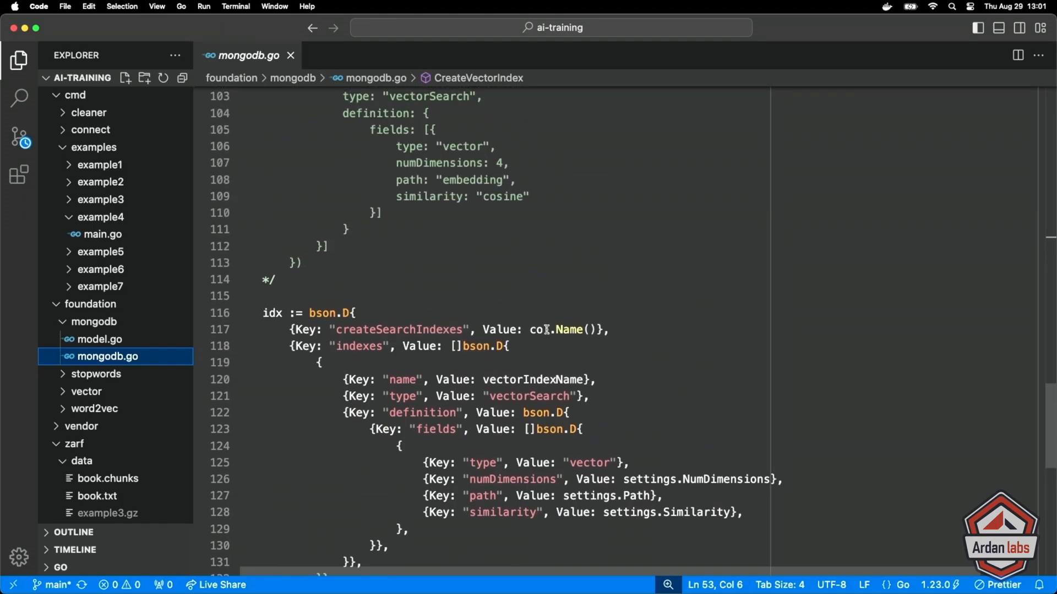
scroll("up", 3)
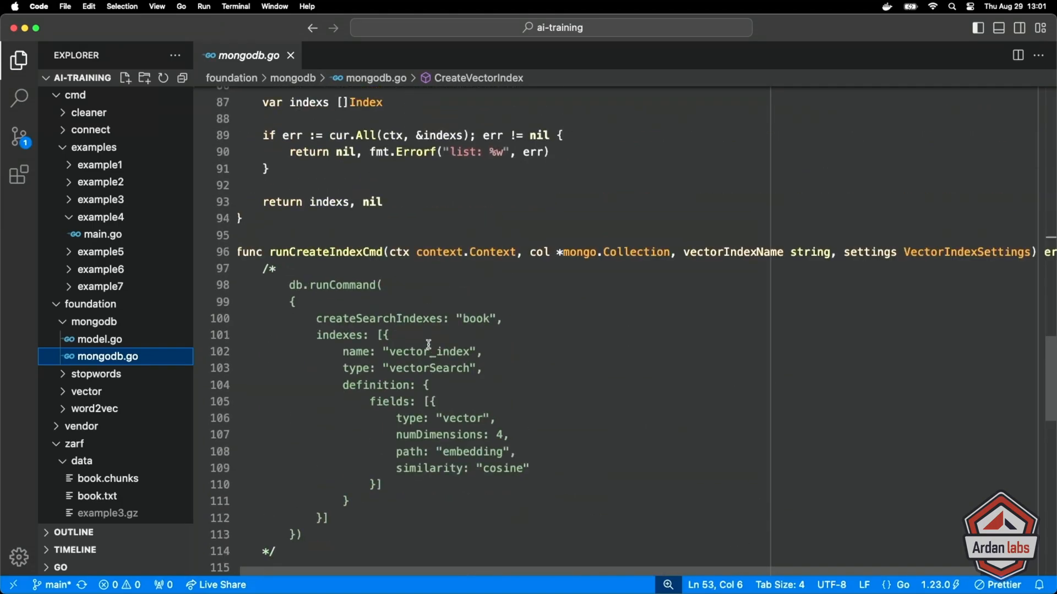
scroll("down", 3)
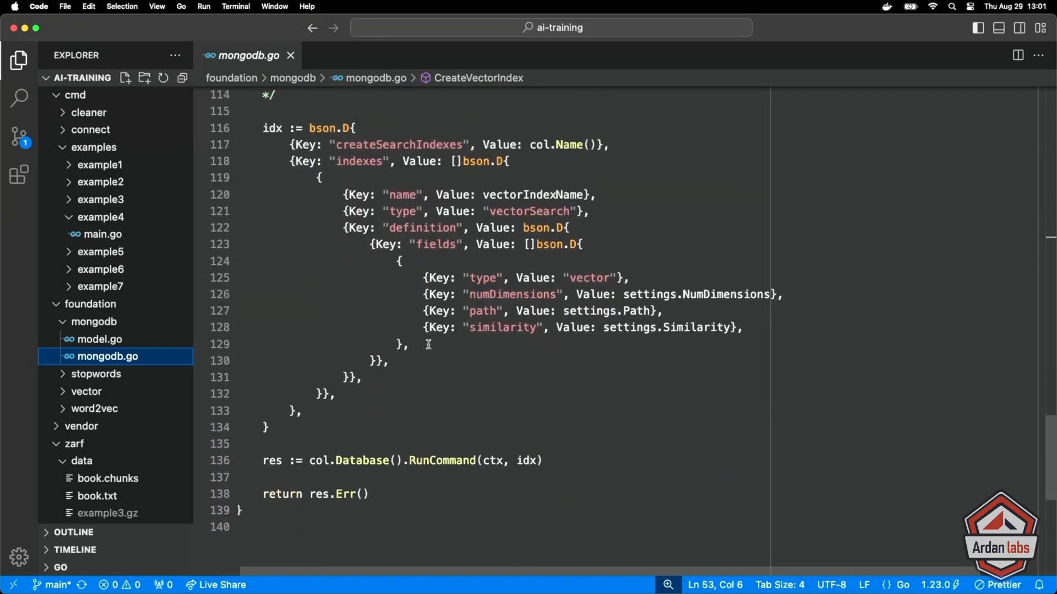
scroll("up", 3)
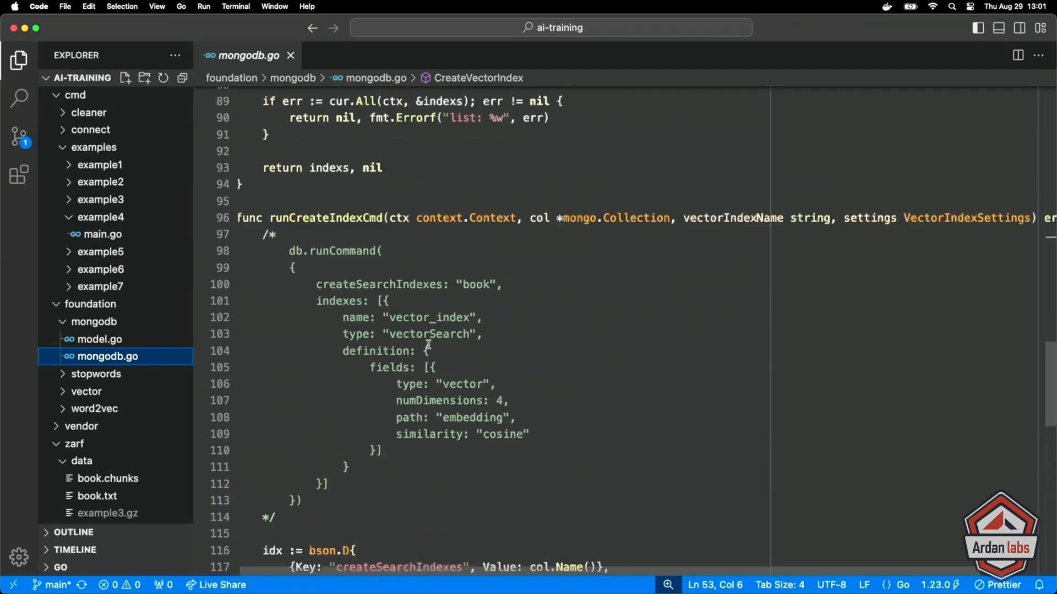
scroll("up", 3)
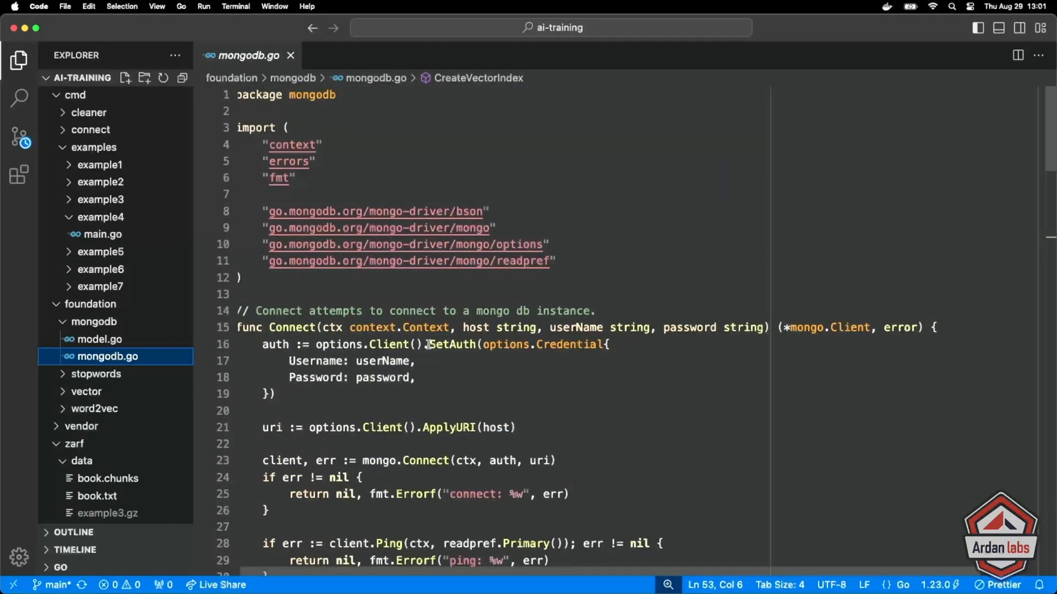
- Switch to model.go, showing the Index and VectorIndexSettings structs
left_click(290, 55)
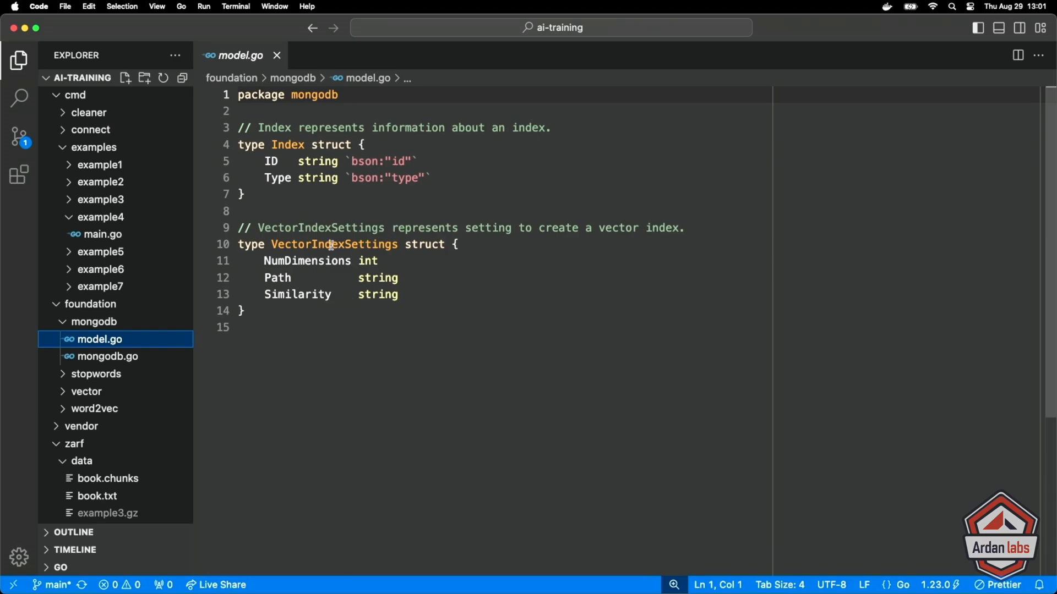
mouse_move(368, 260)
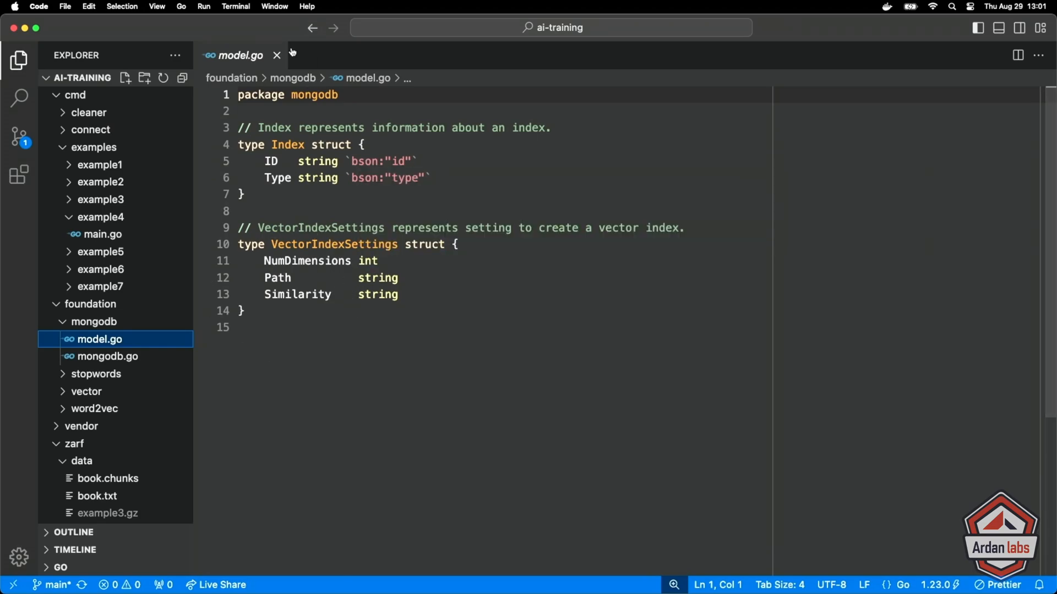
left_click(99, 234)
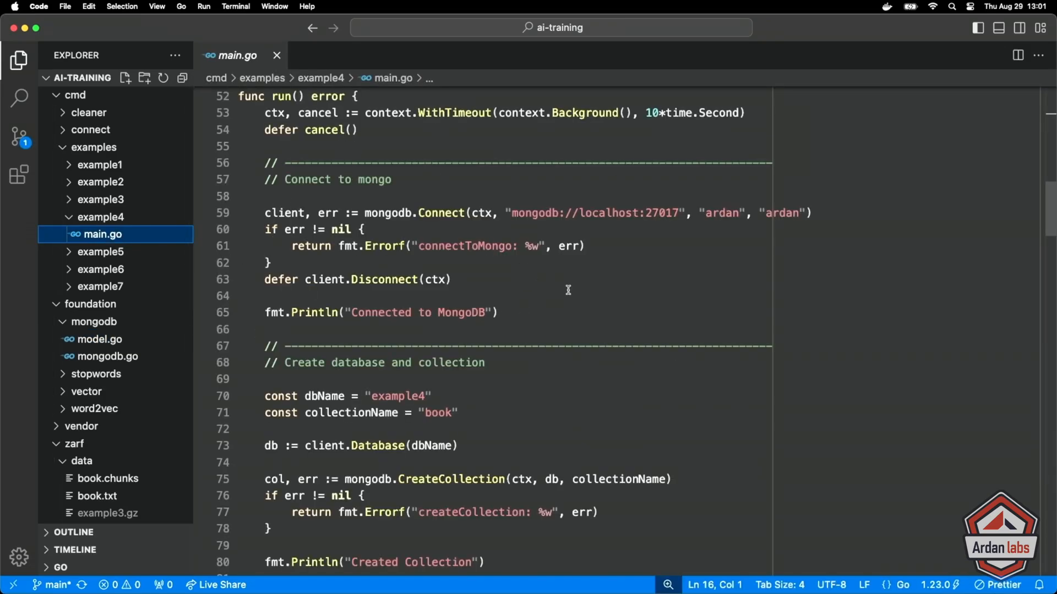
scroll("down", 3)
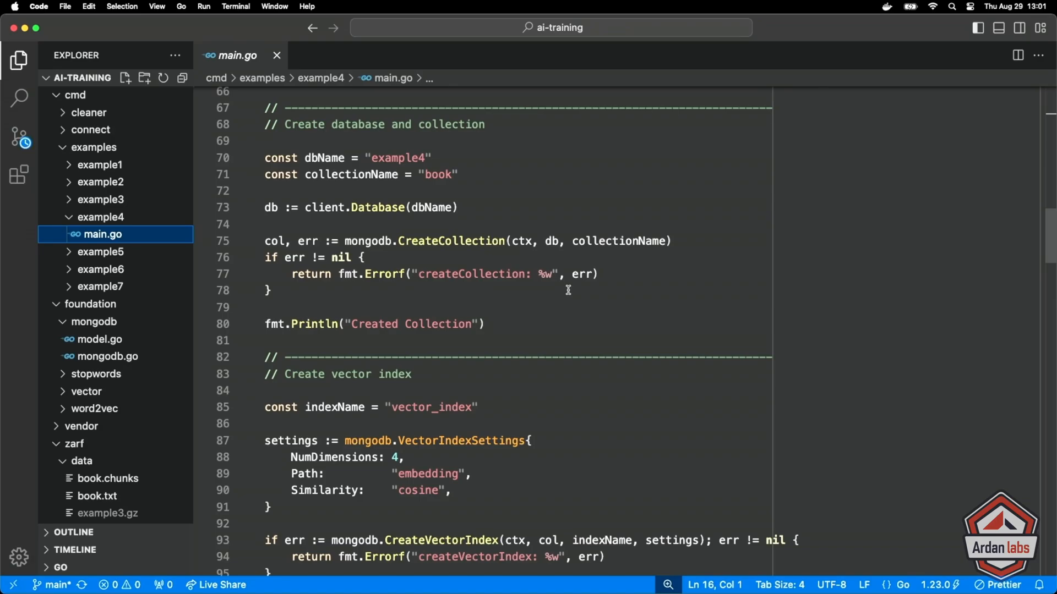
mouse_move(535, 262)
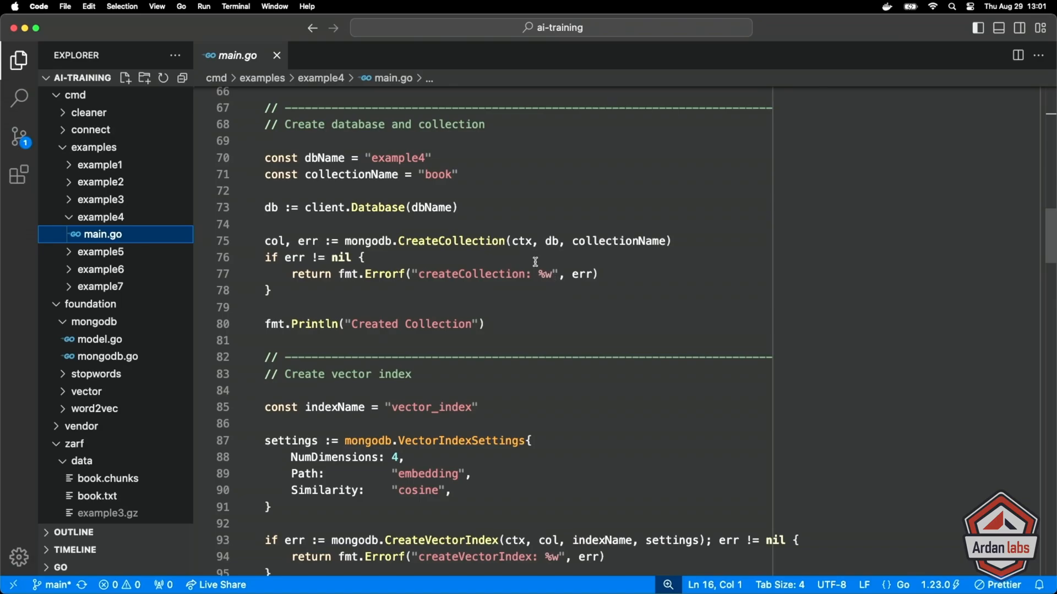
mouse_move(409, 249)
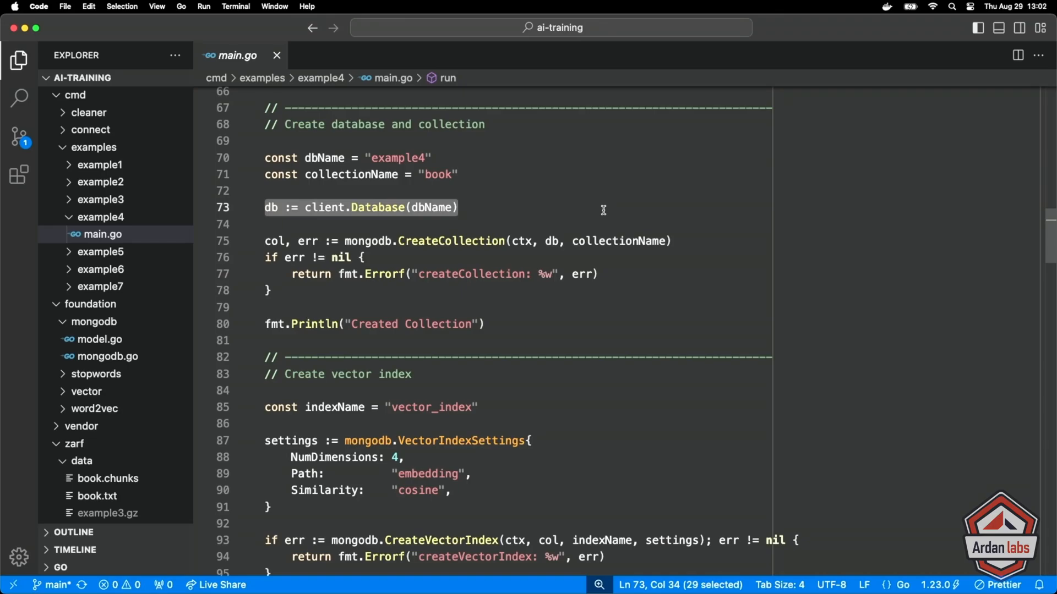
scroll("down", 3)
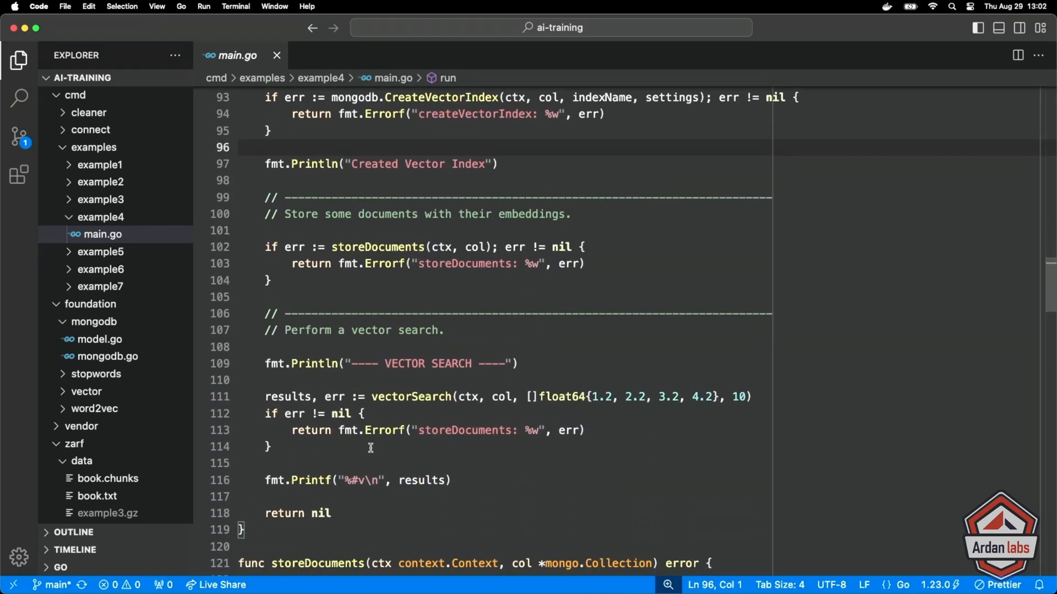
mouse_move(499, 457)
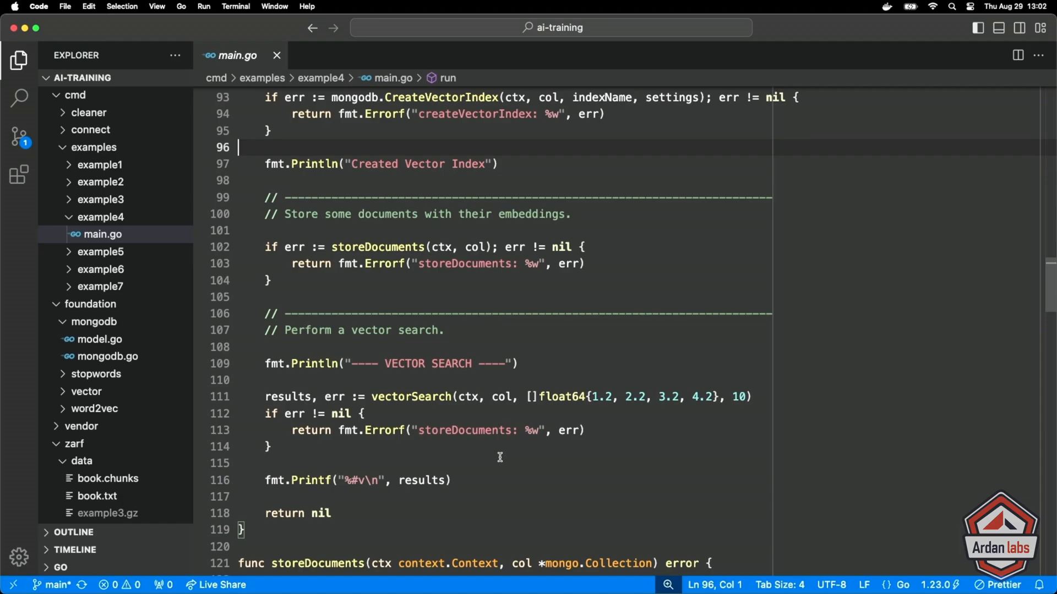
scroll("up", 3)
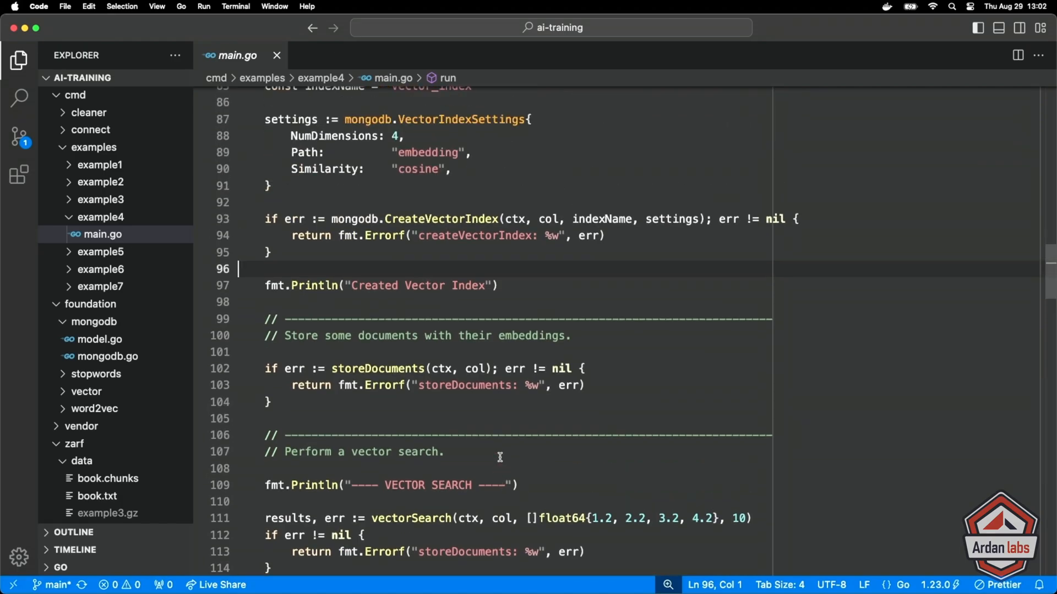
double_click(394, 136)
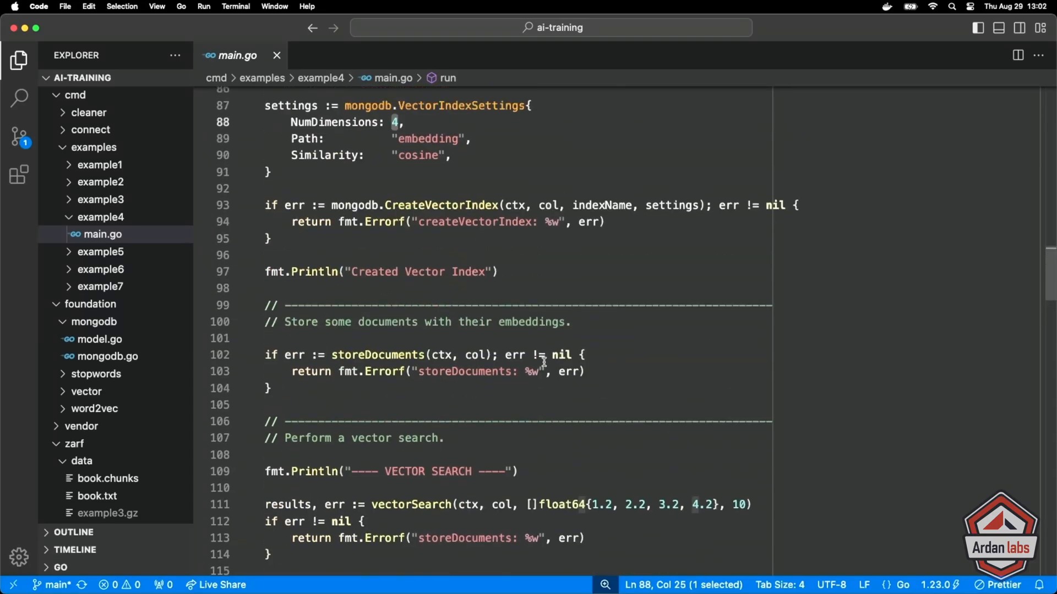
scroll("up", 3)
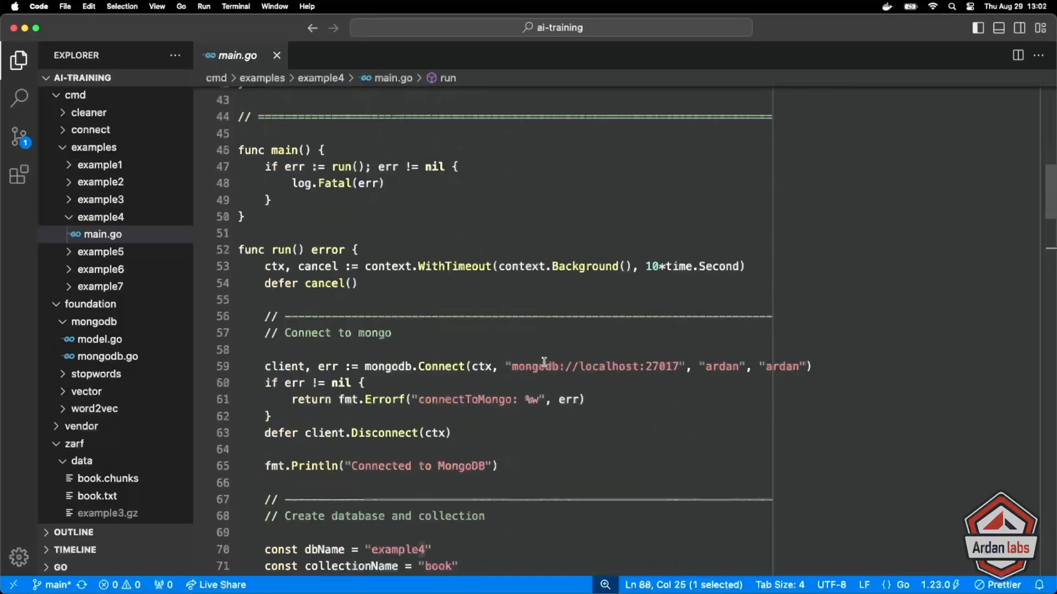
scroll("down", 3)
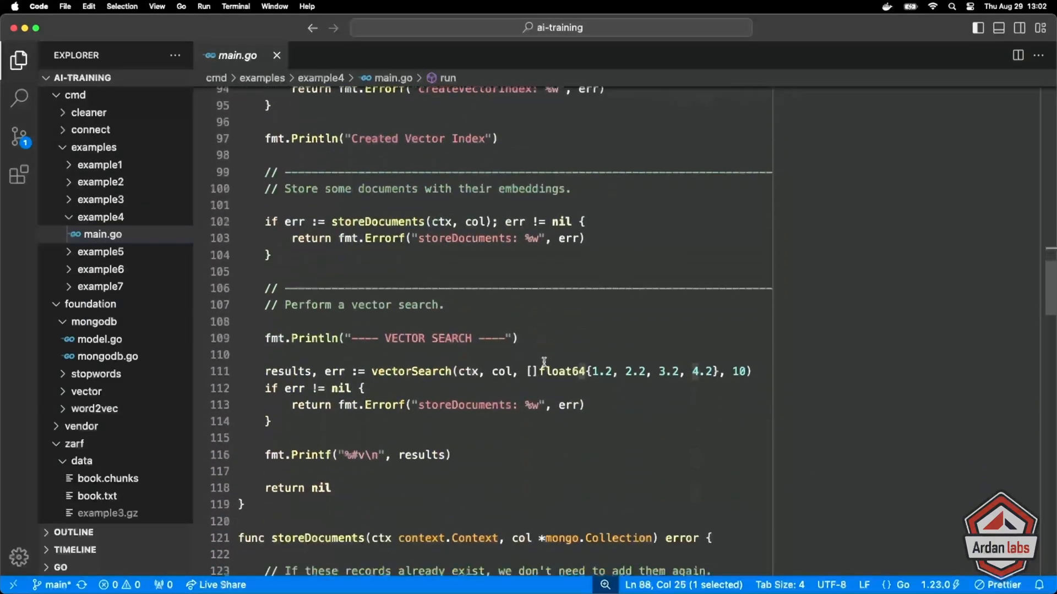
scroll("down", 3)
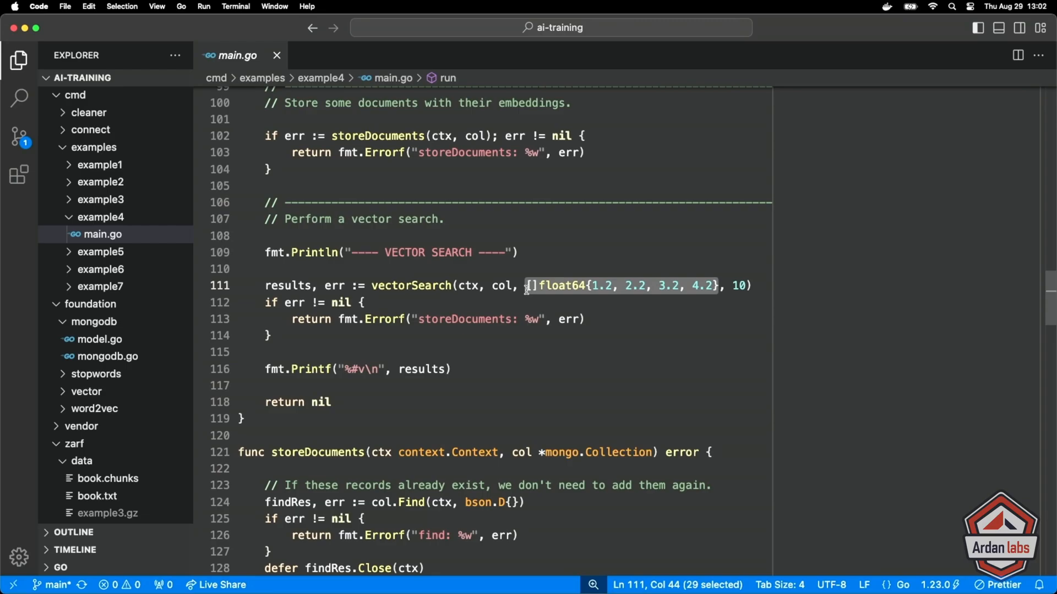
scroll("up", 3)
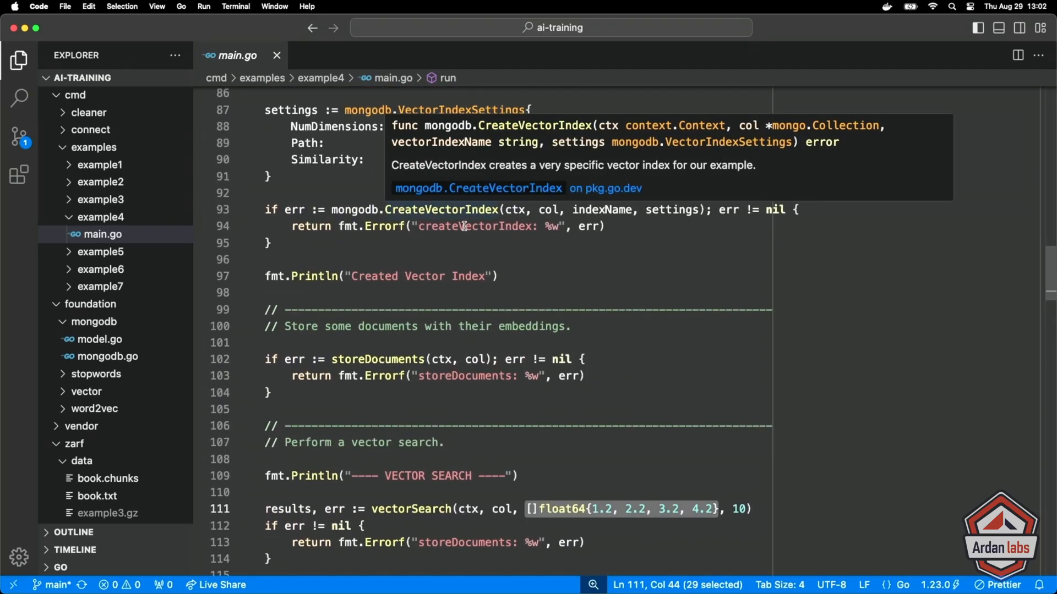
scroll("down", 3)
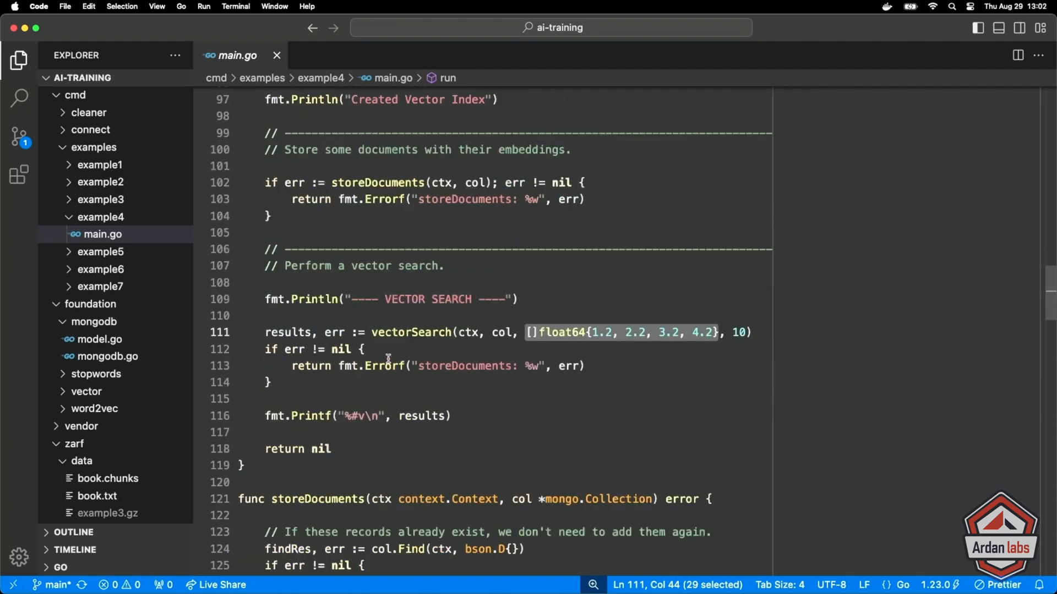
scroll("down", 3)
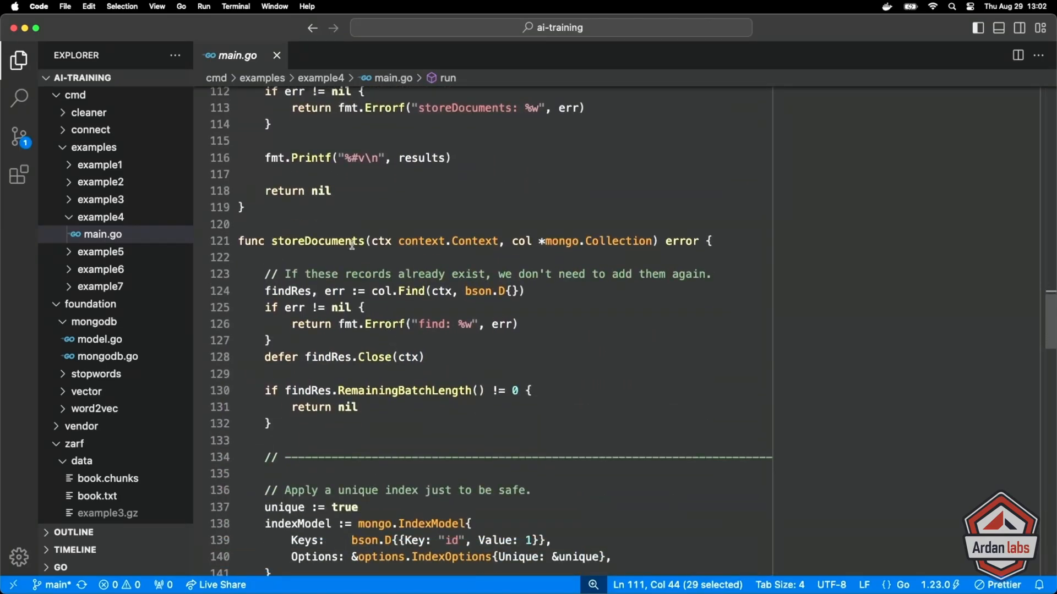
mouse_move(783, 318)
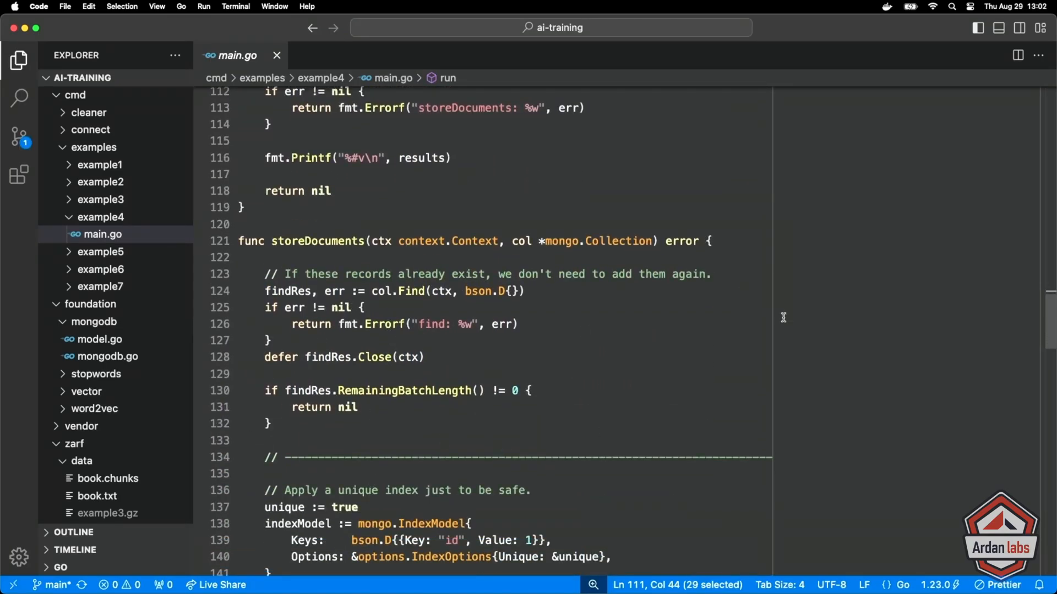
scroll("down", 3)
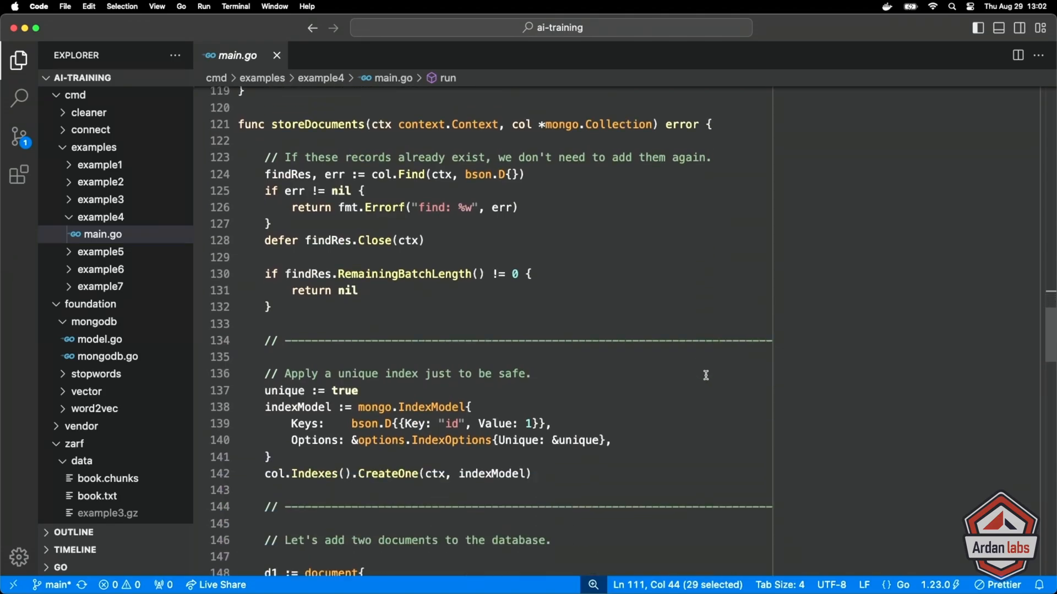
mouse_move(376, 360)
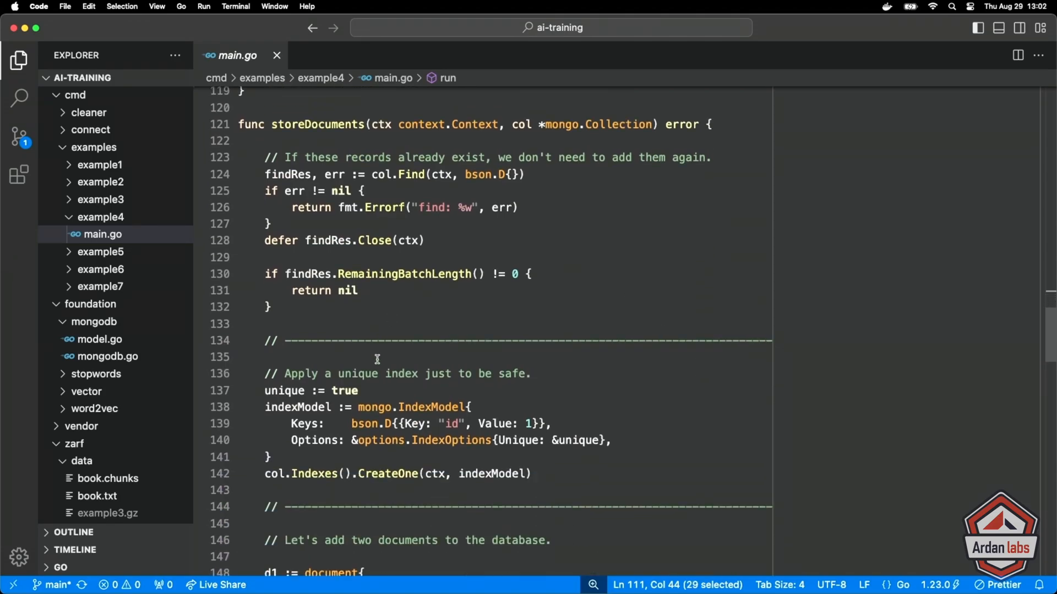
scroll("down", 3)
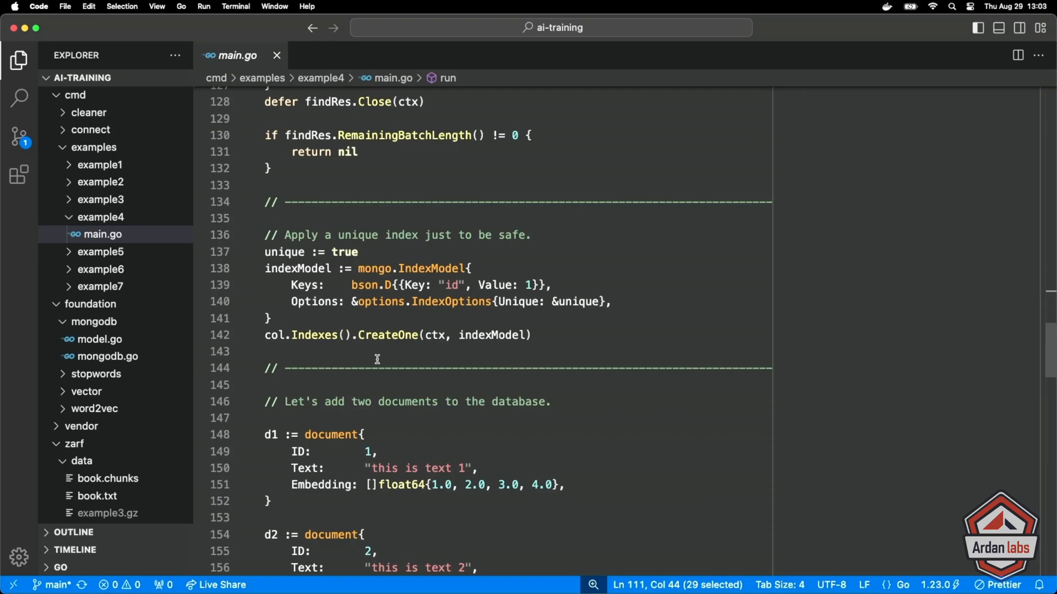
scroll("down", 3)
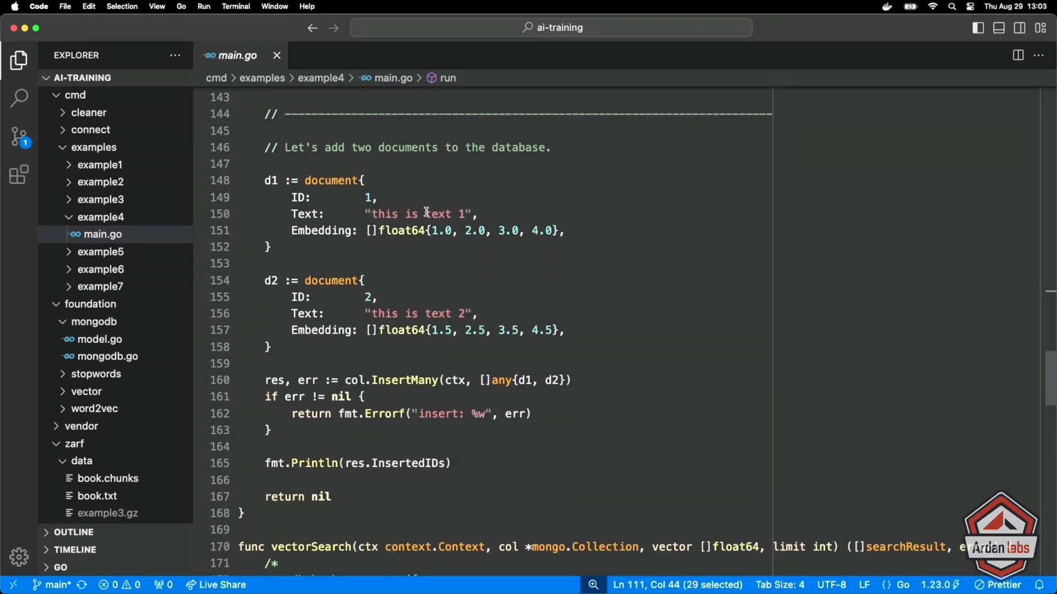
left_click(553, 230)
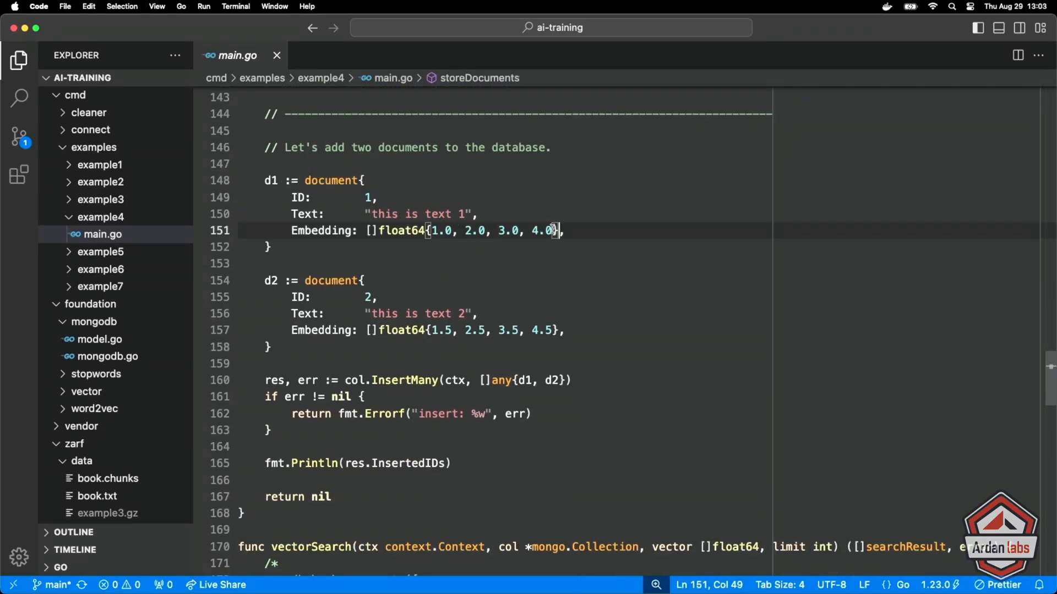
left_click_drag(551, 230, 366, 230)
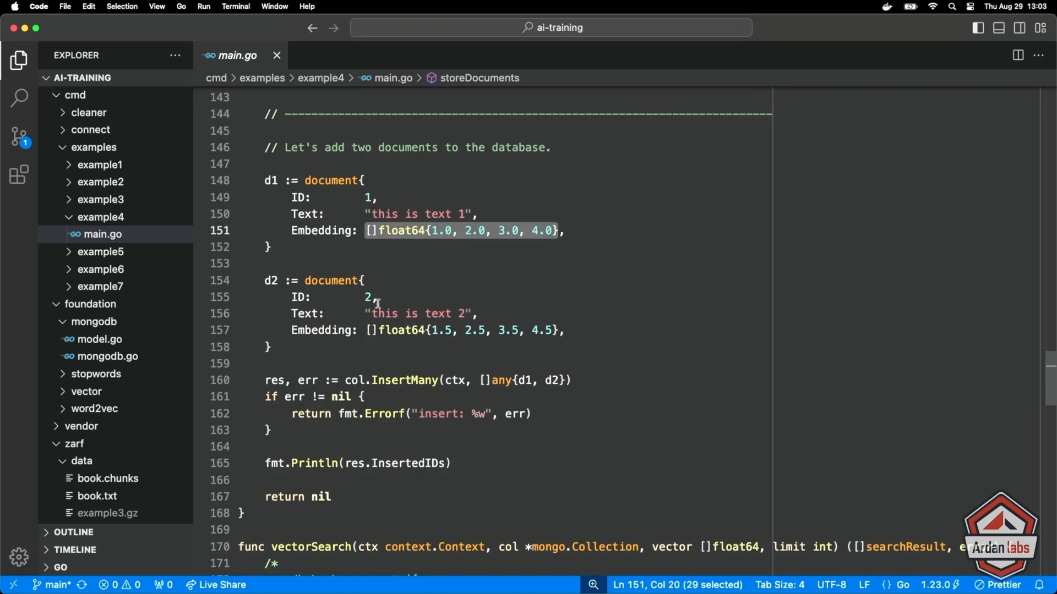
mouse_move(327, 276)
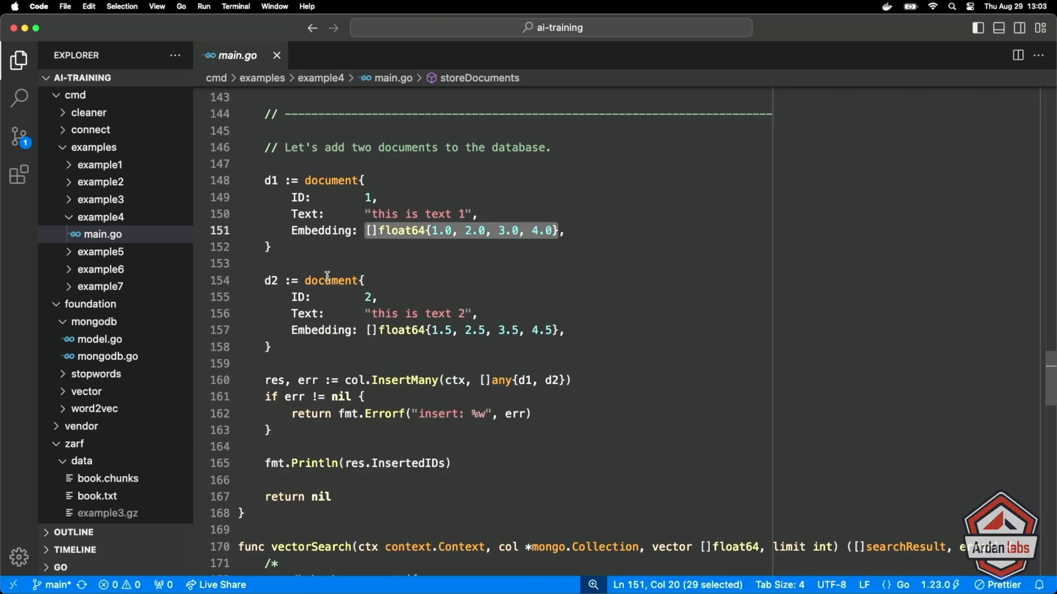
mouse_move(589, 399)
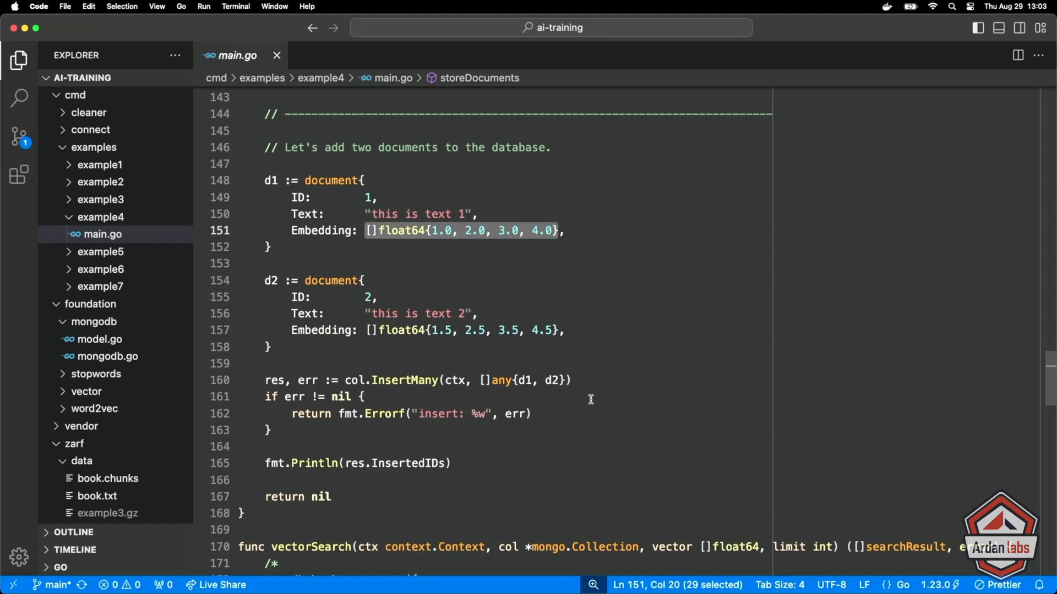
scroll("up", 3)
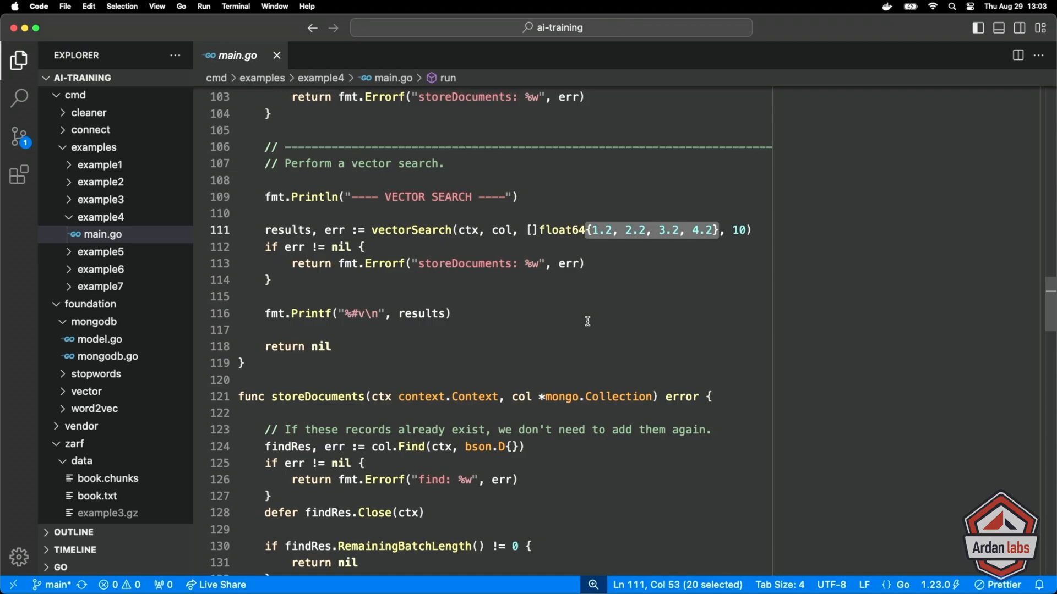
left_click(273, 280)
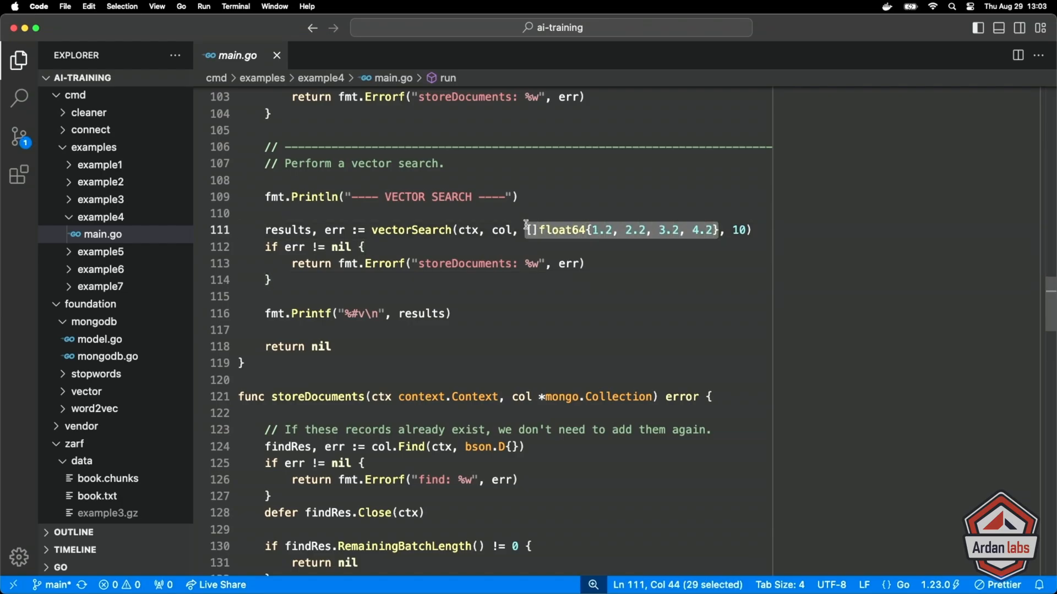
left_click(527, 280)
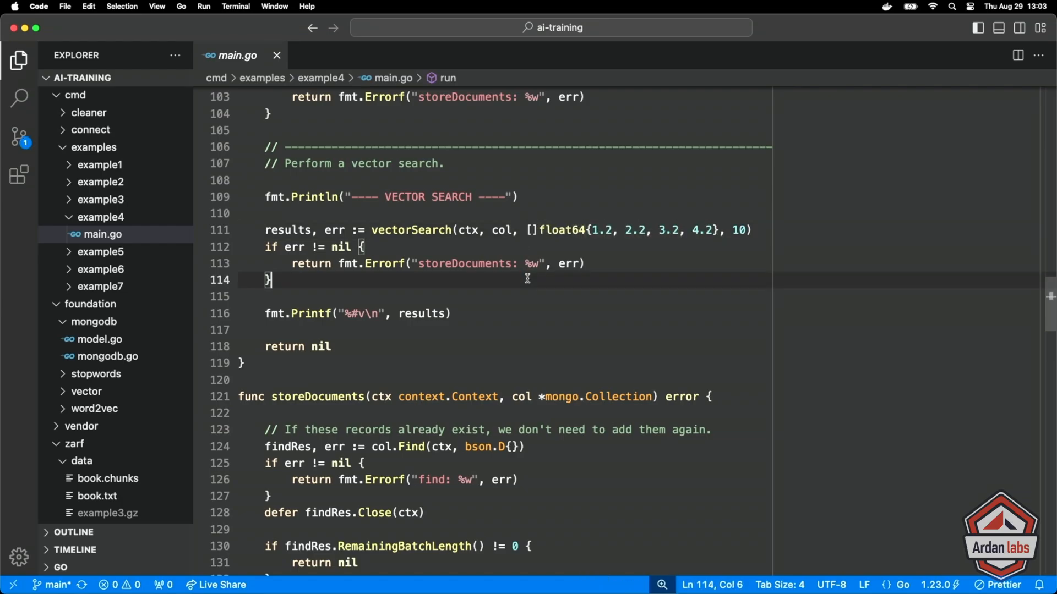
scroll("down", 3)
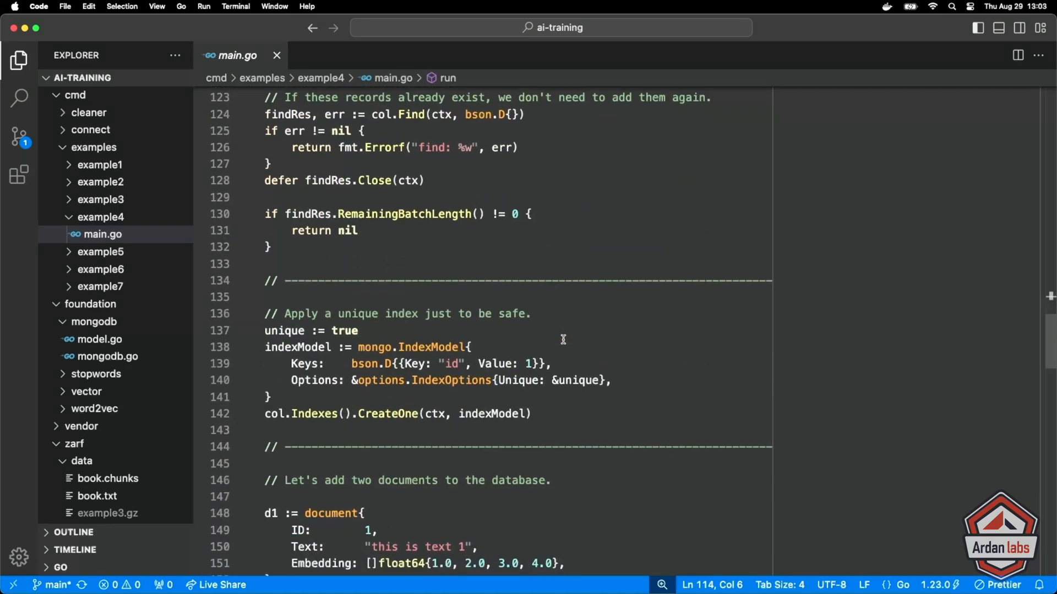
scroll("down", 3)
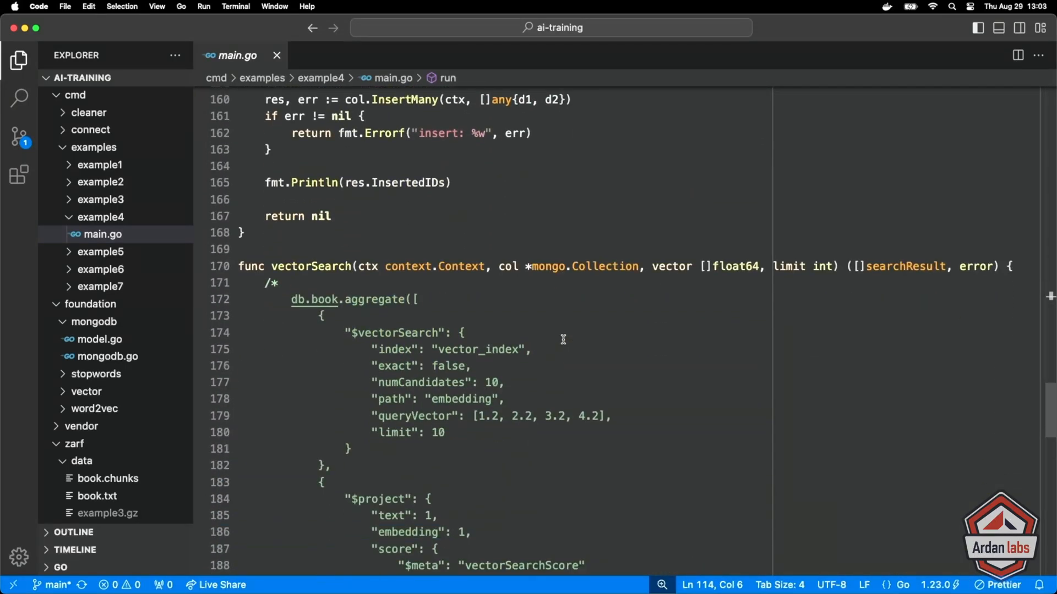
scroll("down", 3)
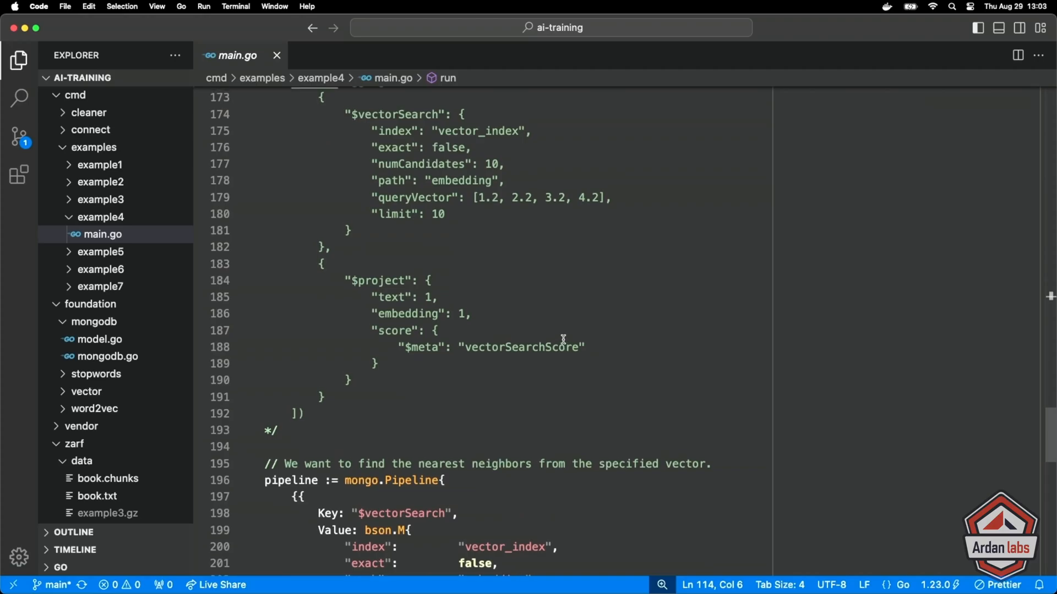
scroll("up", 3)
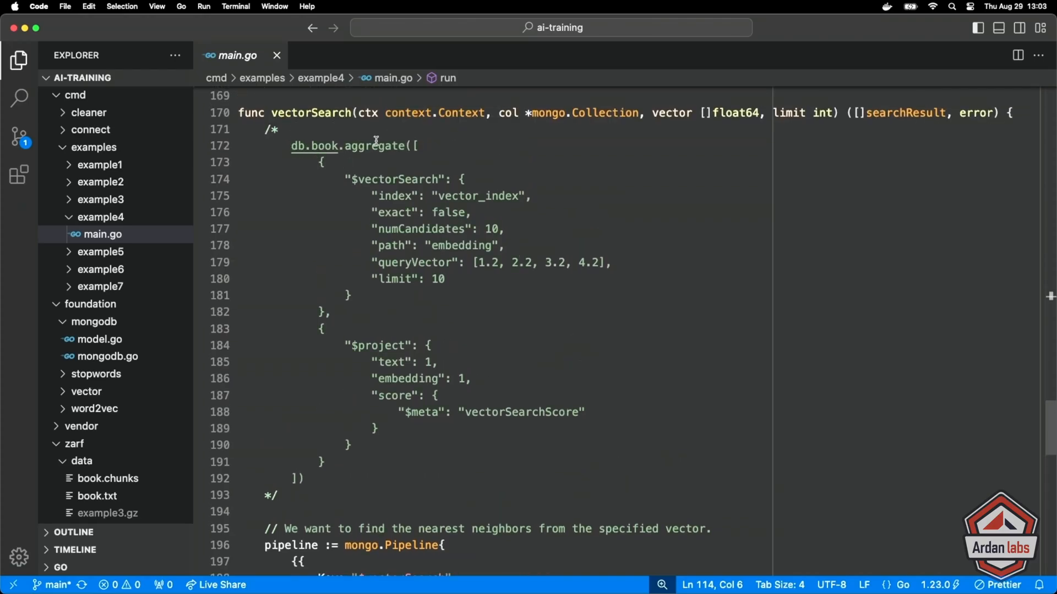
mouse_move(417, 268)
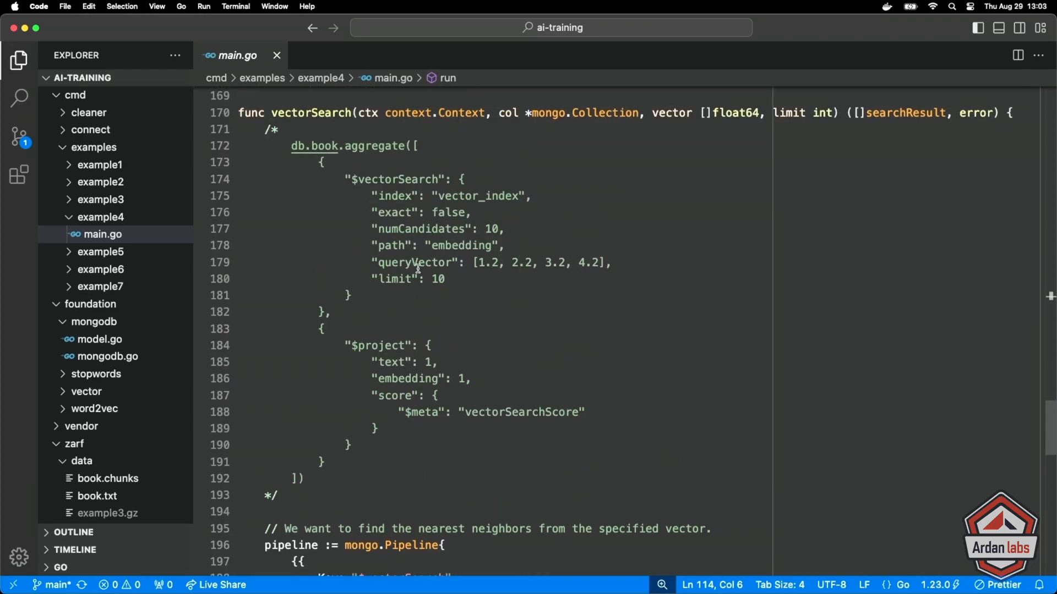
scroll("down", 3)
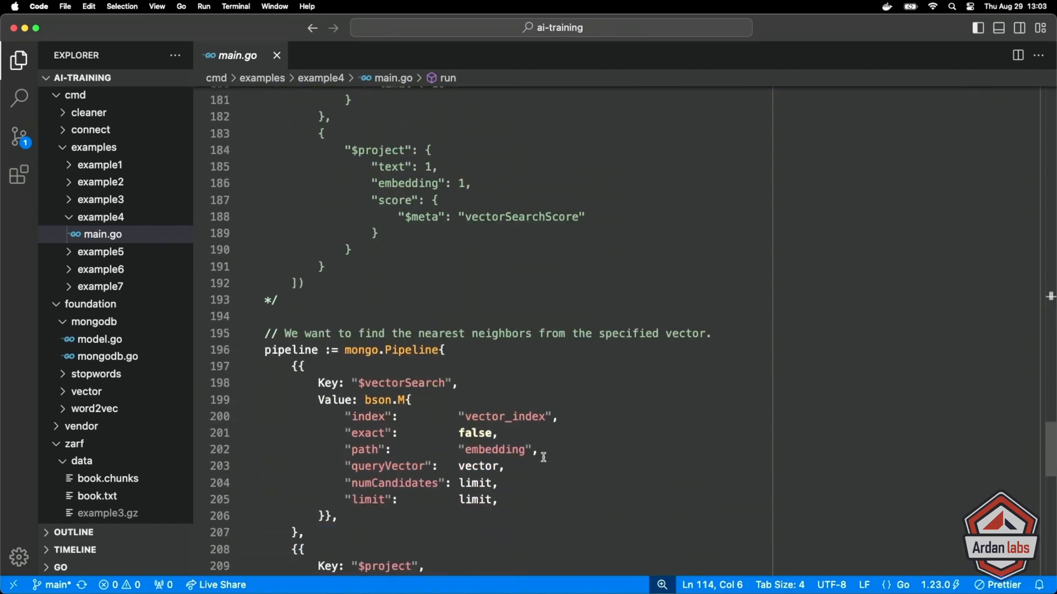
scroll("down", 3)
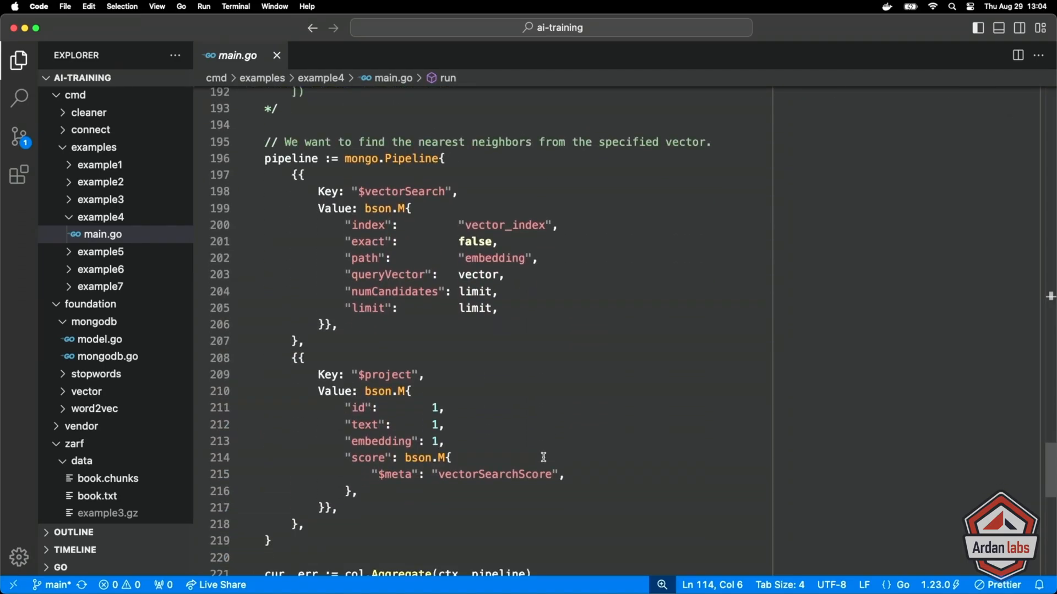
mouse_move(397, 267)
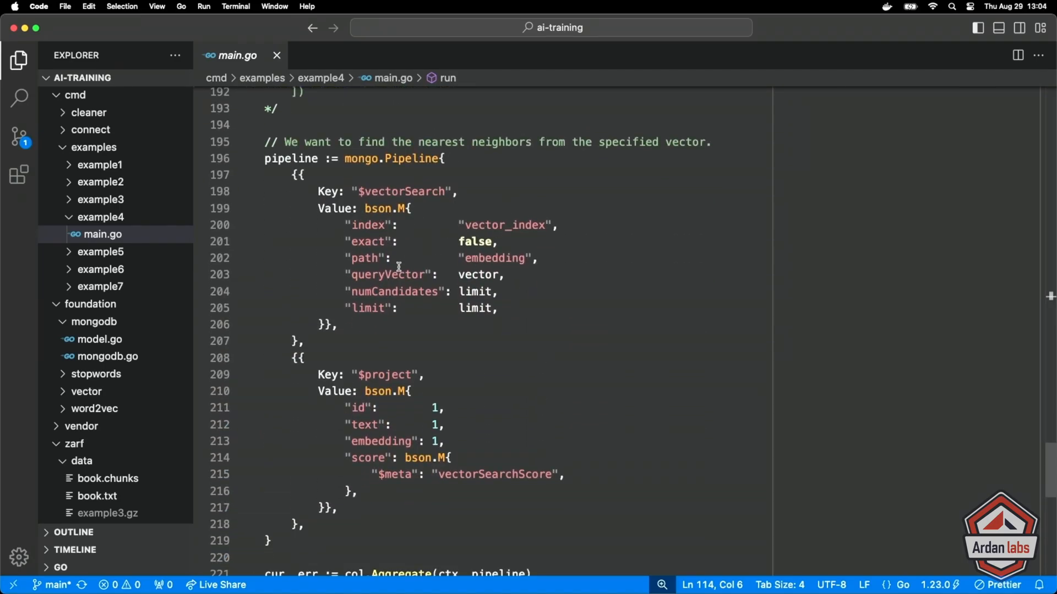
mouse_move(504, 323)
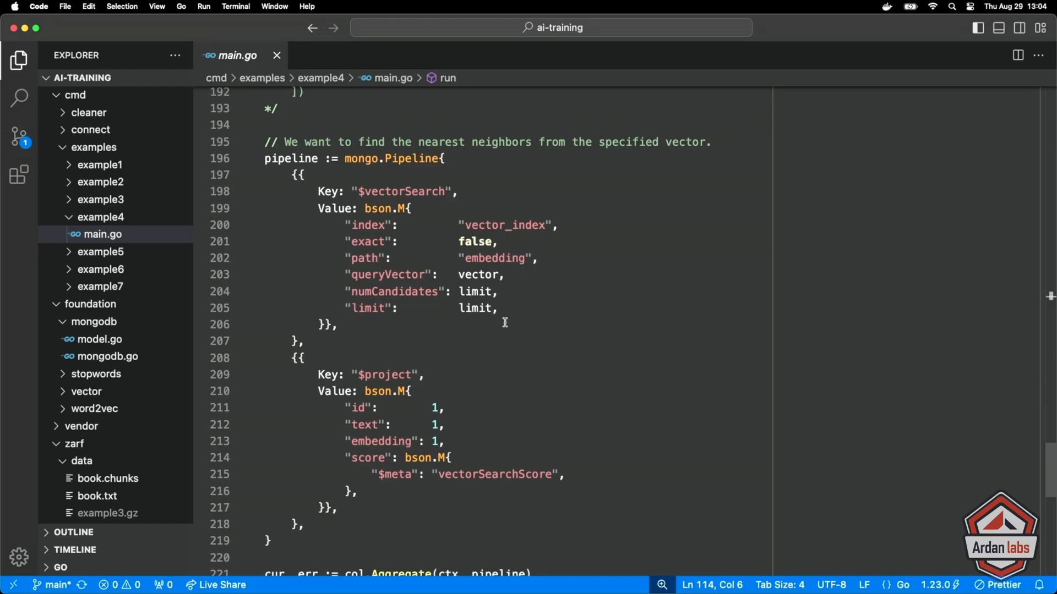
mouse_move(479, 274)
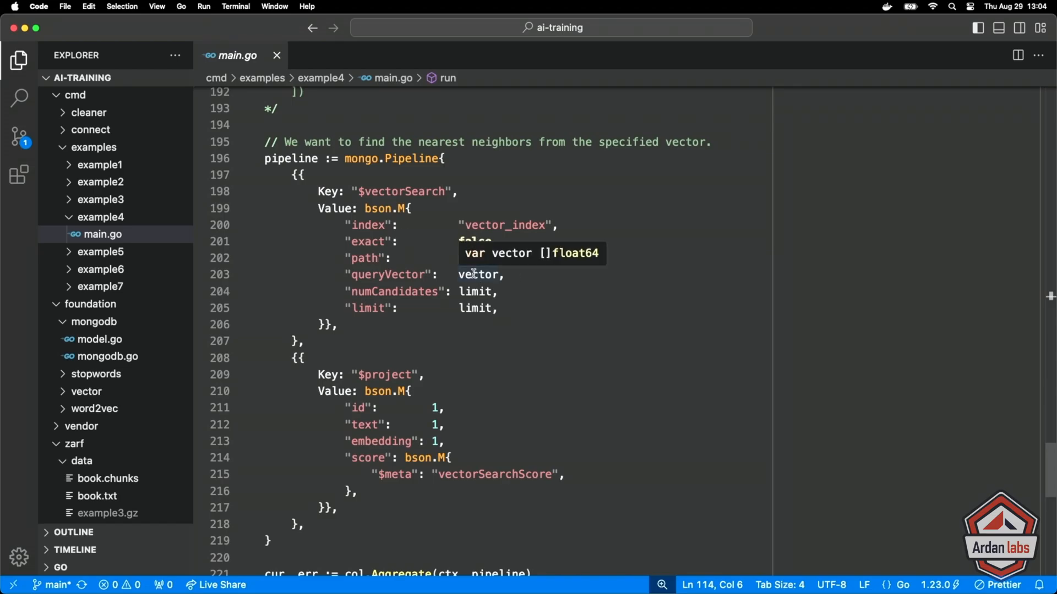
scroll("down", 3)
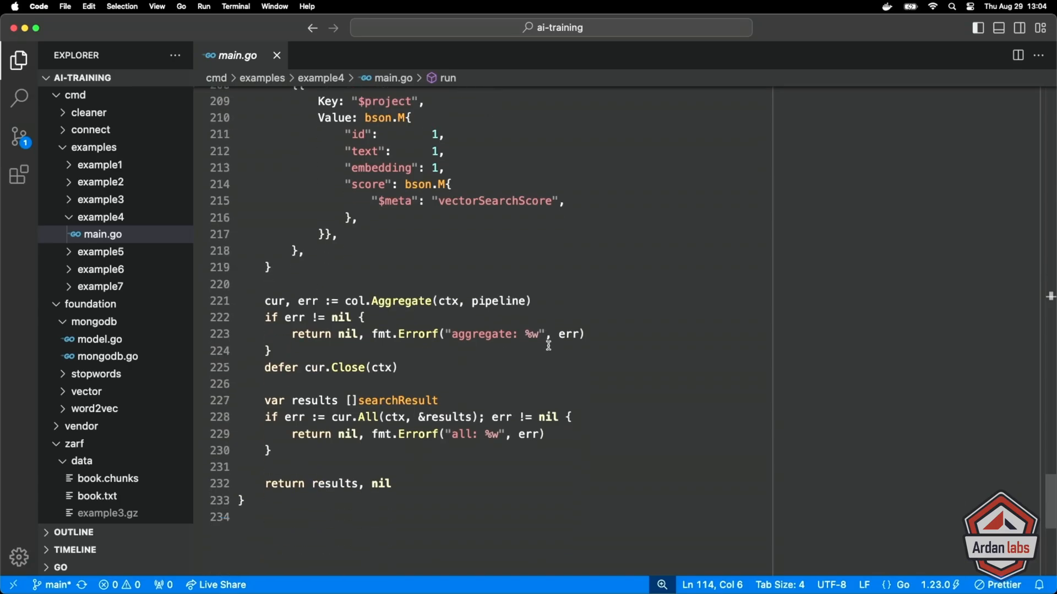
scroll("up", 3)
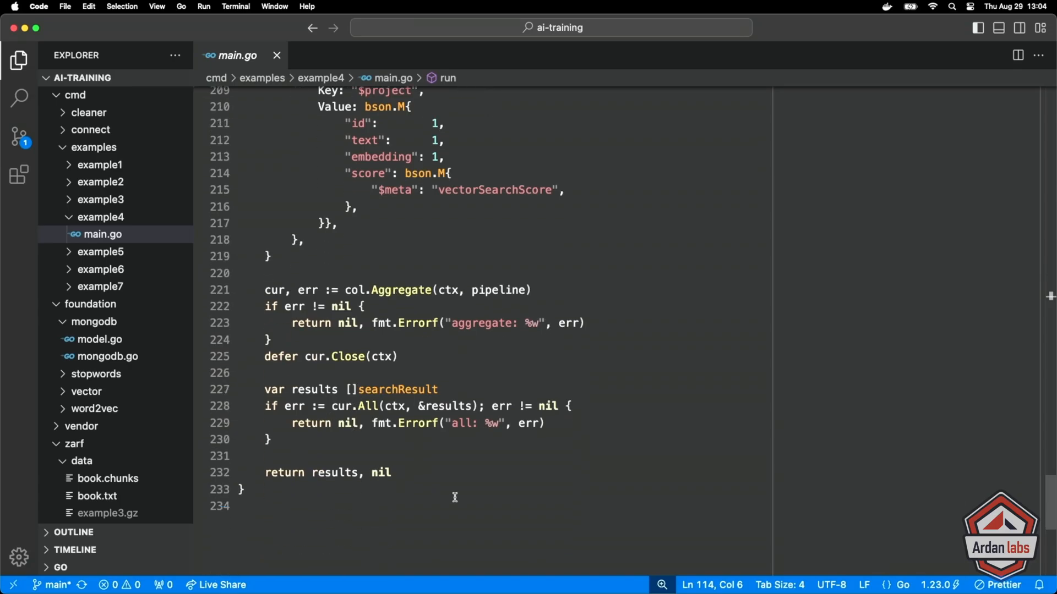
scroll("up", 3)
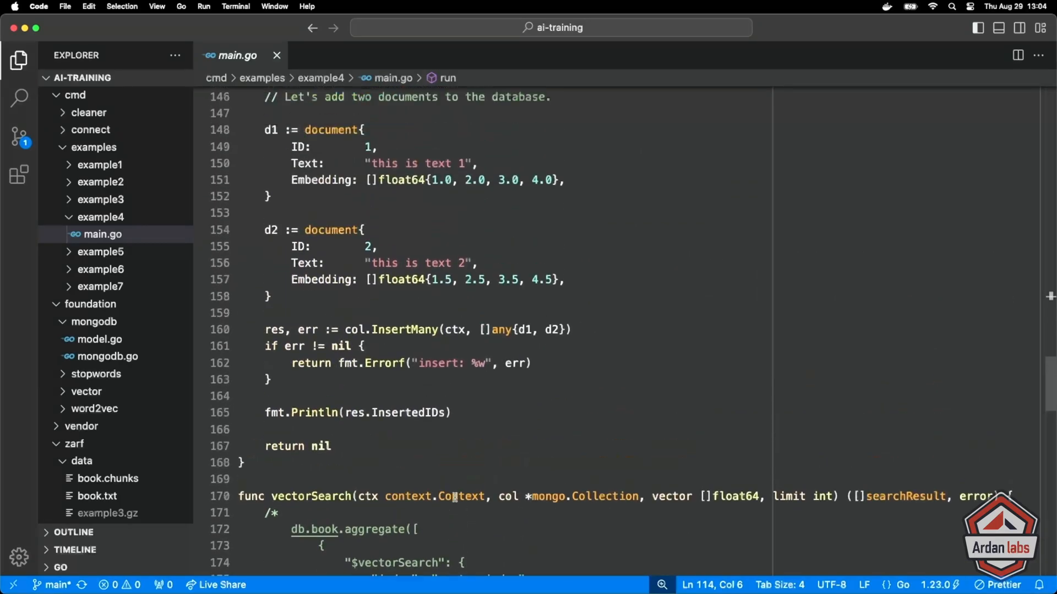
scroll("up", 3)
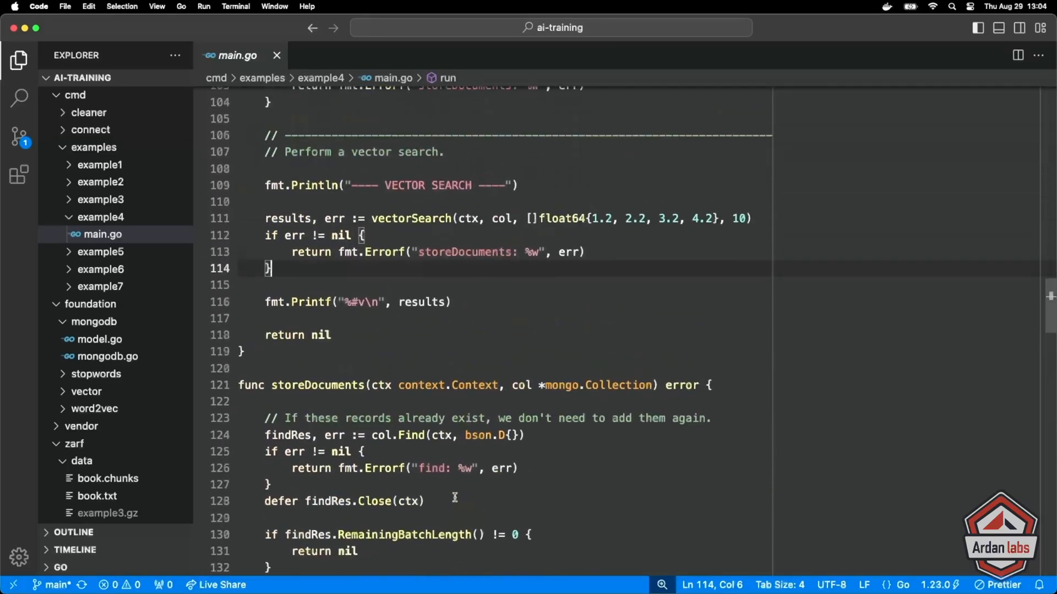
scroll("up", 3)
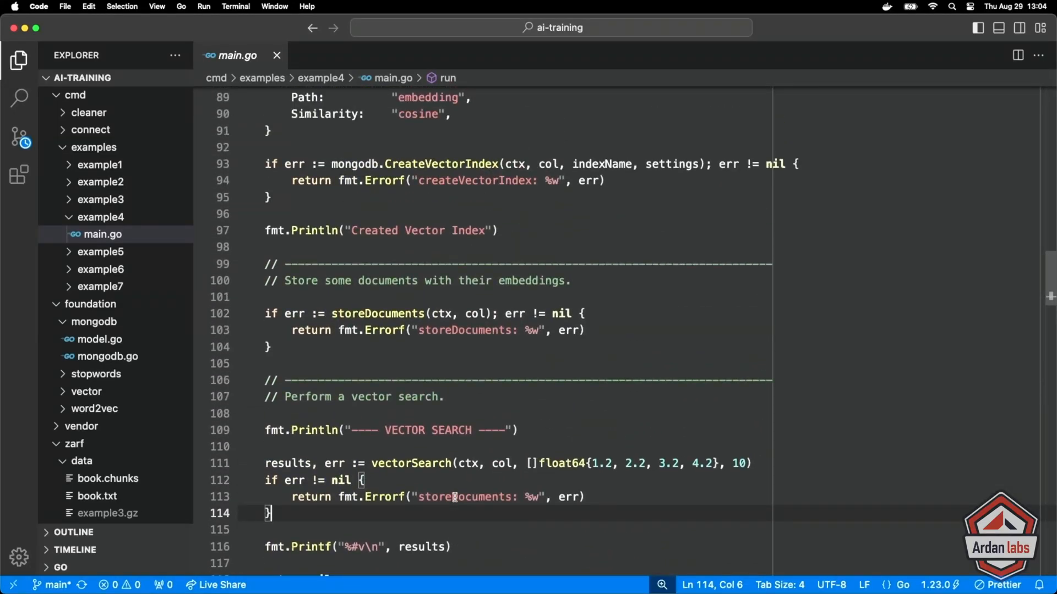
scroll("down", 3)
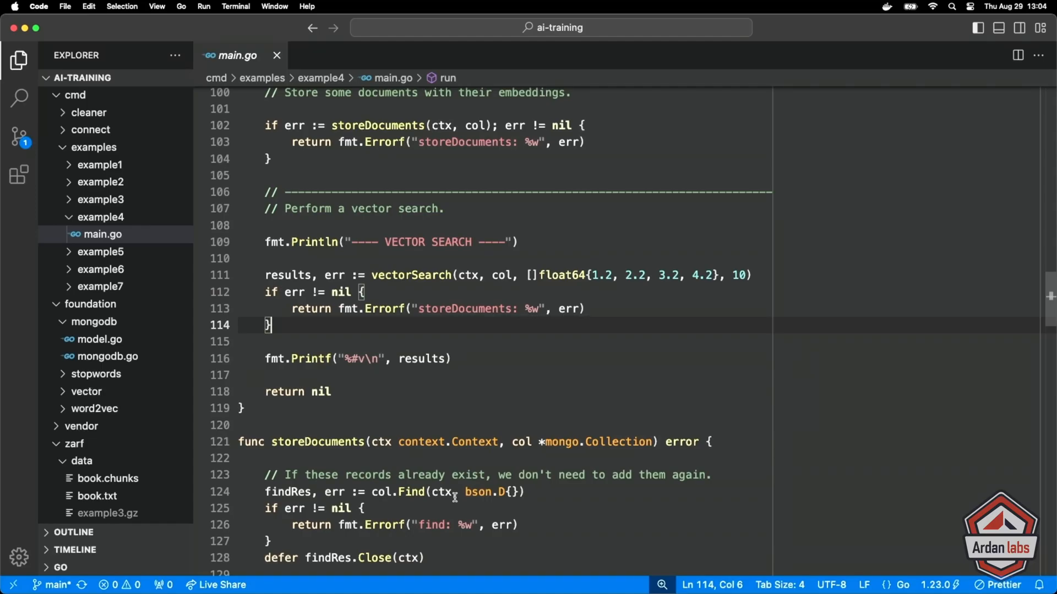
scroll("up", 3)
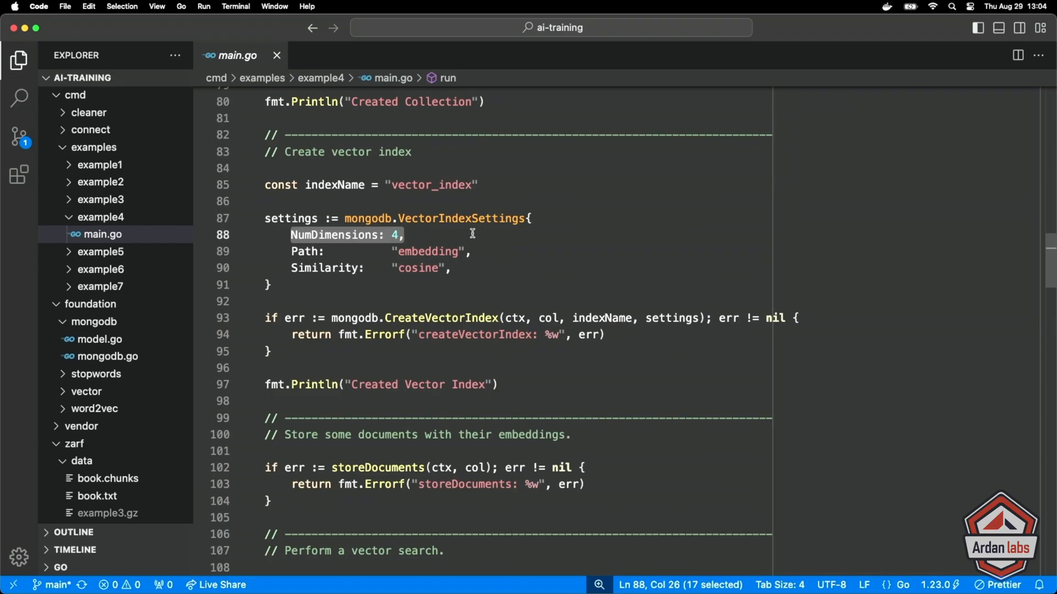
scroll("up", 3)
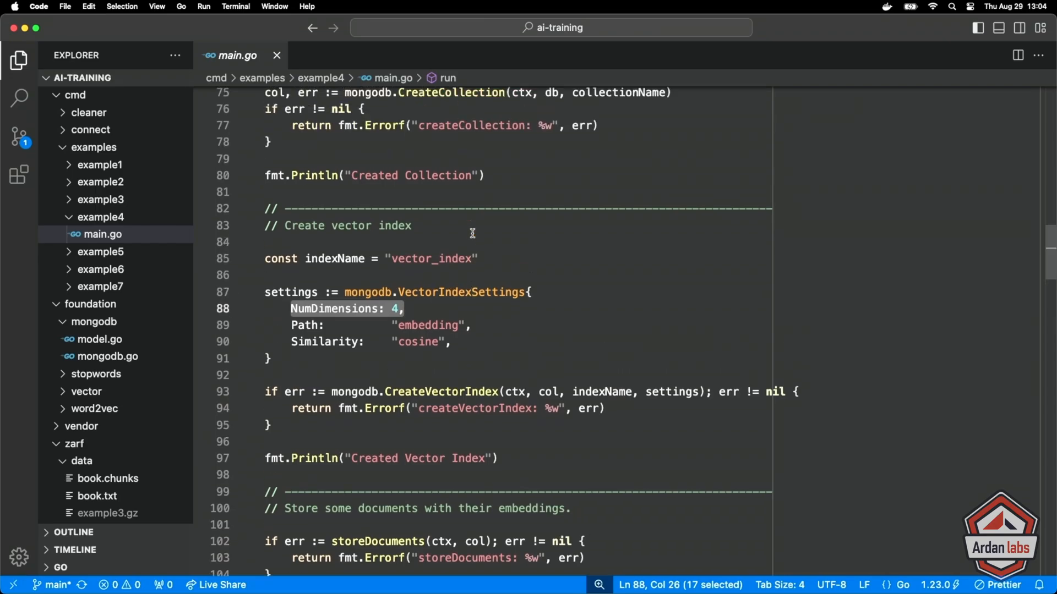
scroll("up", 3)
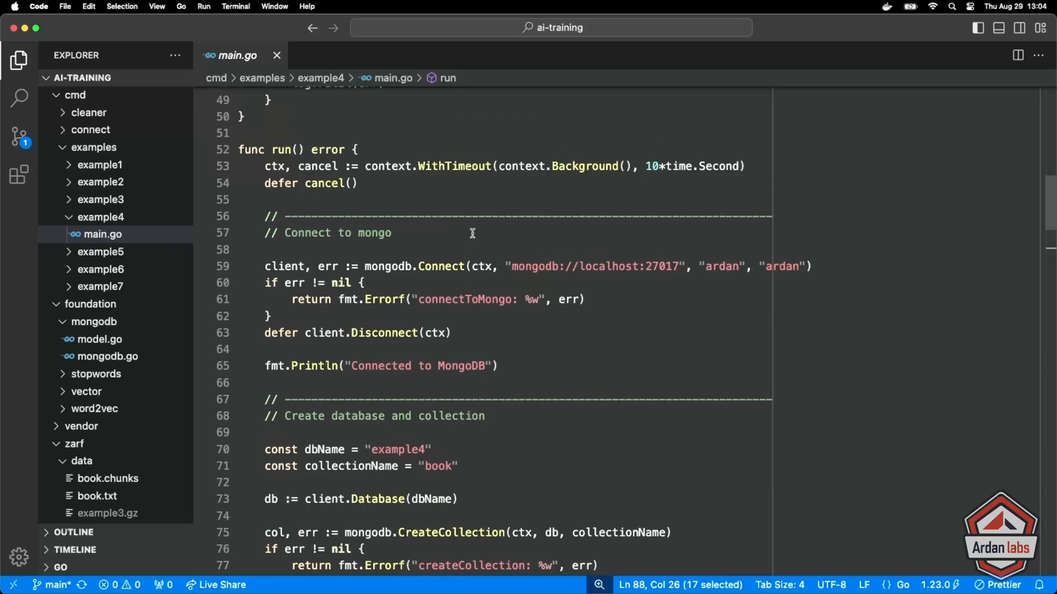
scroll("down", 3)
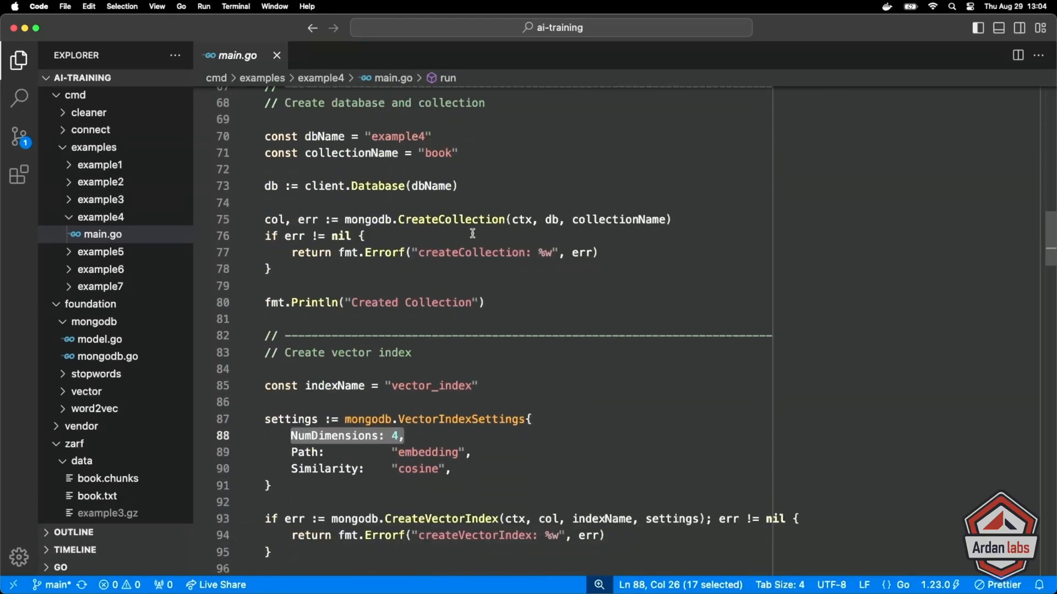
scroll("up", 3)
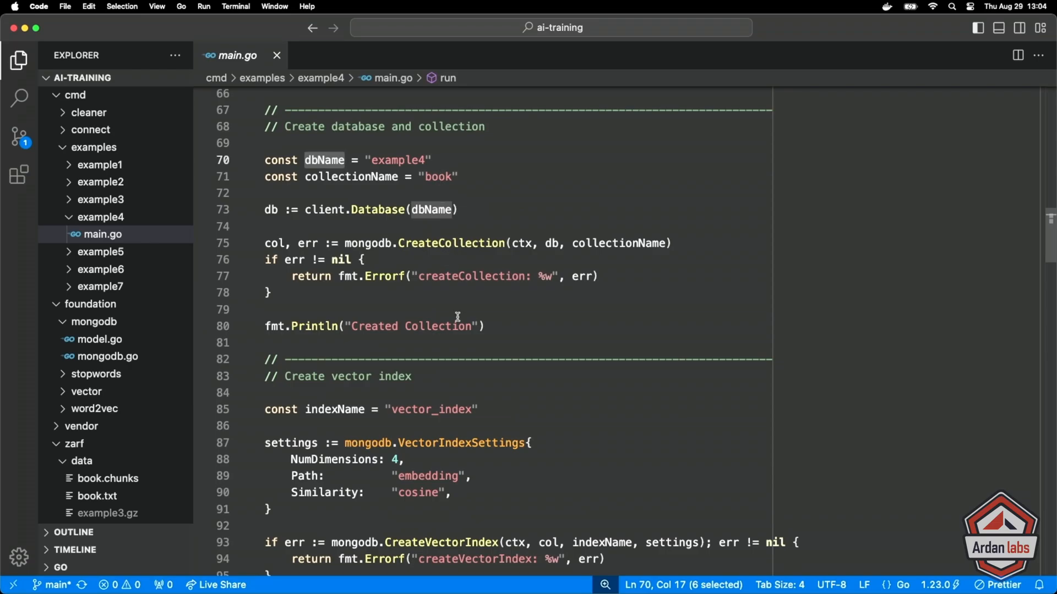
scroll("down", 3)
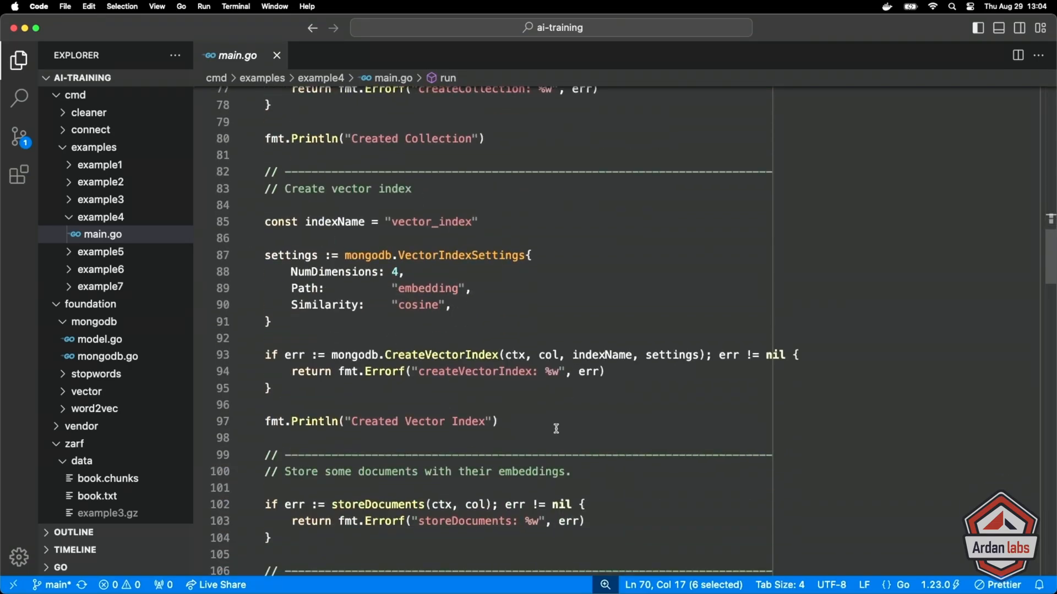
left_click(422, 237)
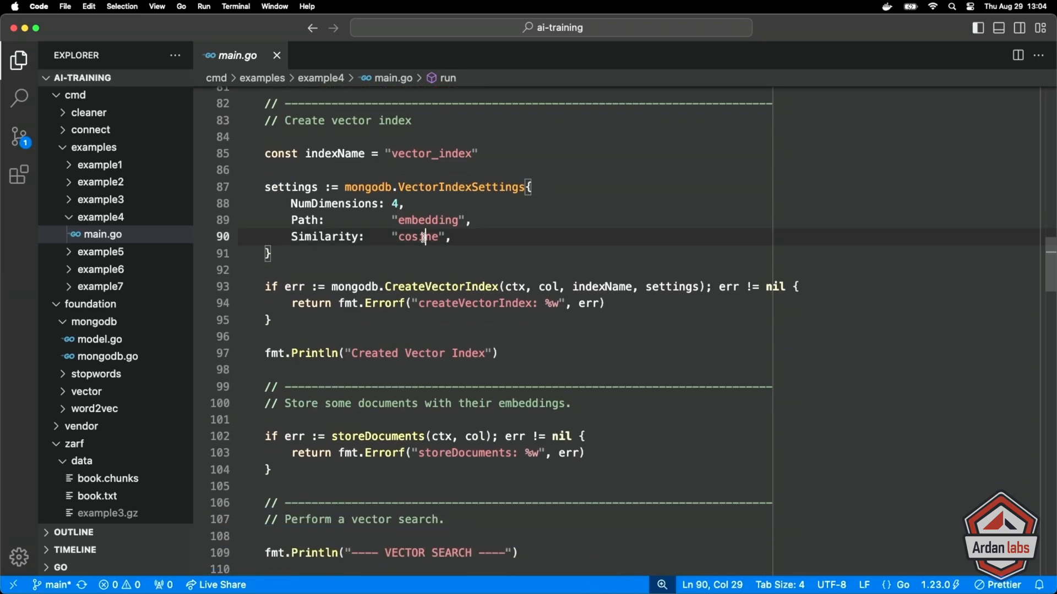
double_click(417, 237)
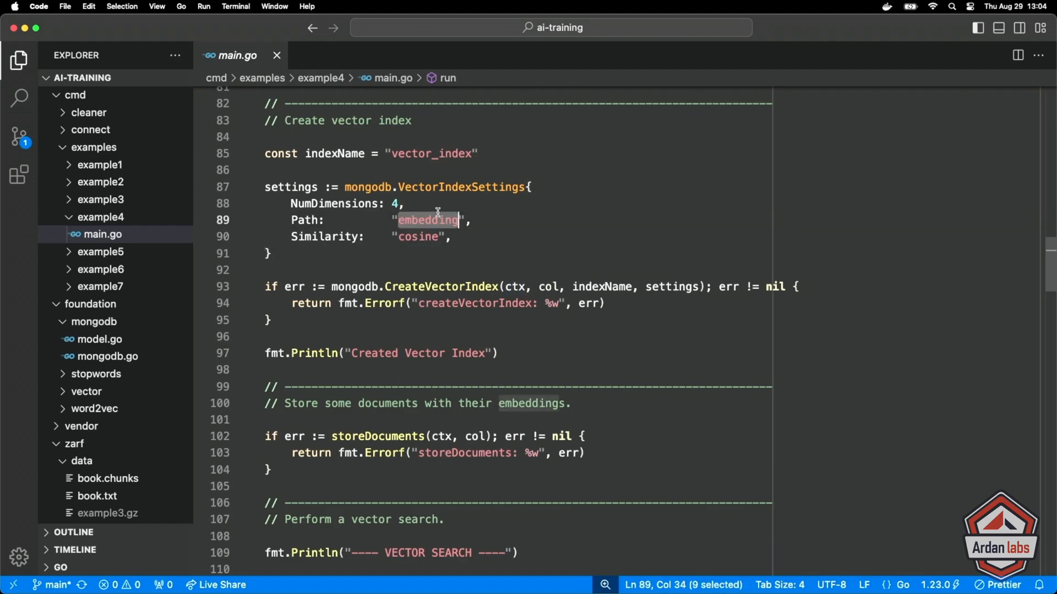
mouse_move(520, 361)
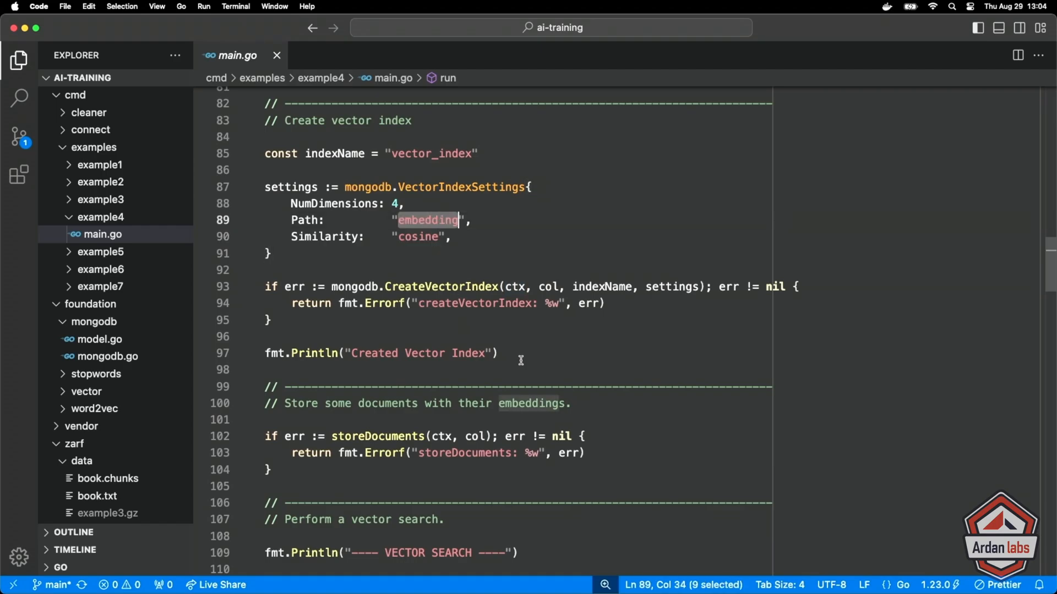
scroll("down", 3)
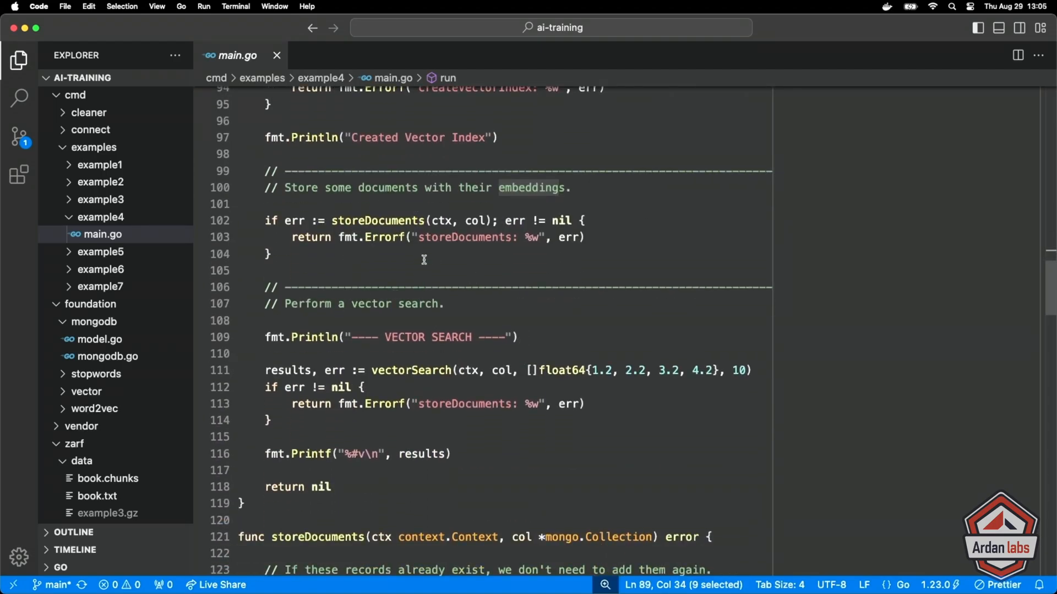
scroll("down", 3)
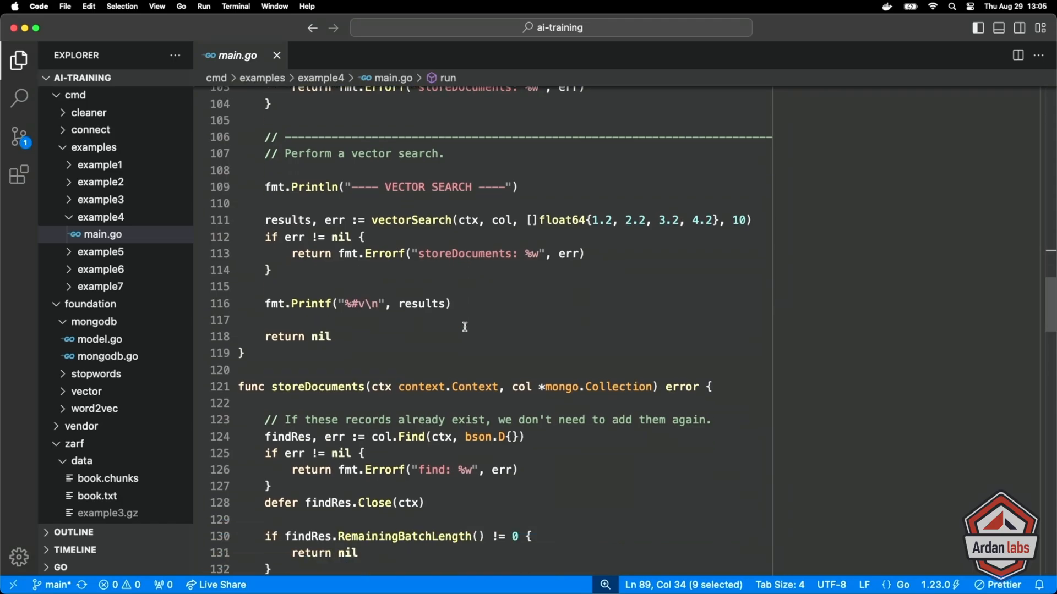
scroll("up", 3)
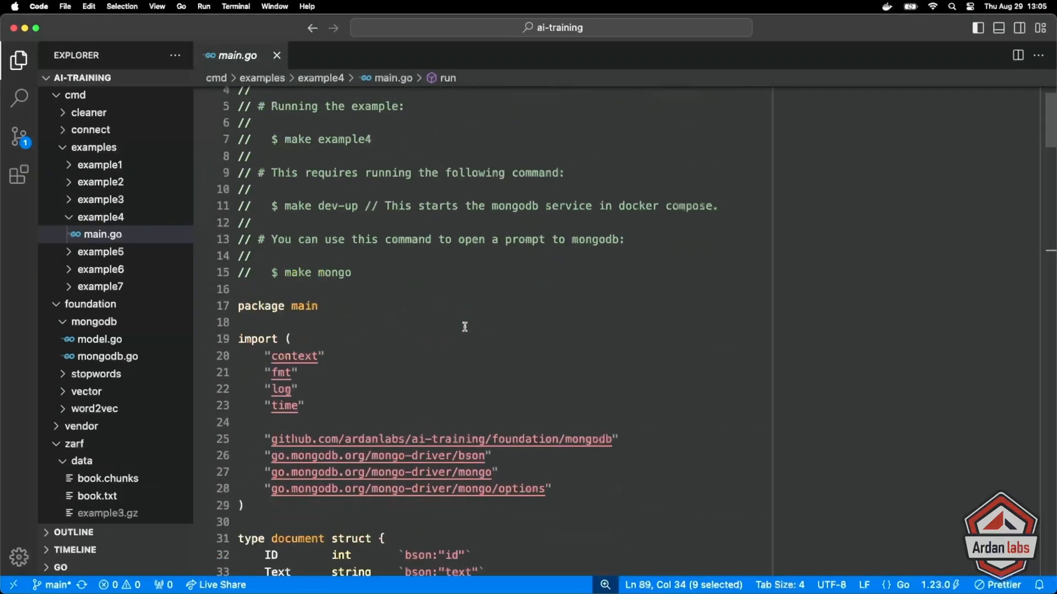
scroll("down", 3)
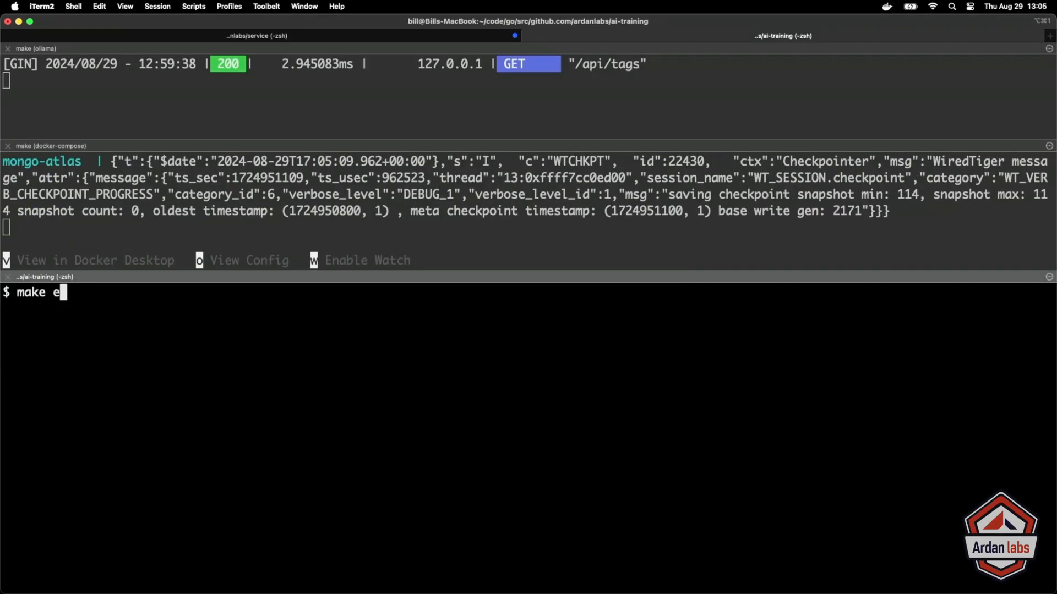
- Run make example4 in iTerm2's bottom pane
type("xample4")
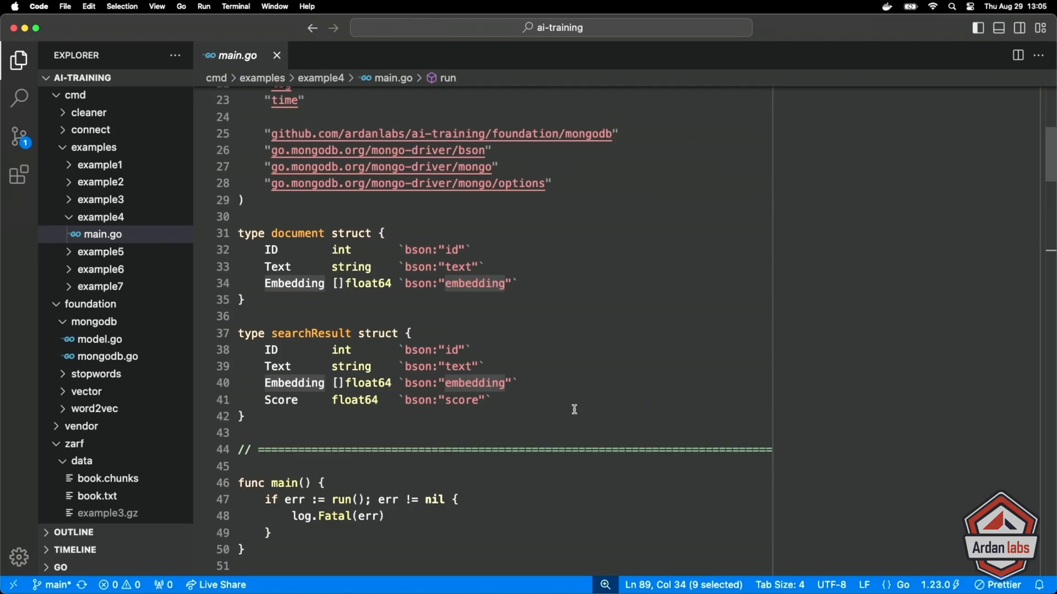
scroll("down", 3)
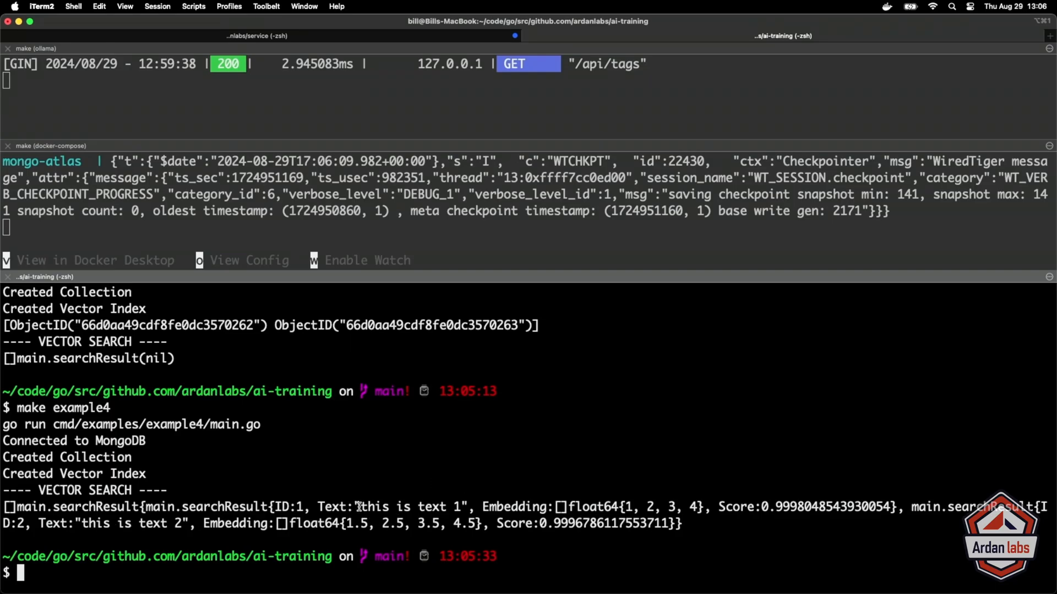
- Select example4's vector search output listing both documents with their scores
double_click(409, 507)
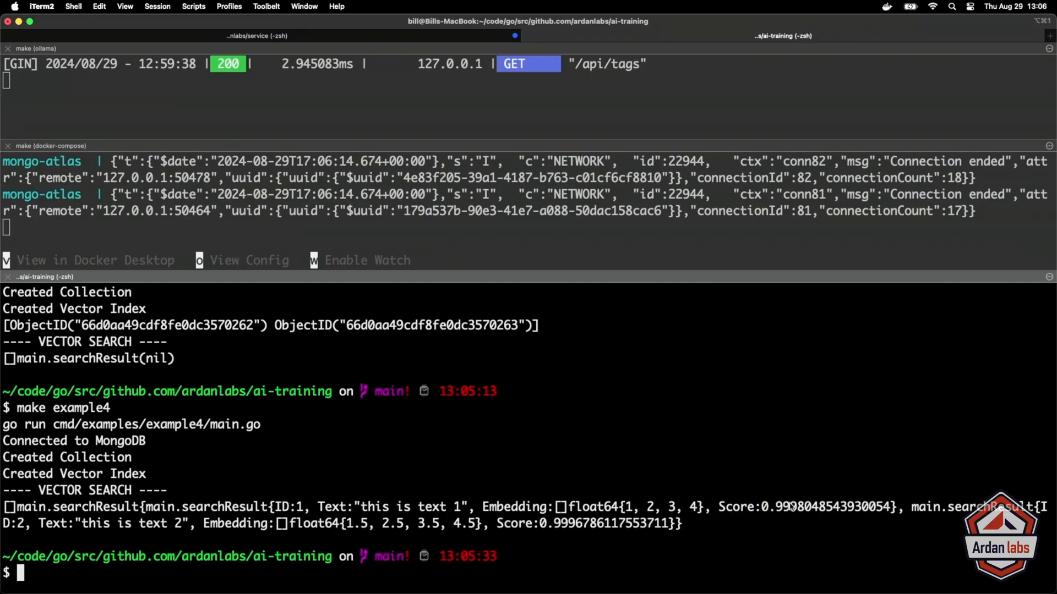
mouse_move(568, 532)
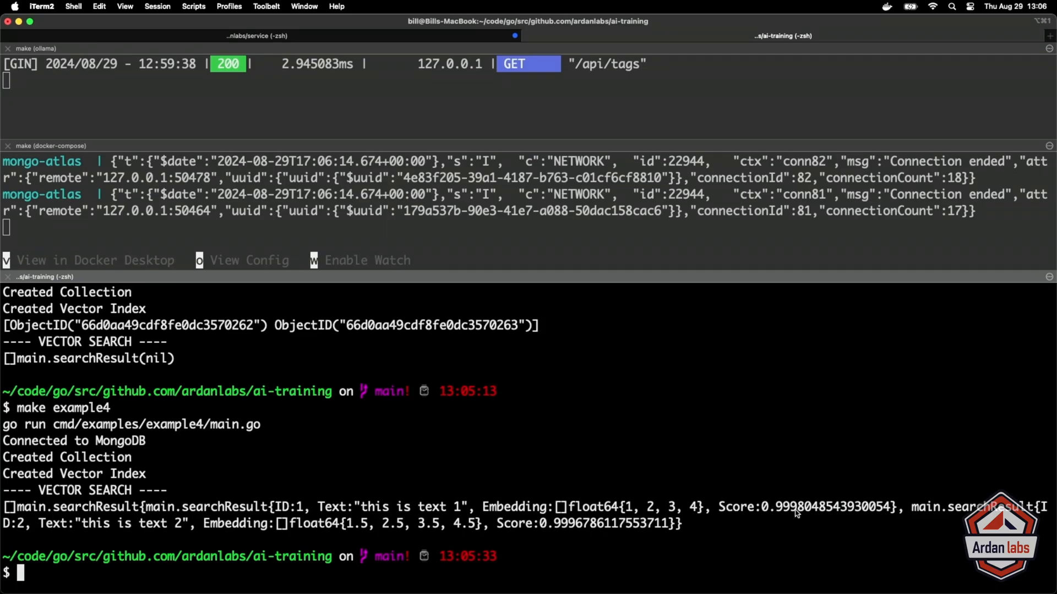
mouse_move(614, 534)
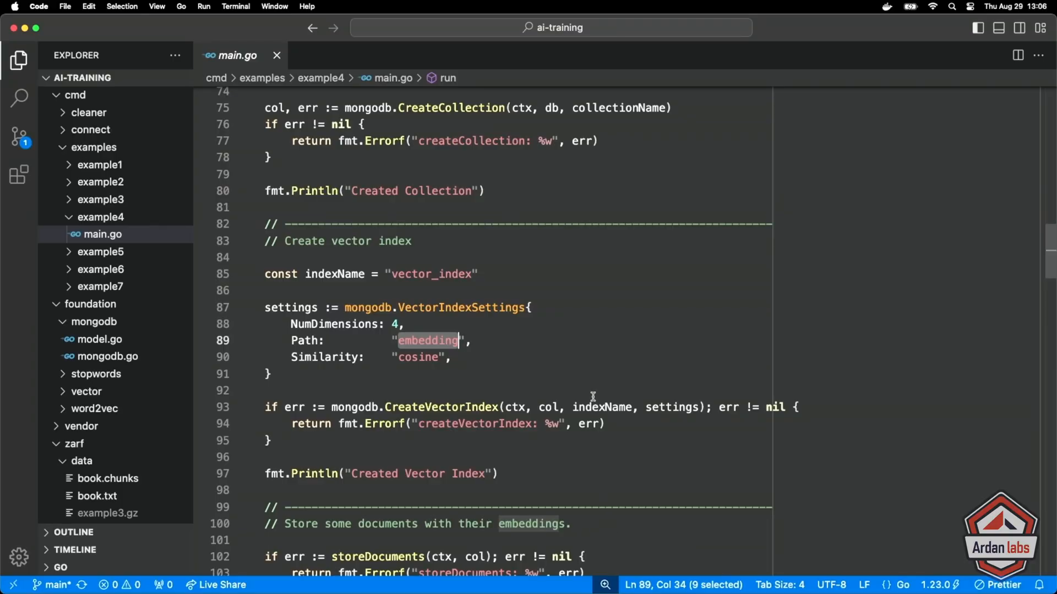
scroll("down", 3)
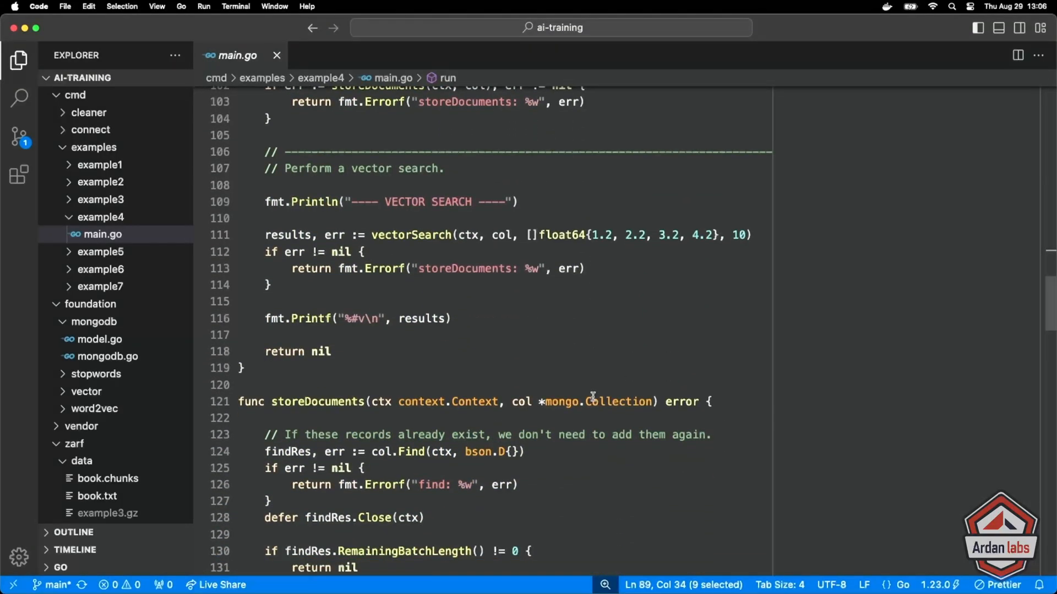
scroll("down", 3)
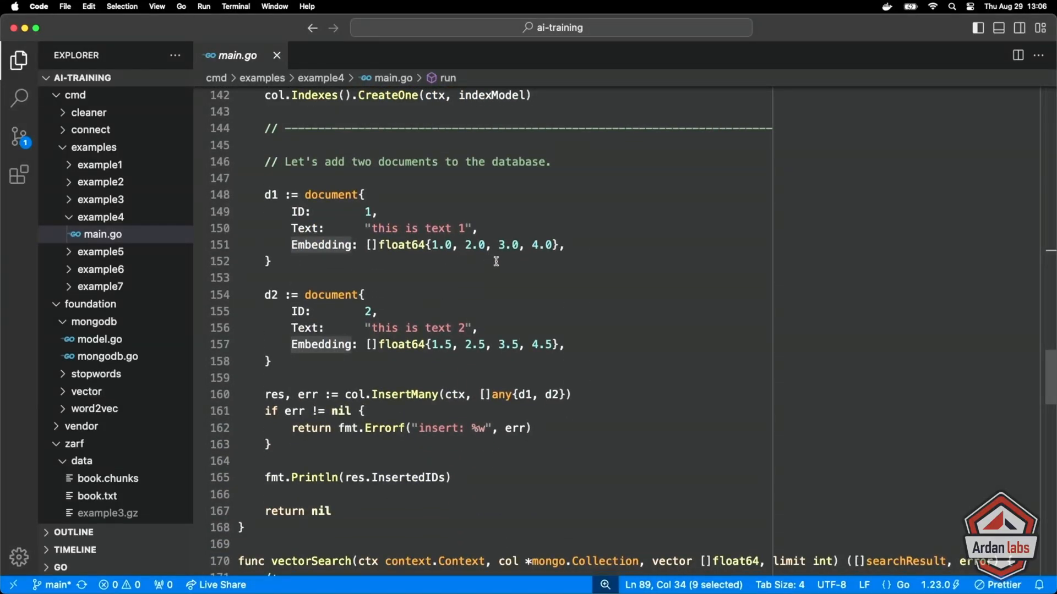
mouse_move(452, 370)
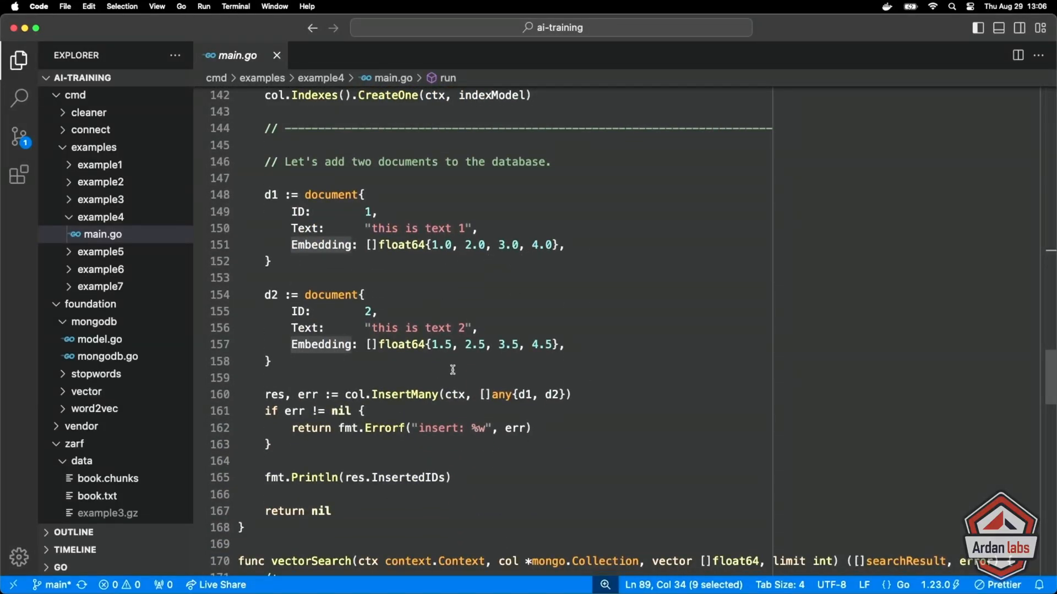
mouse_move(532, 358)
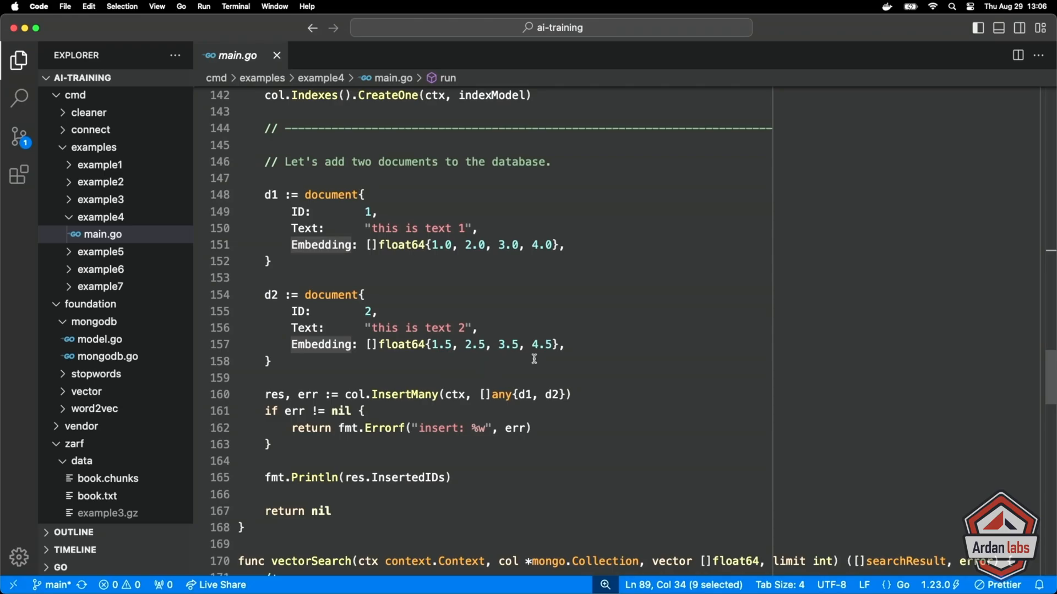
scroll("up", 3)
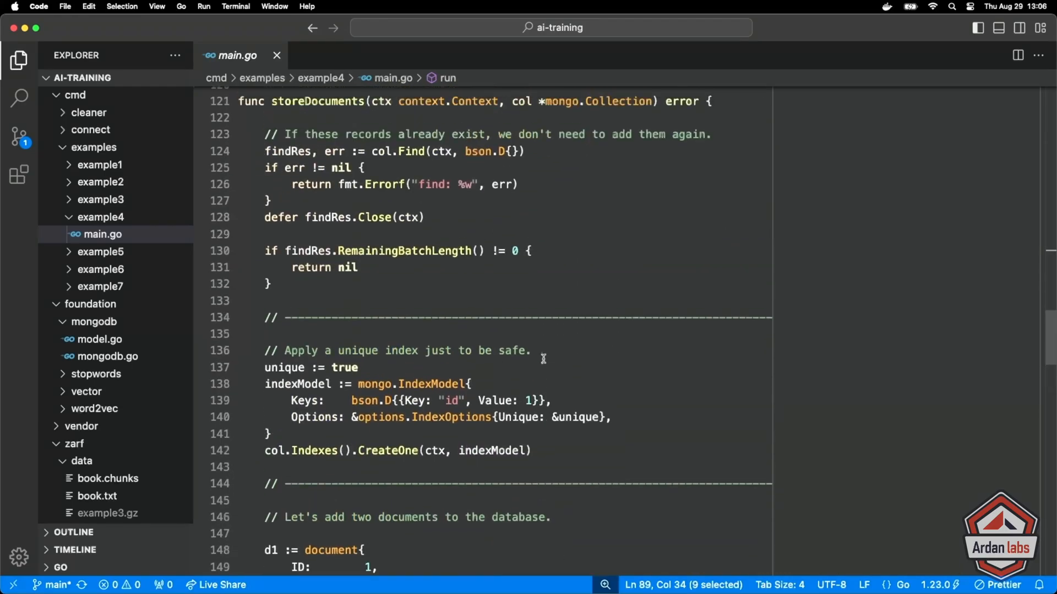
scroll("up", 3)
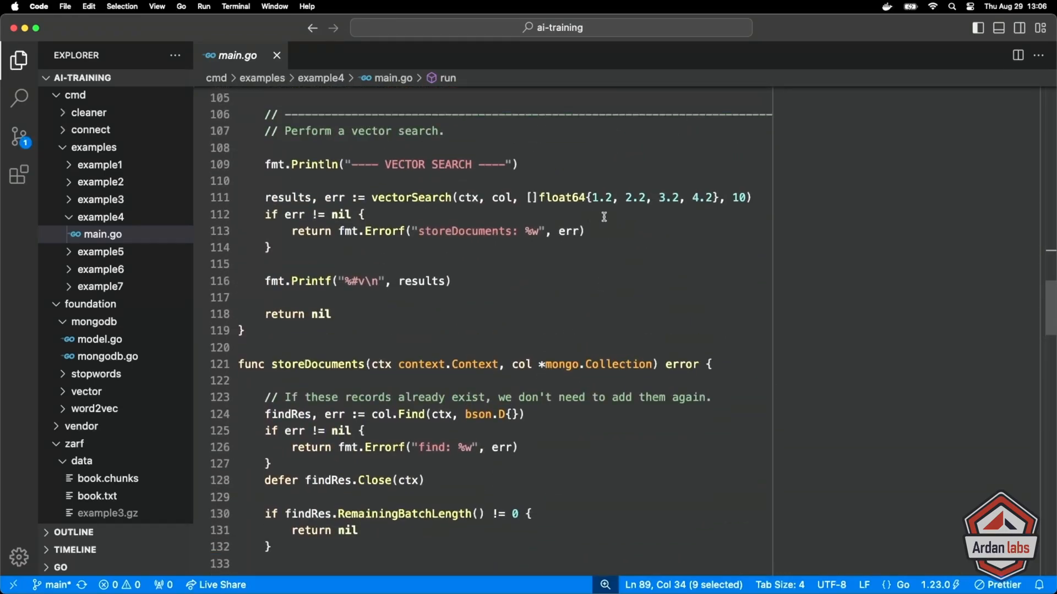
mouse_move(680, 216)
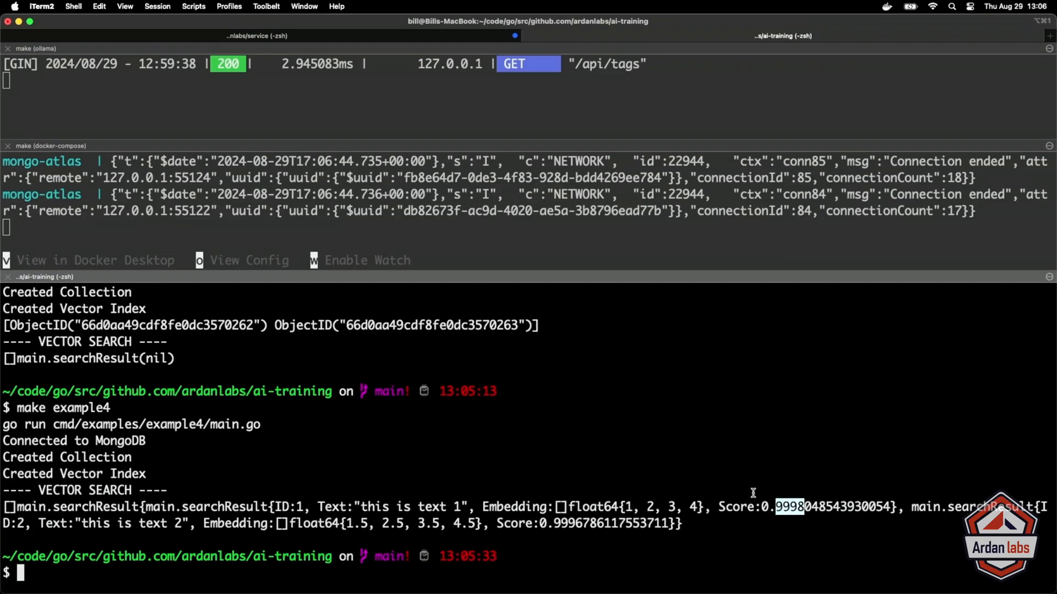
mouse_move(642, 492)
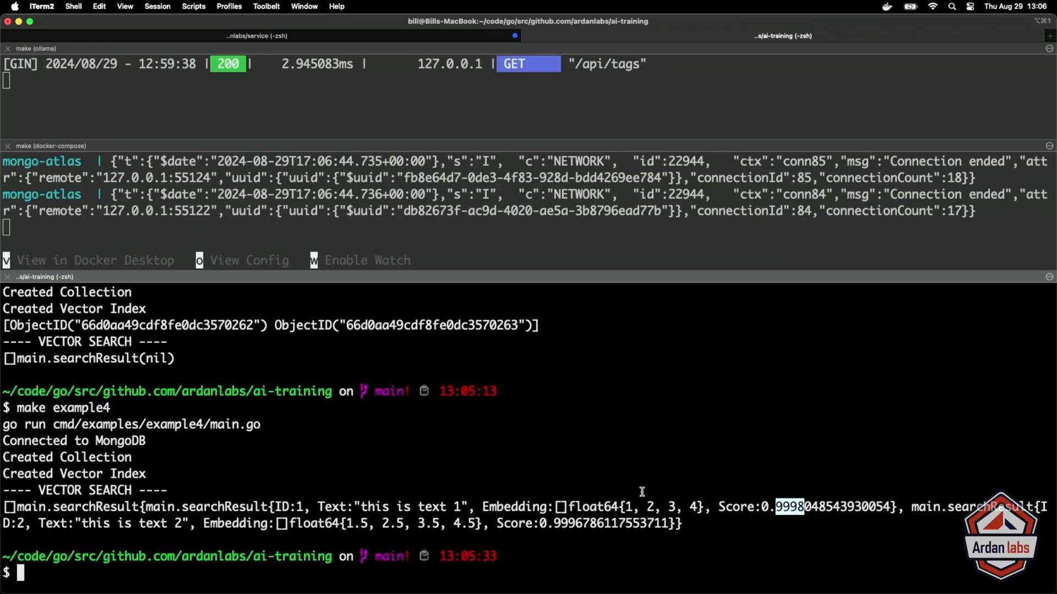
- Try make mongosh in iTerm2, which fails with no matching target
type("make mongosh")
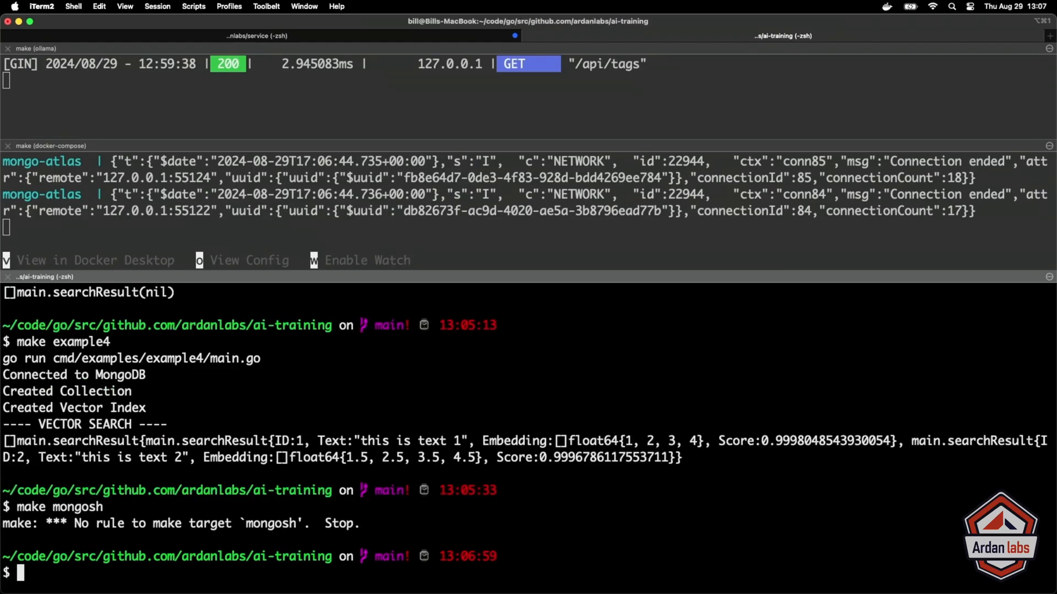
type("make mo")
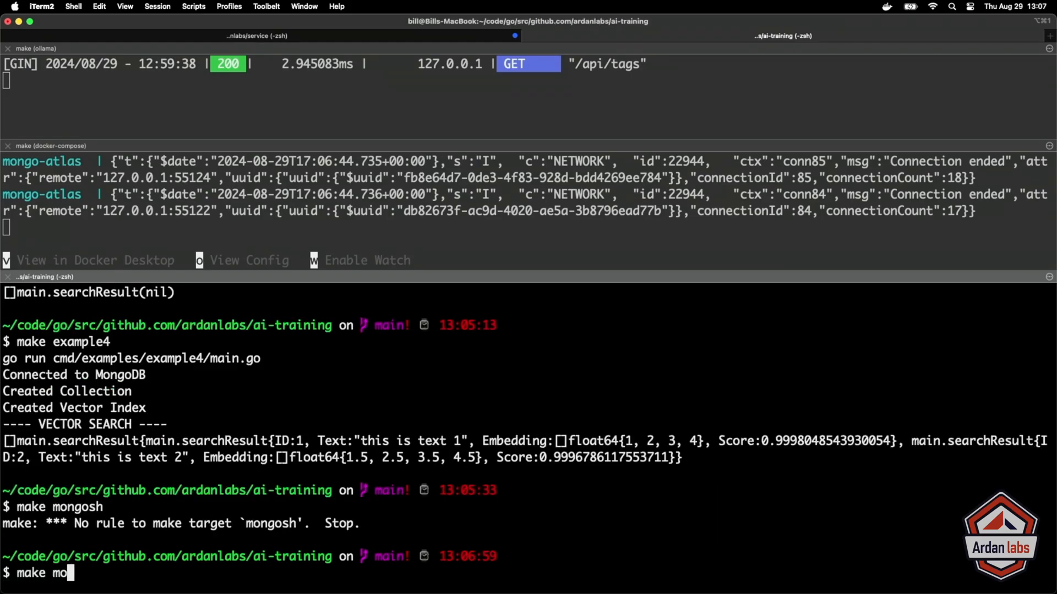
key("Return")
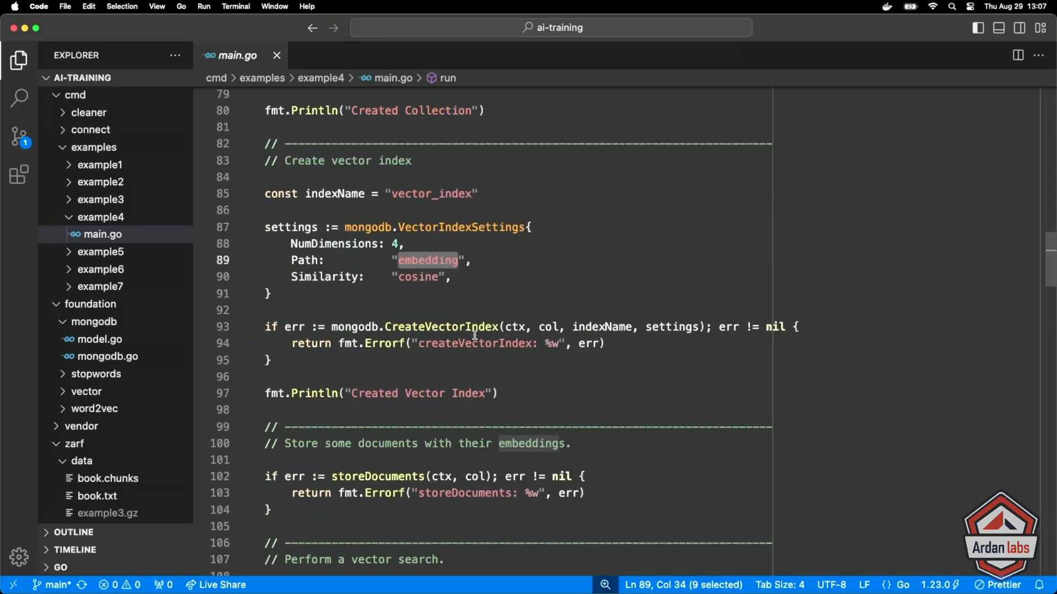
- Read main.go's 'make mongo' header note and open mongosh on the example4 database
scroll("up", 3)
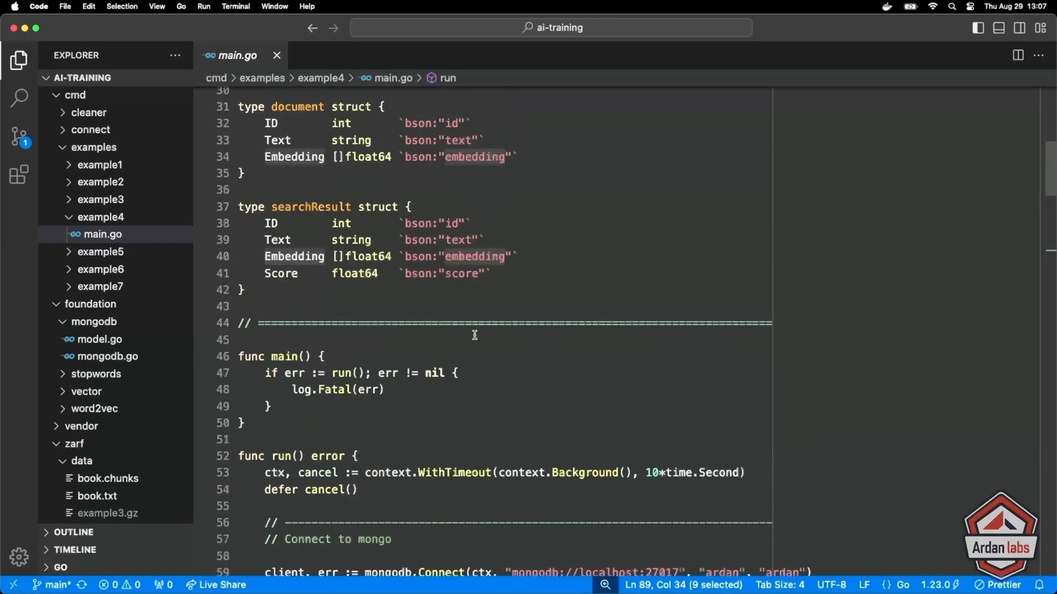
scroll("down", 3)
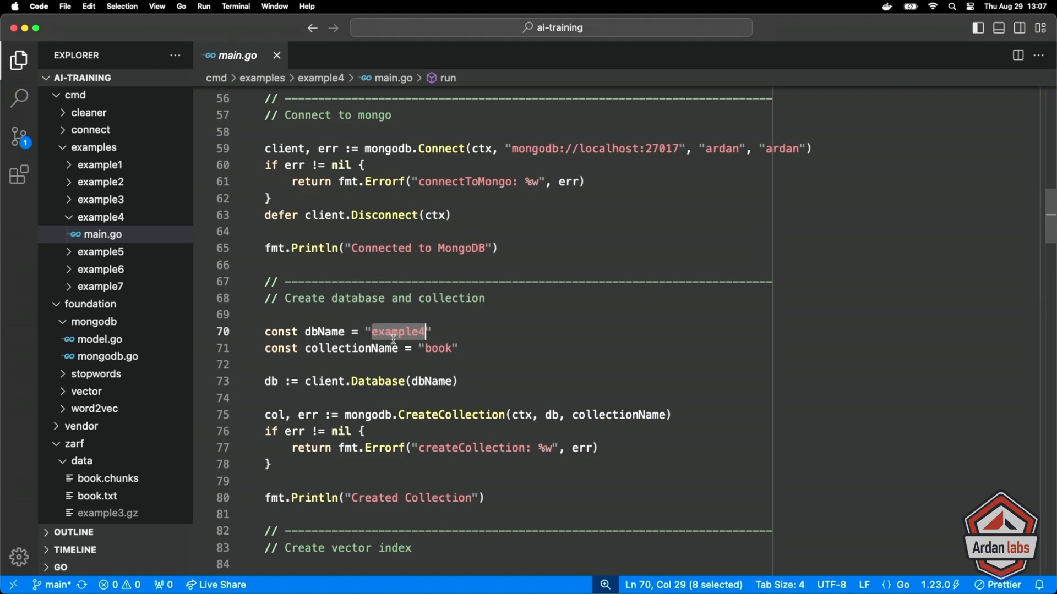
mouse_move(538, 502)
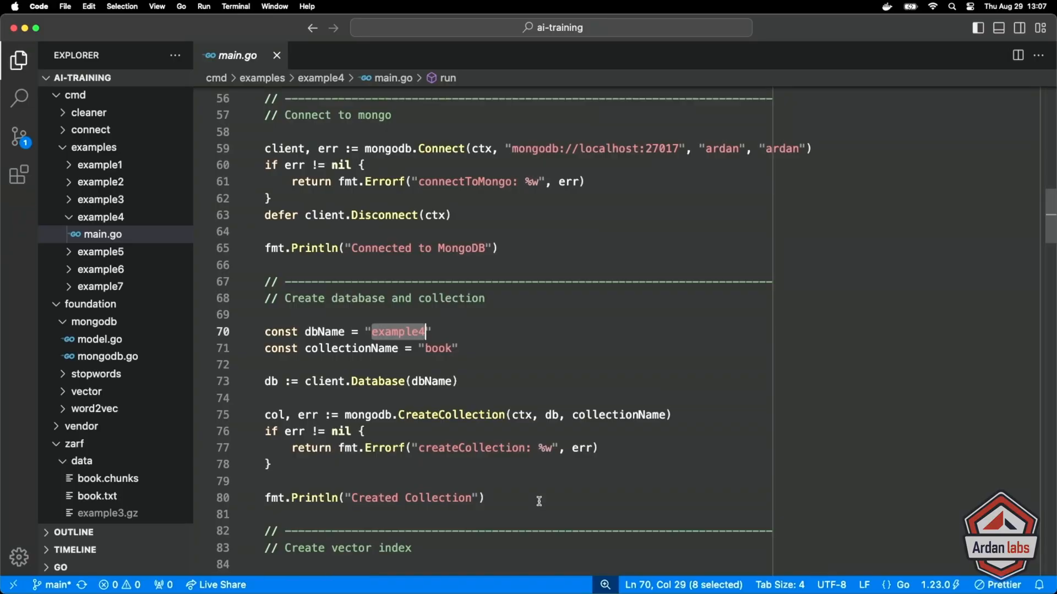
scroll("up", 3)
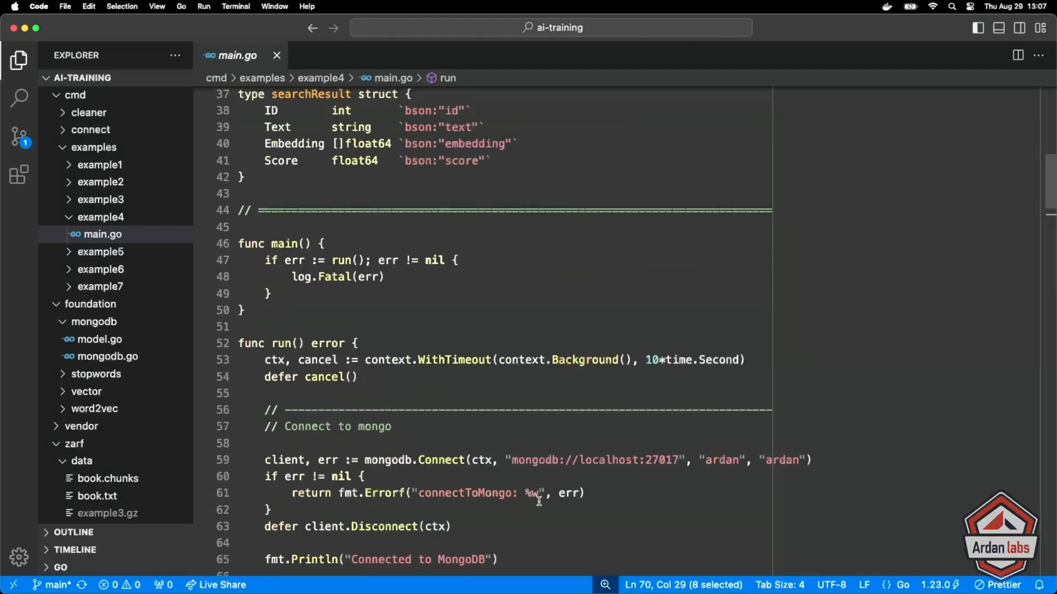
scroll("up", 3)
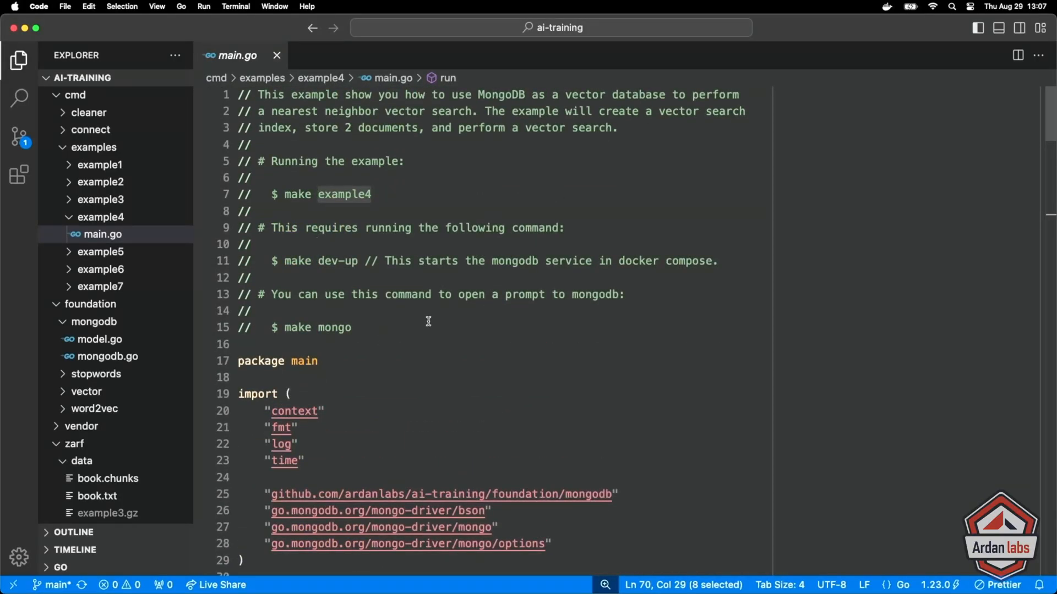
scroll("down", 3)
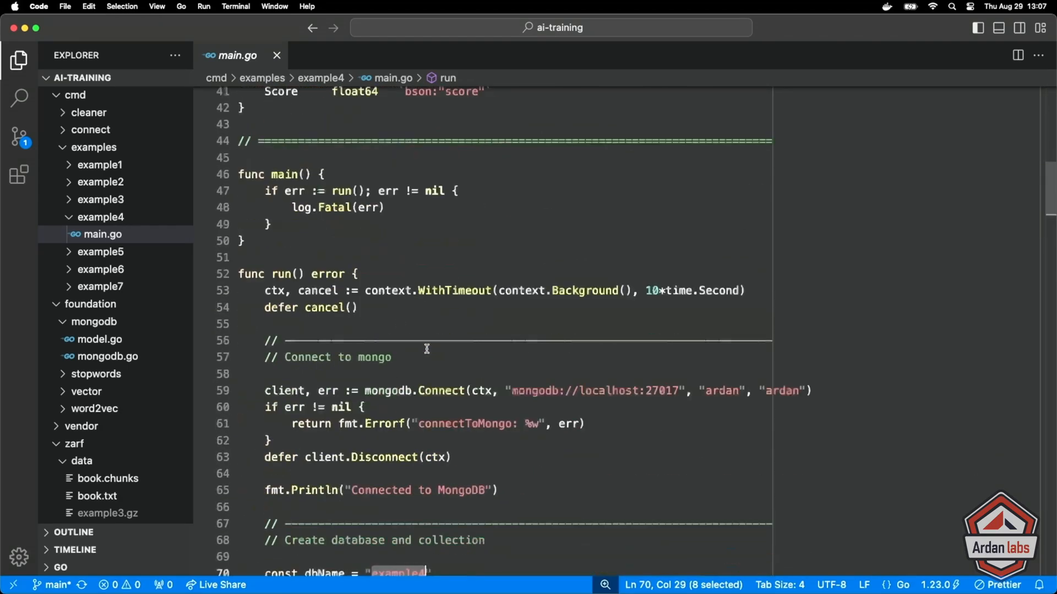
scroll("down", 3)
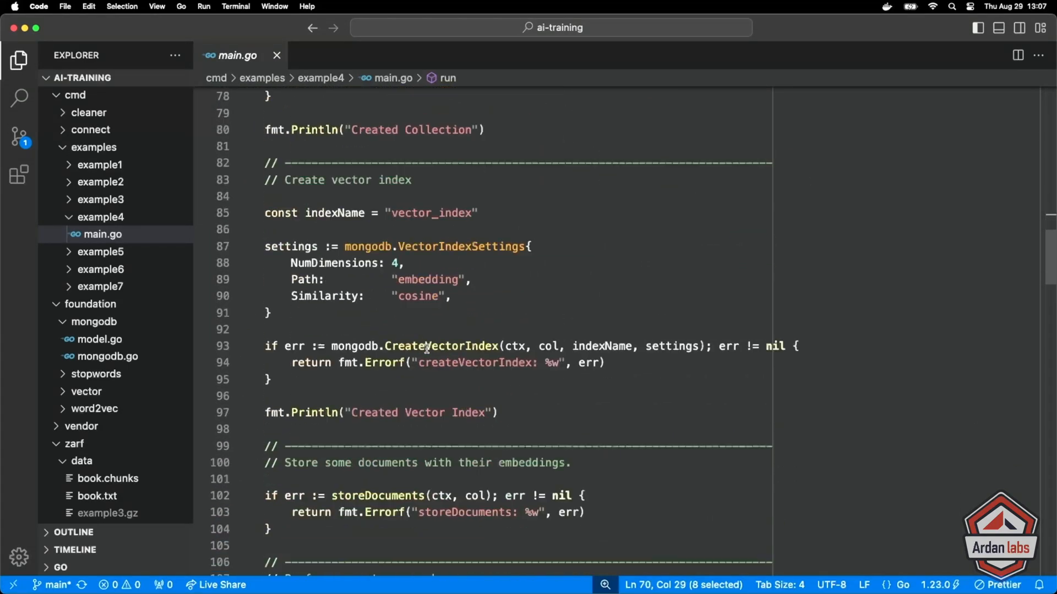
scroll("down", 3)
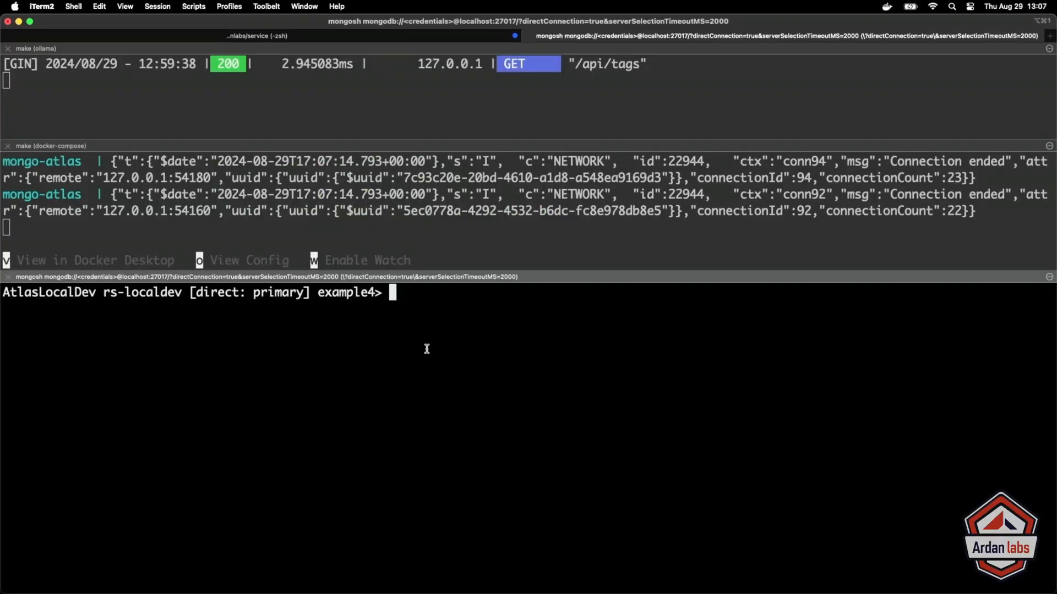
type("db")
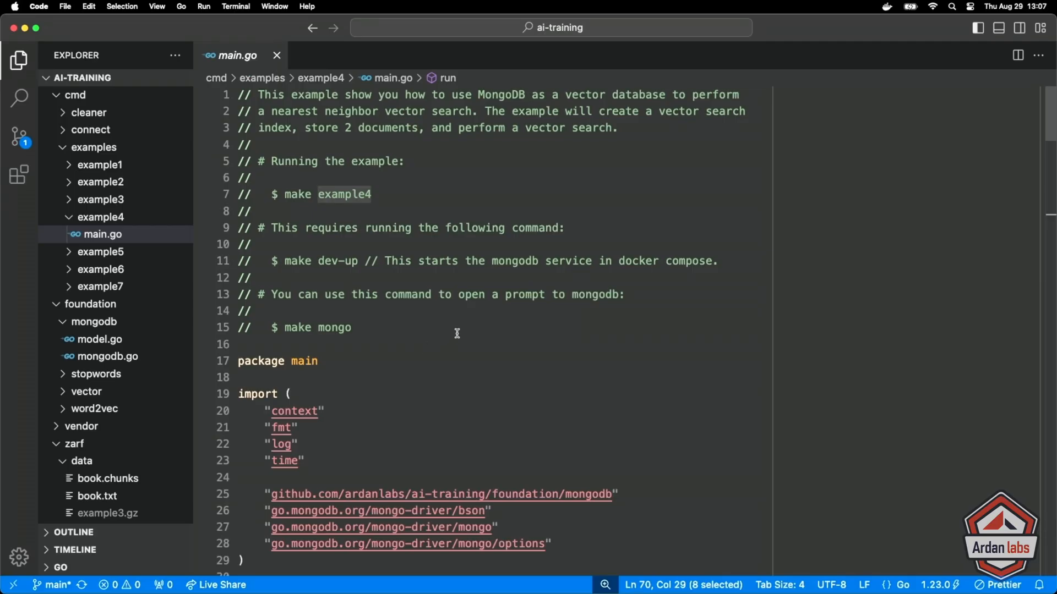
mouse_move(127, 165)
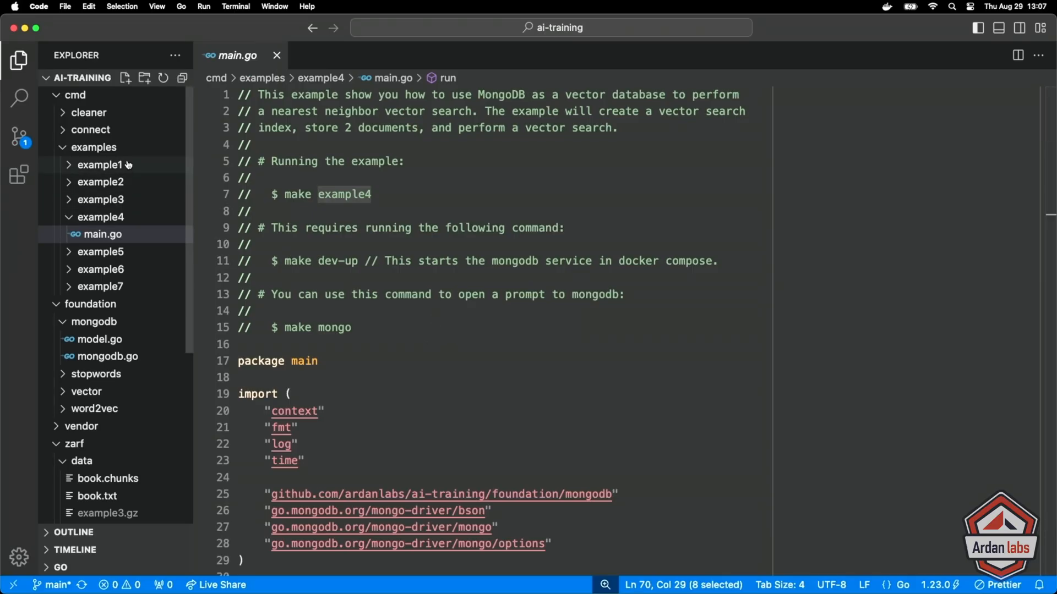
- Expand the connect folder and open the project makefile to read its Mongo notes
left_click(90, 129)
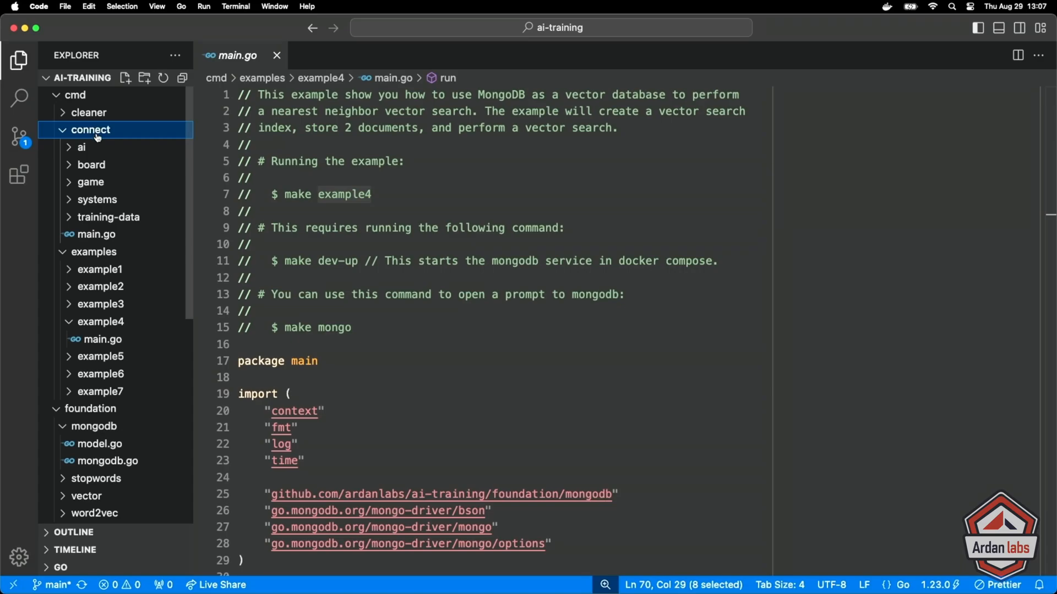
scroll("down", 3)
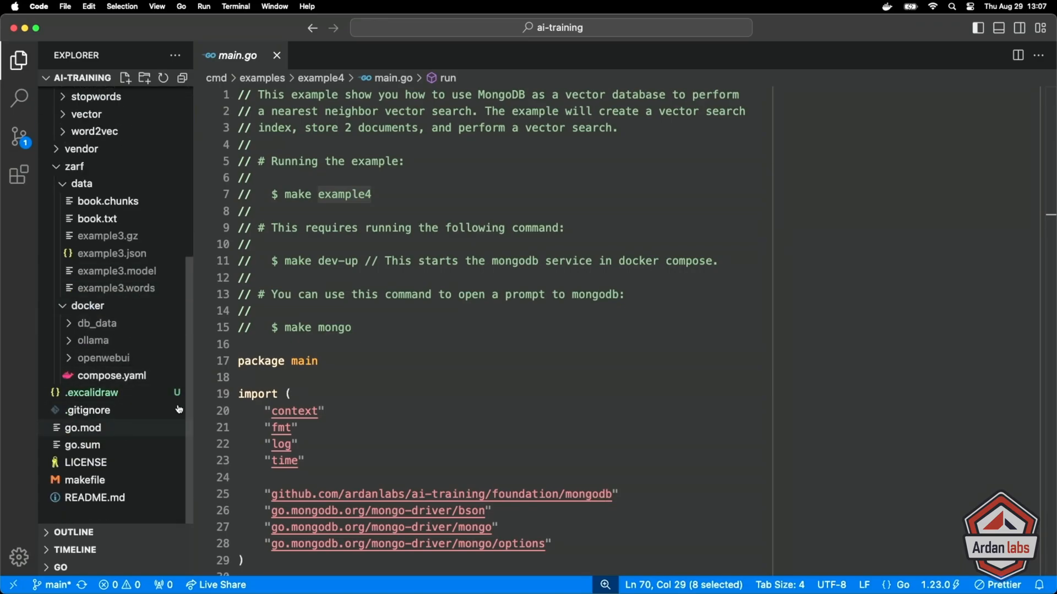
left_click(84, 480)
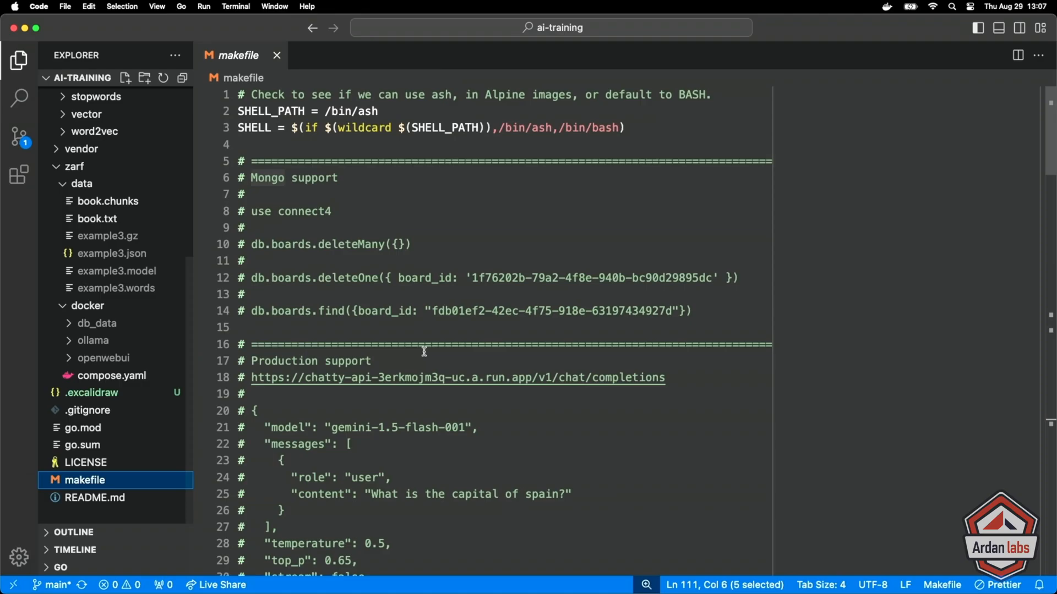
mouse_move(361, 328)
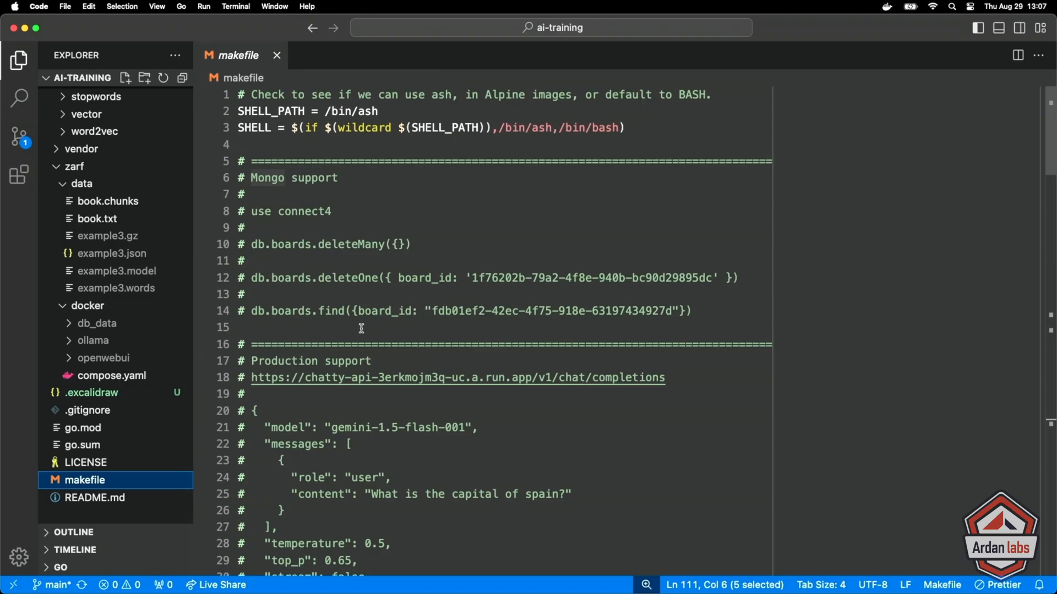
mouse_move(124, 219)
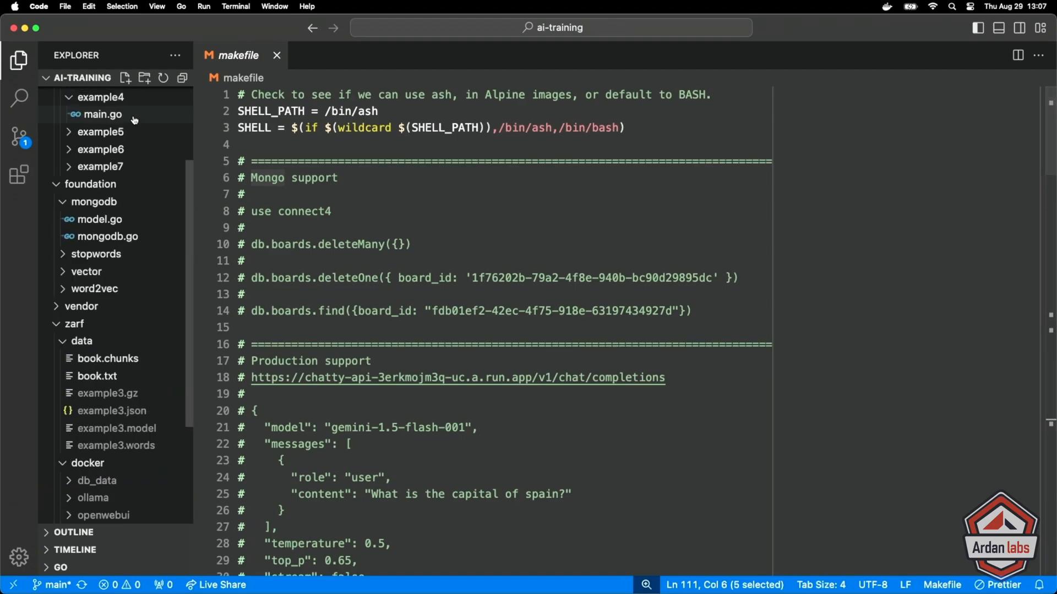
left_click(102, 114)
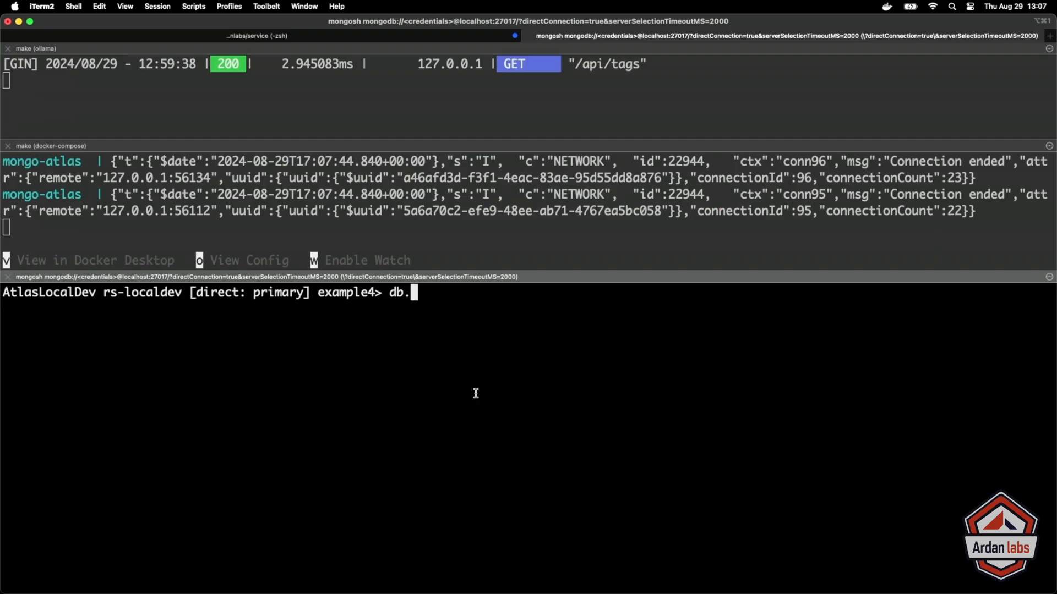
- Try db.book.findAll(), then run db.book.find() and highlight the first embedding
type("book")
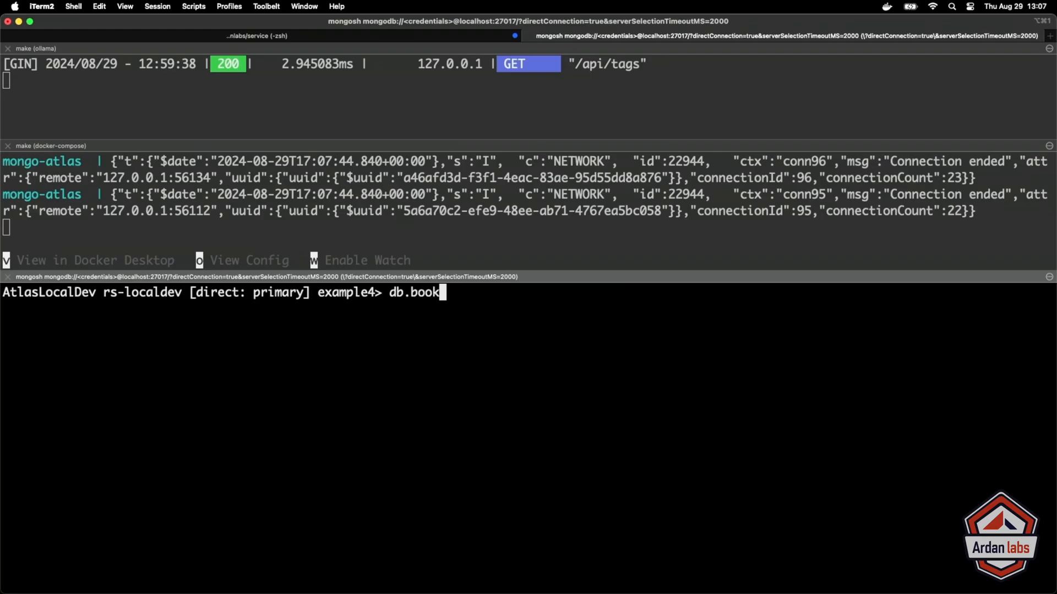
type(".func")
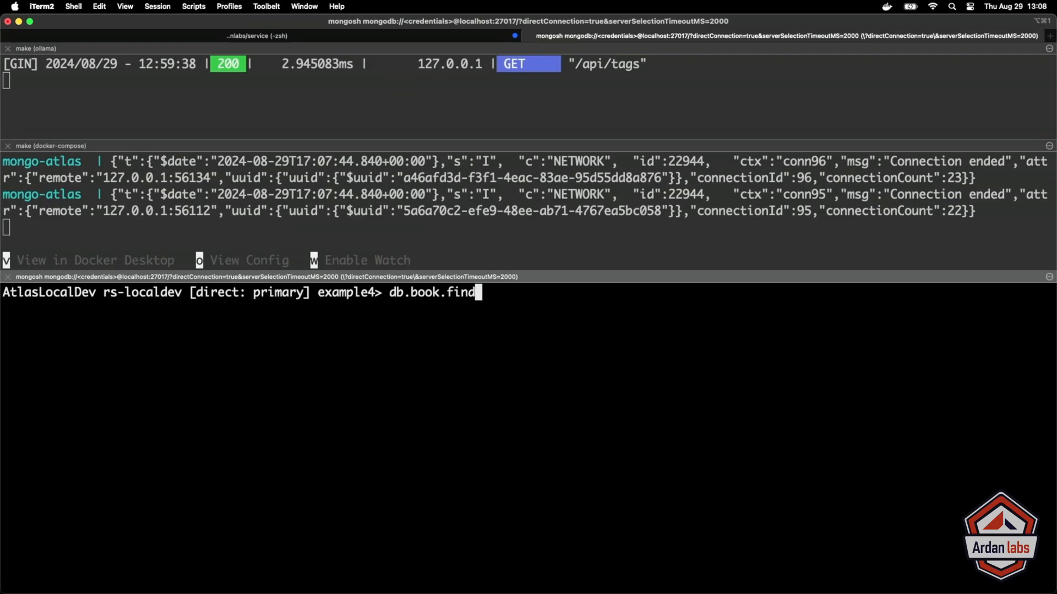
type("All()")
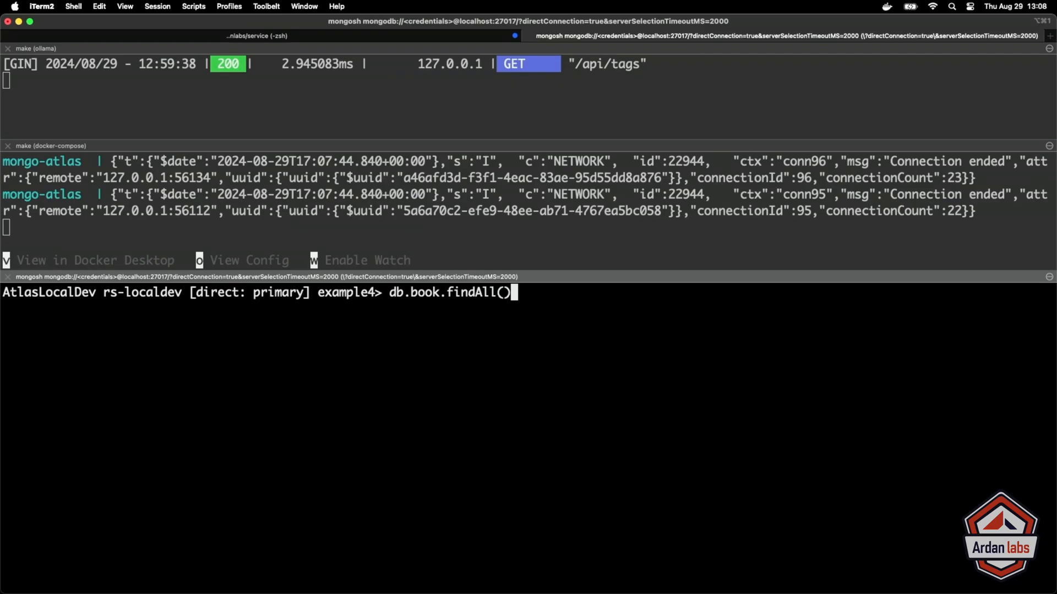
key("Return")
type("db.book.find()")
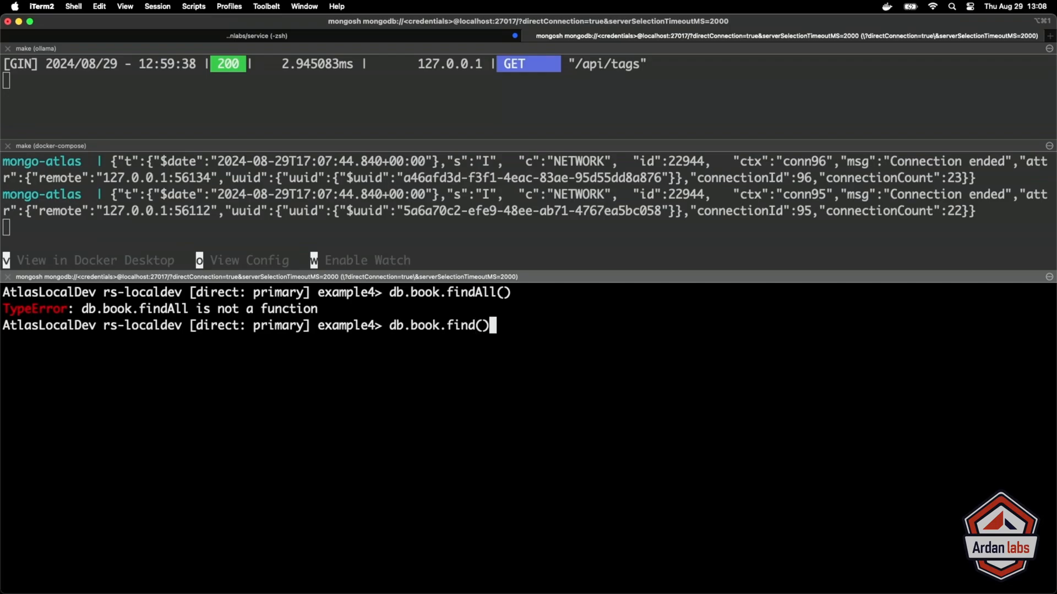
key("Return")
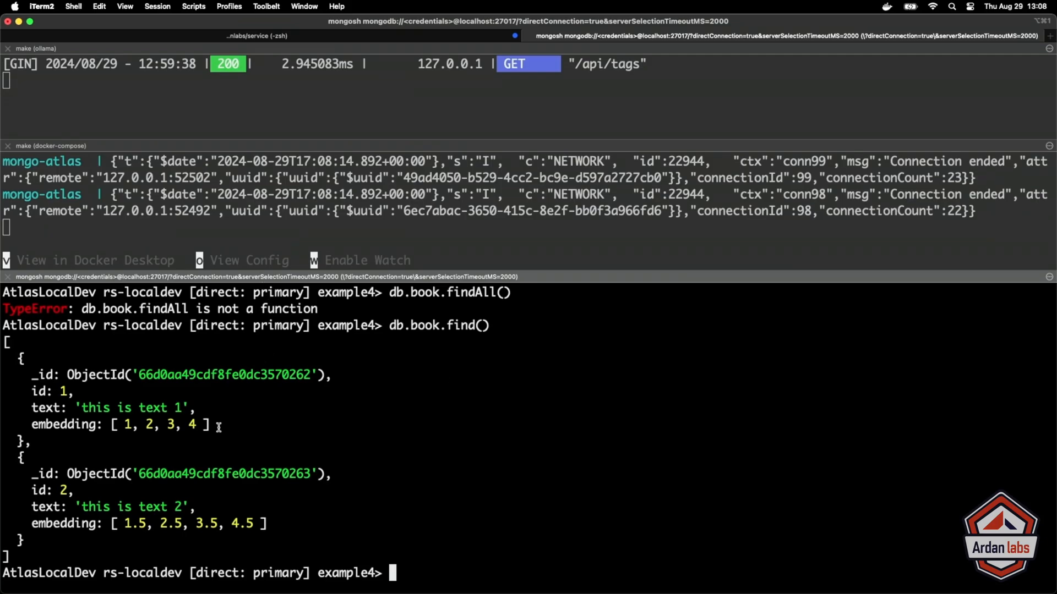
double_click(160, 424)
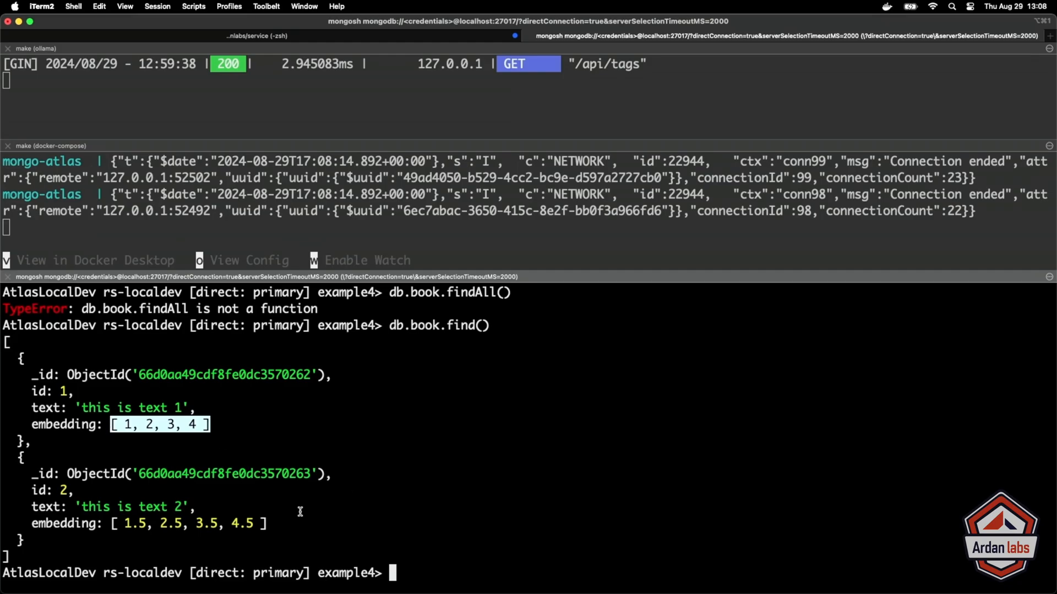